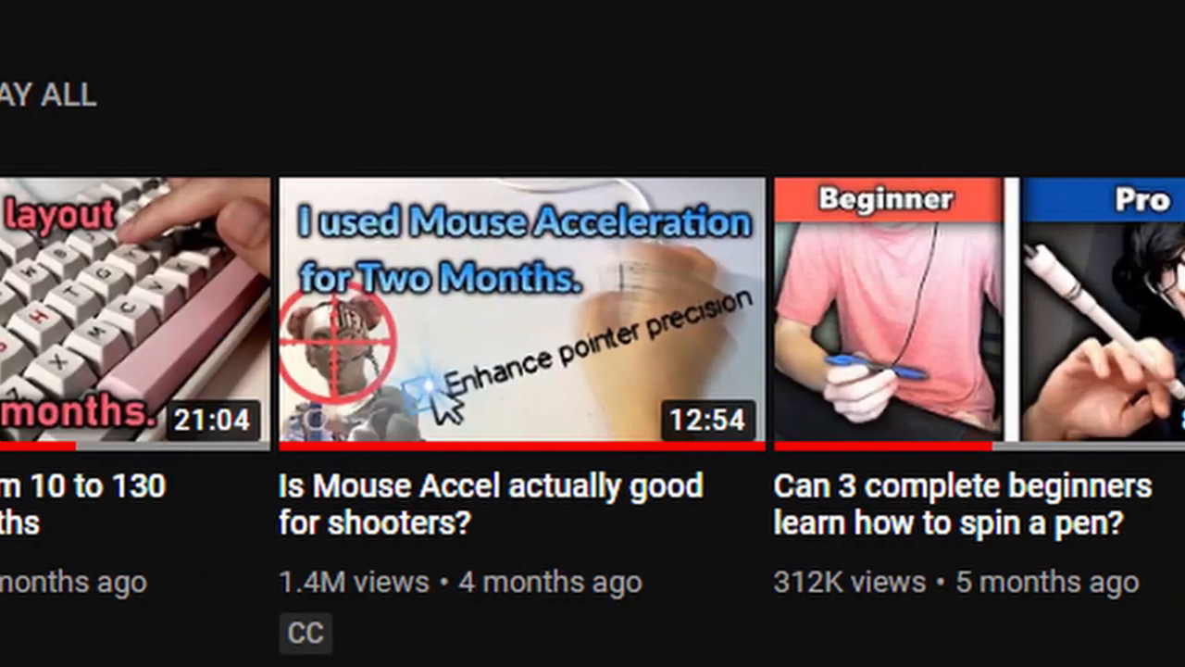
Choose the 100,000-point 'Try a new skill' reward from the channel's Rewards & Challenges popup
scroll(left, 3)
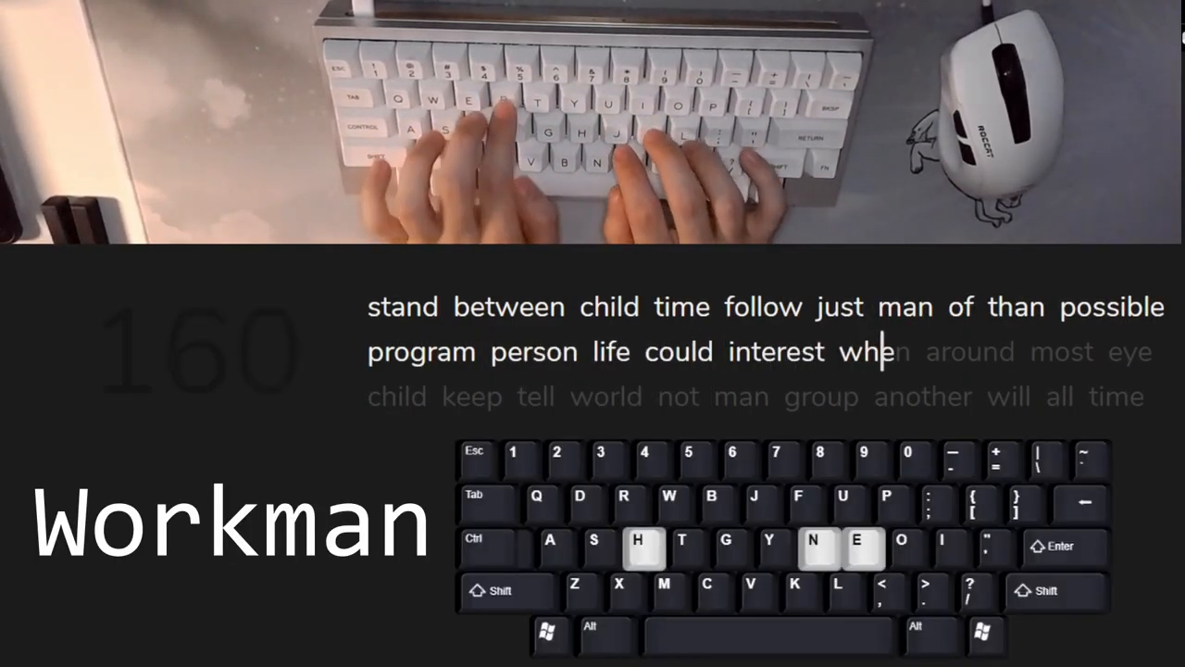
text(n)
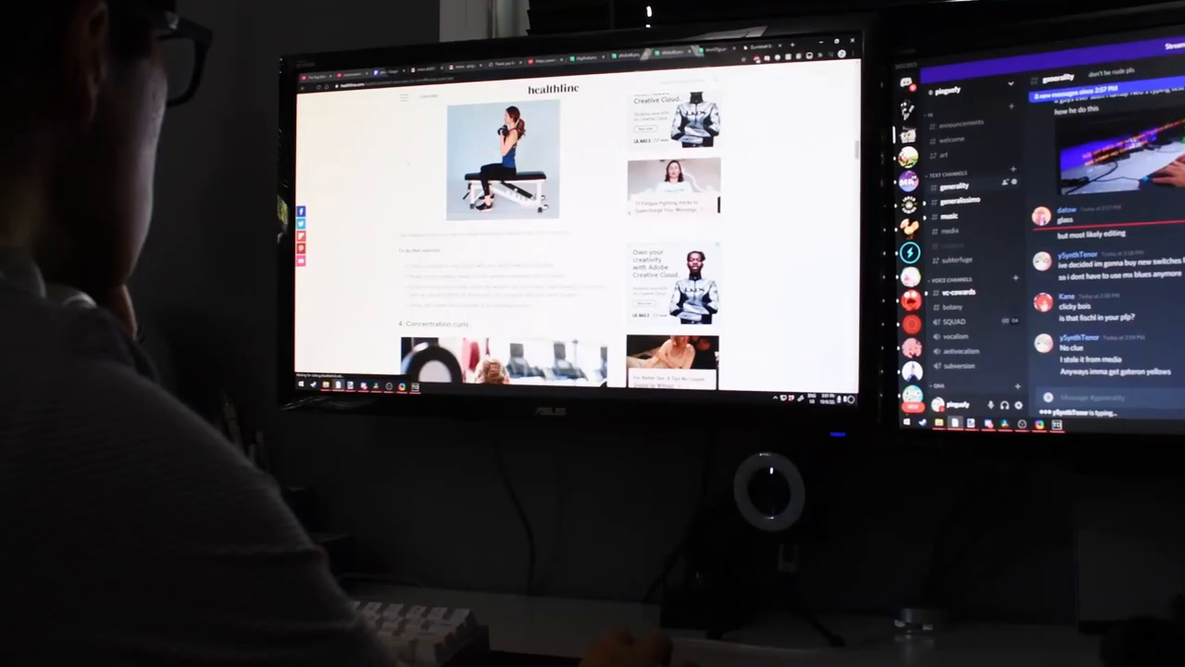
scroll(down, 3)
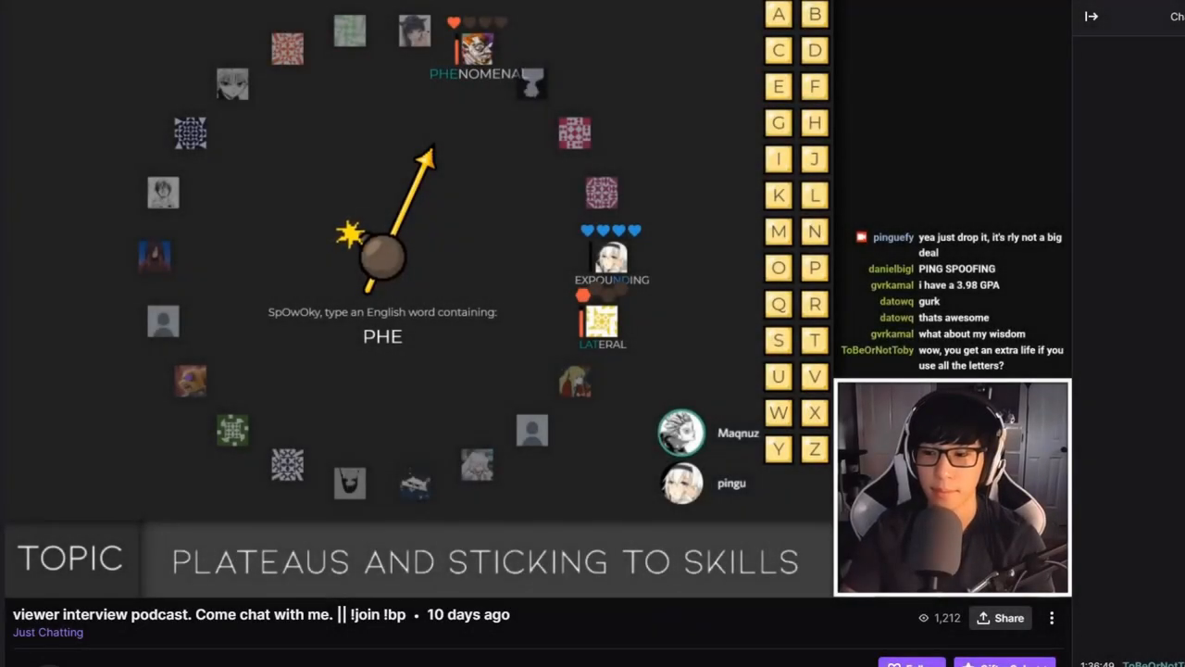
text(JARL)
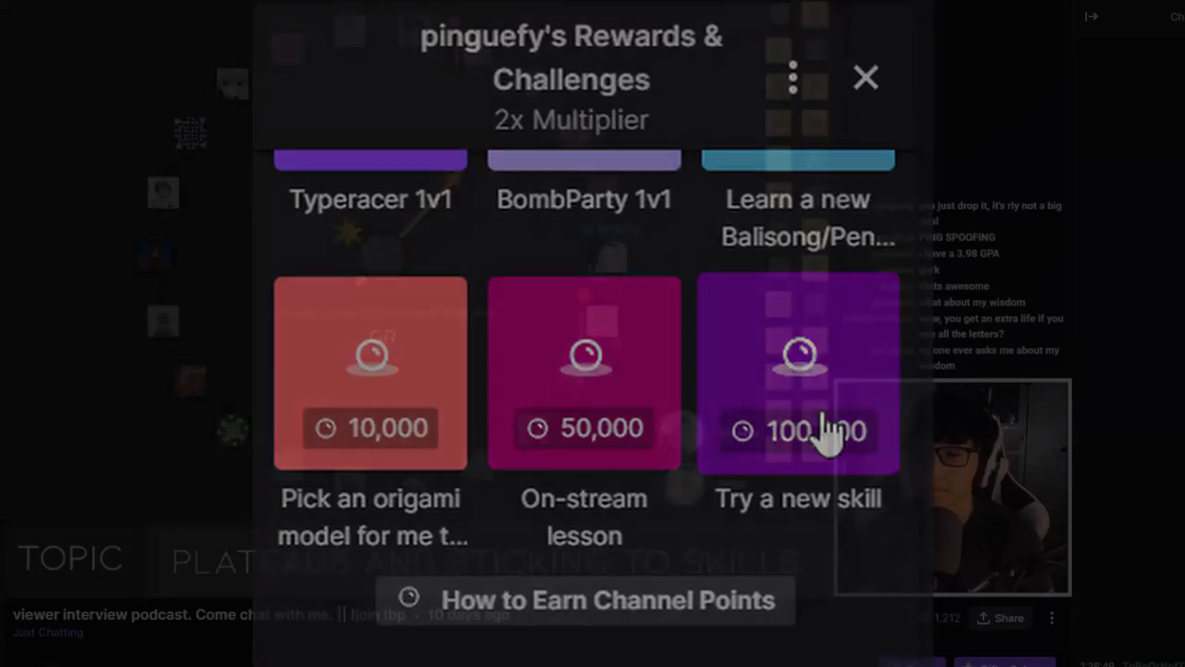
click(866, 78)
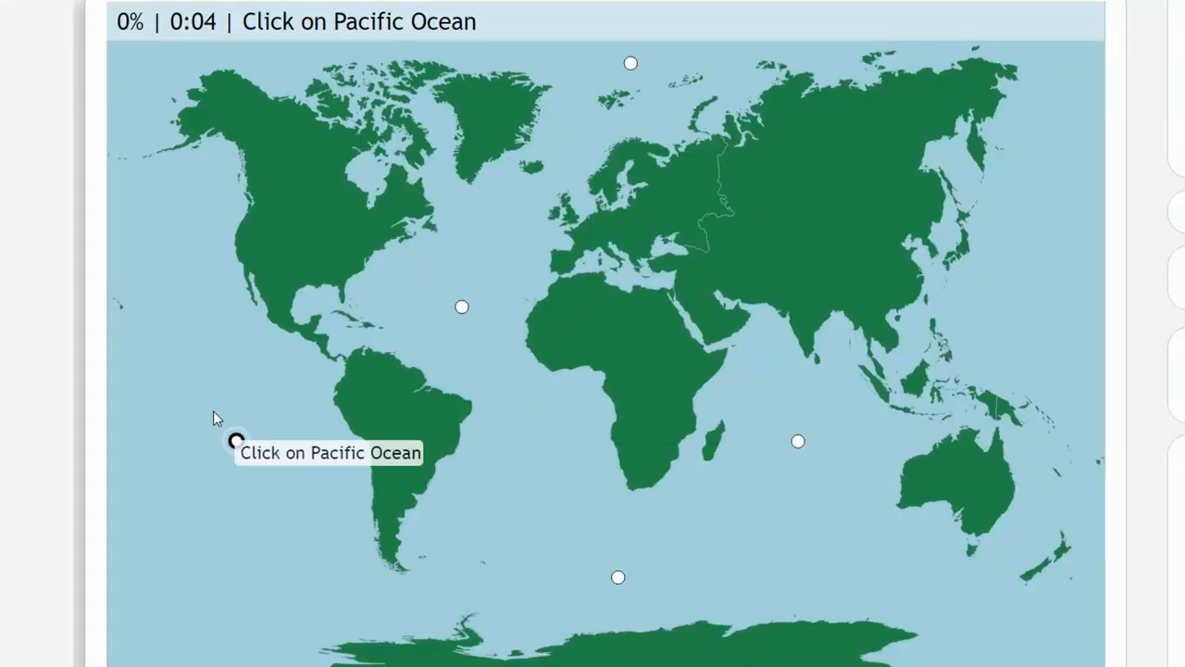
Identify the Pacific Ocean, Southern Ocean, South America and Indian Ocean on the world map
click(237, 441)
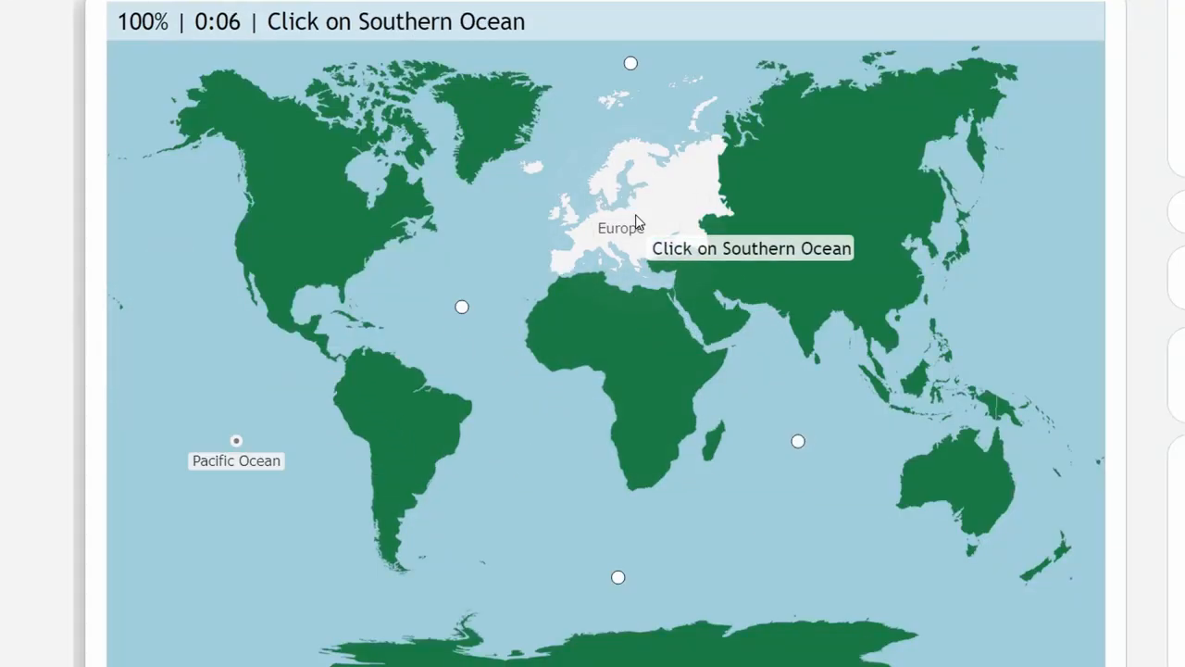
click(619, 578)
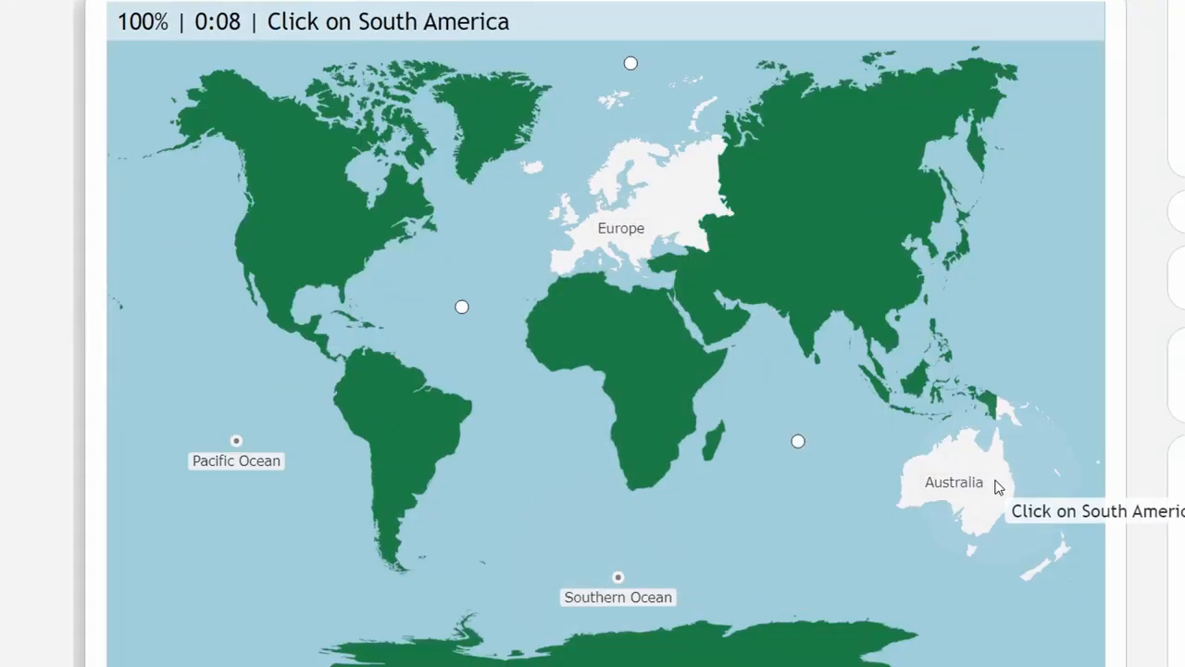
click(407, 426)
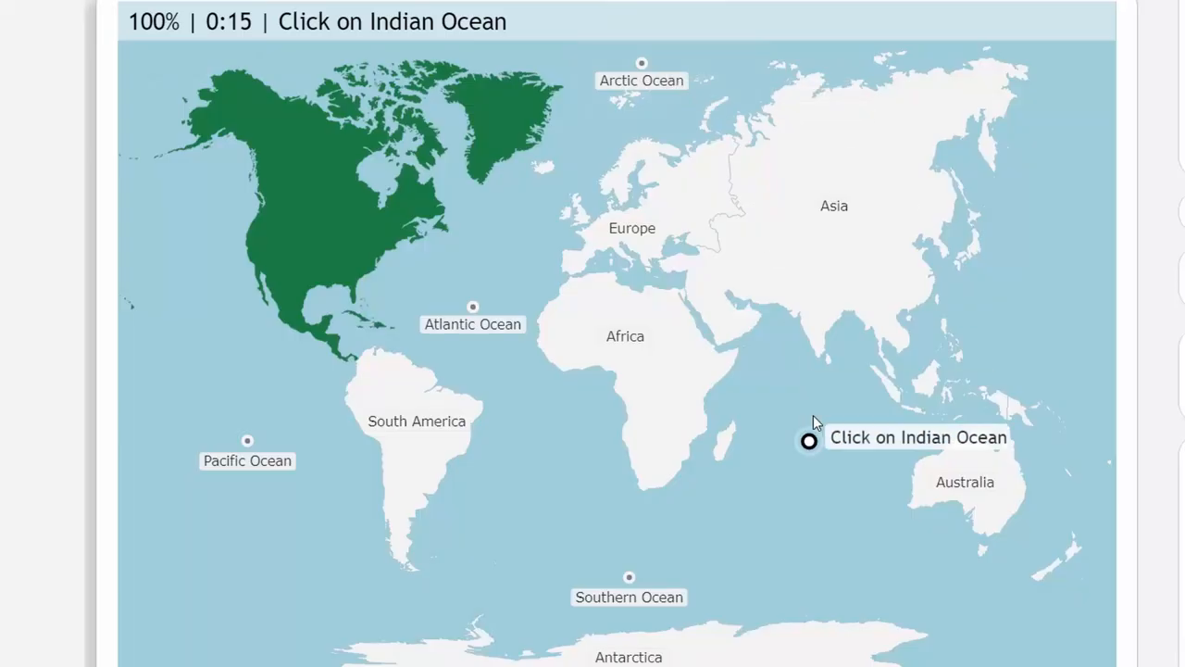
click(808, 441)
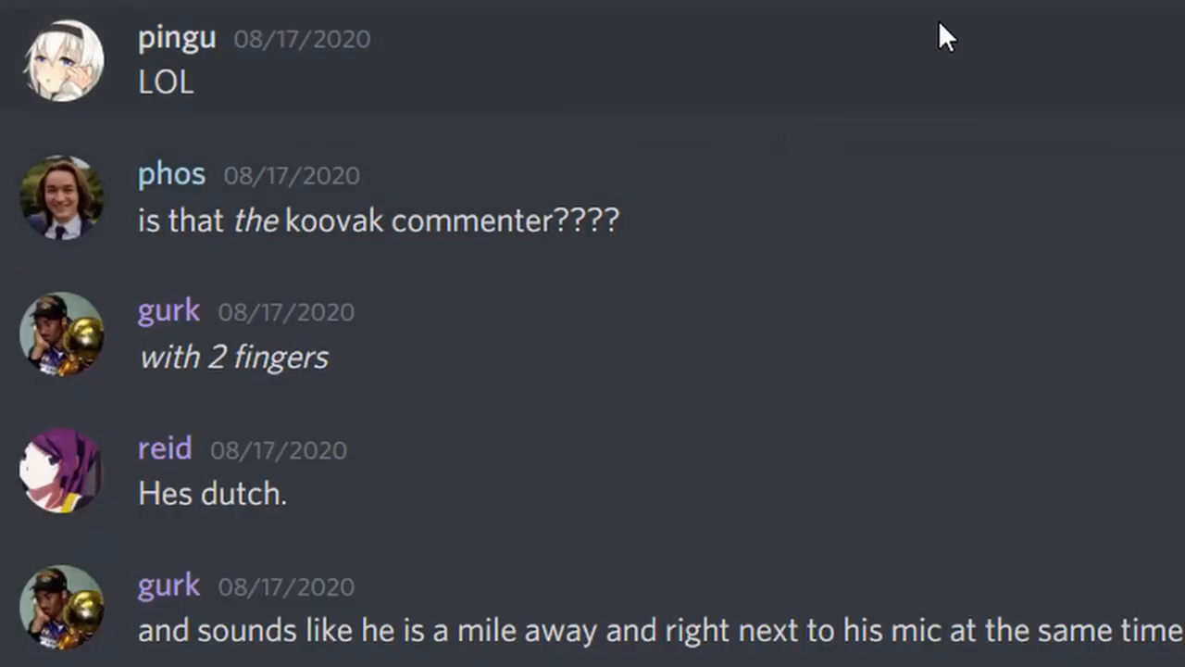
mouse_move(306, 498)
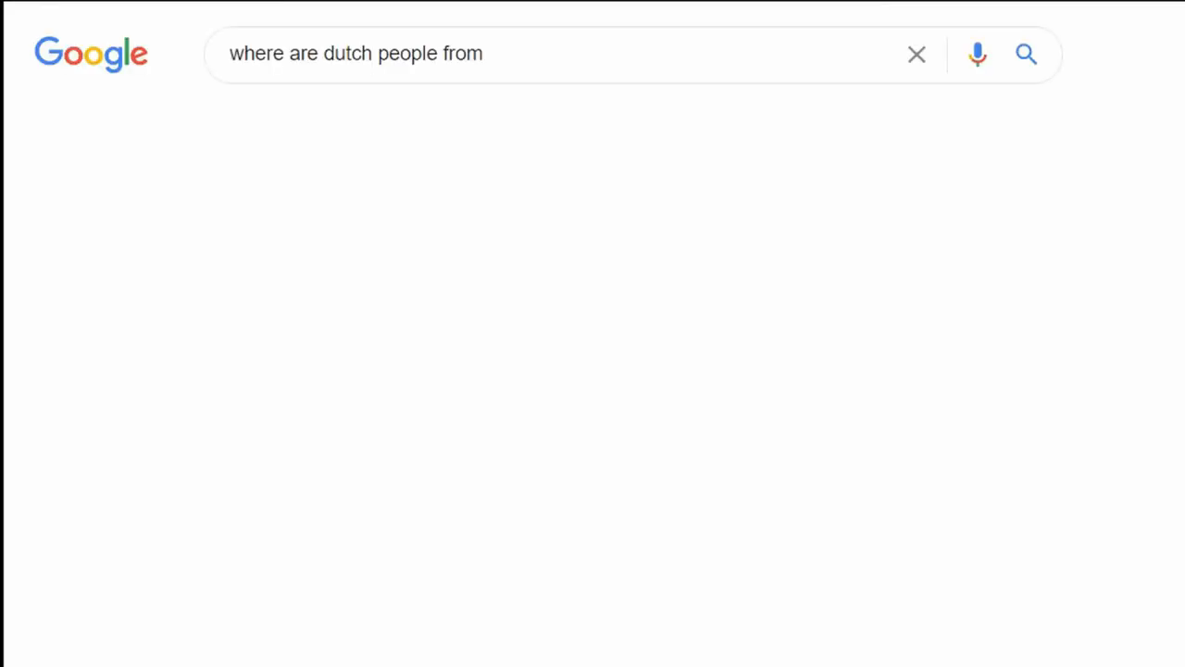
Submit the Google search 'where are dutch people from'
click(1026, 54)
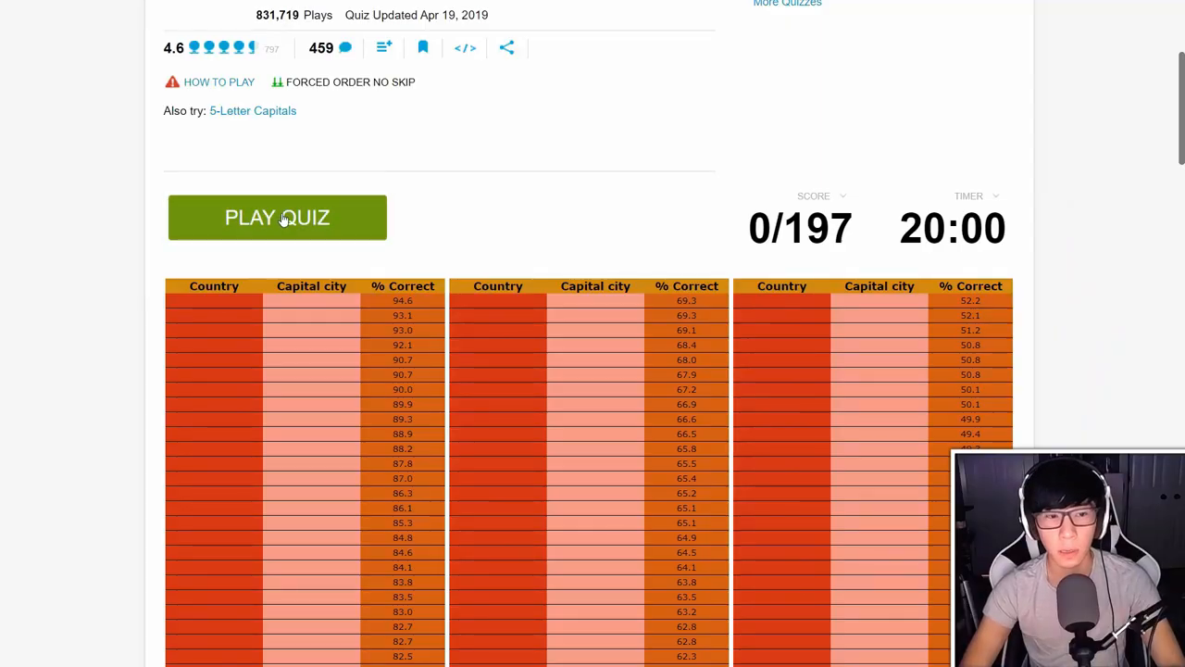
Enter Washington, D.C., Paris and London into the capitals answer box
text(was)
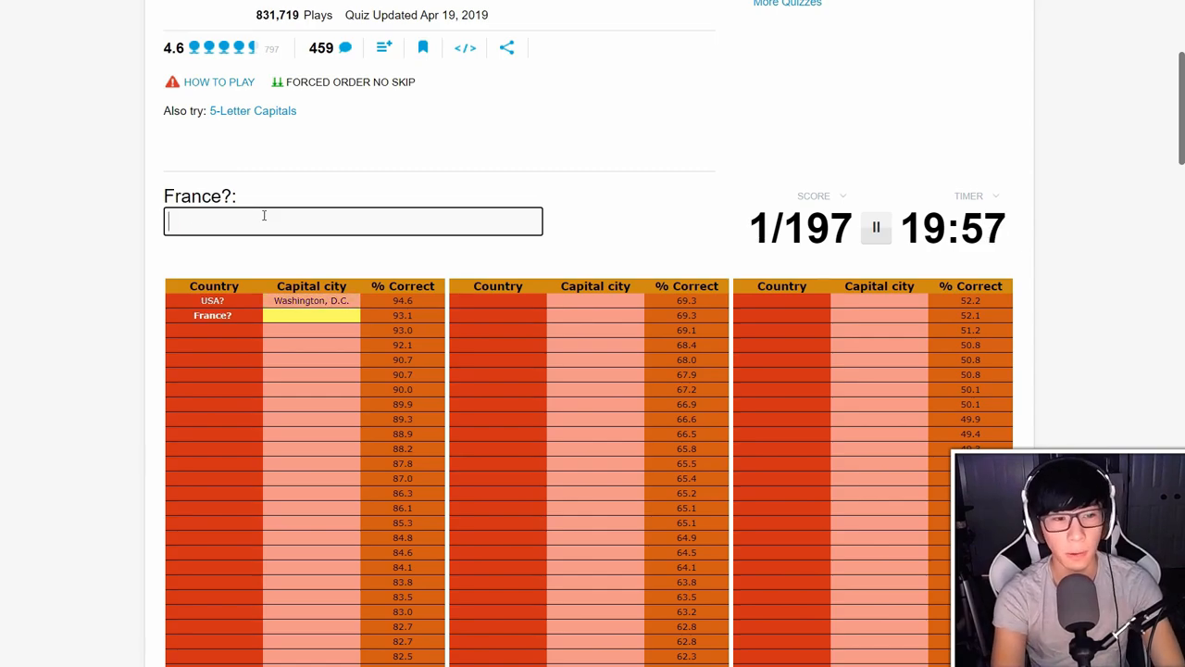
text(Paris)
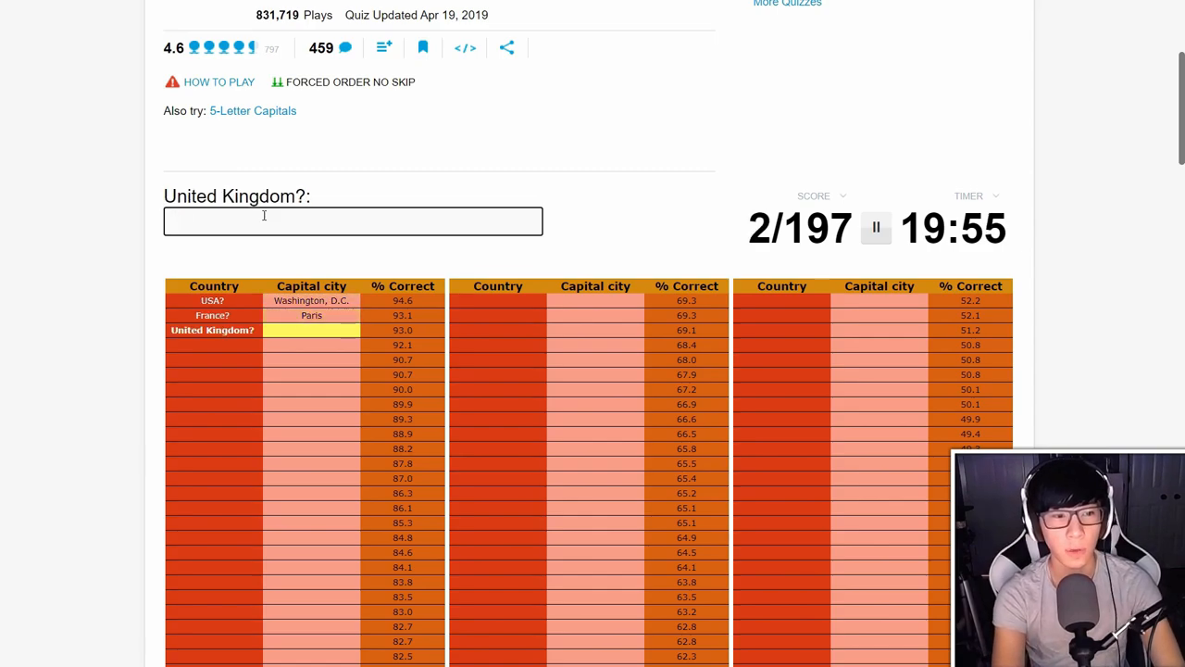
text(long)
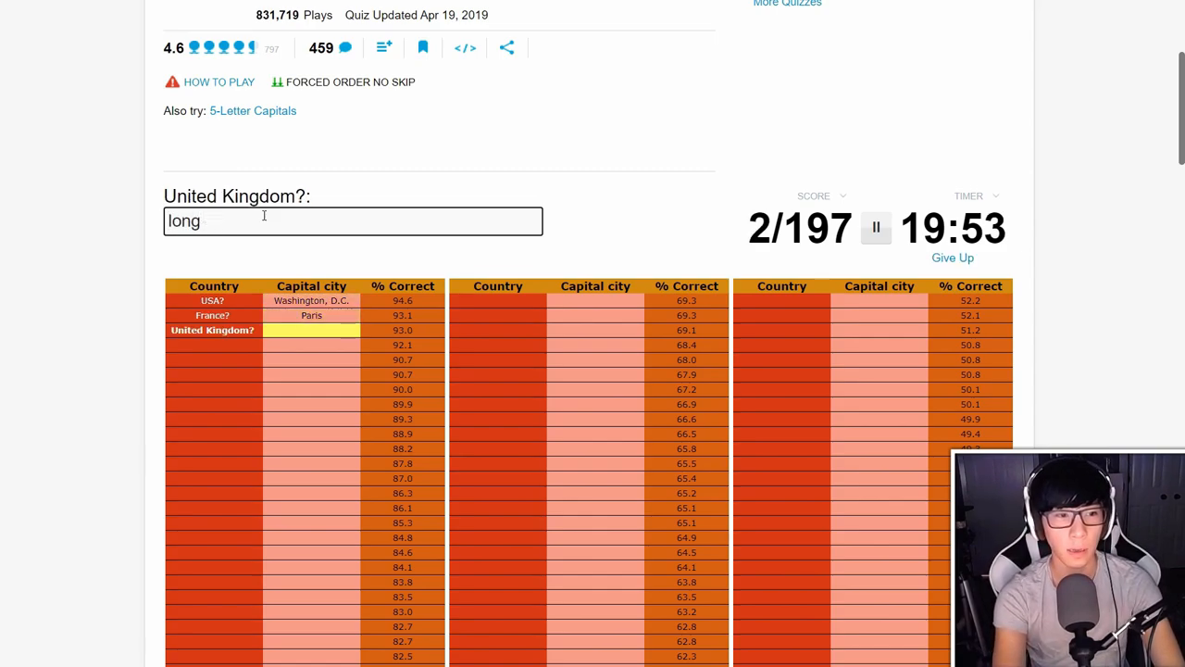
text(london)
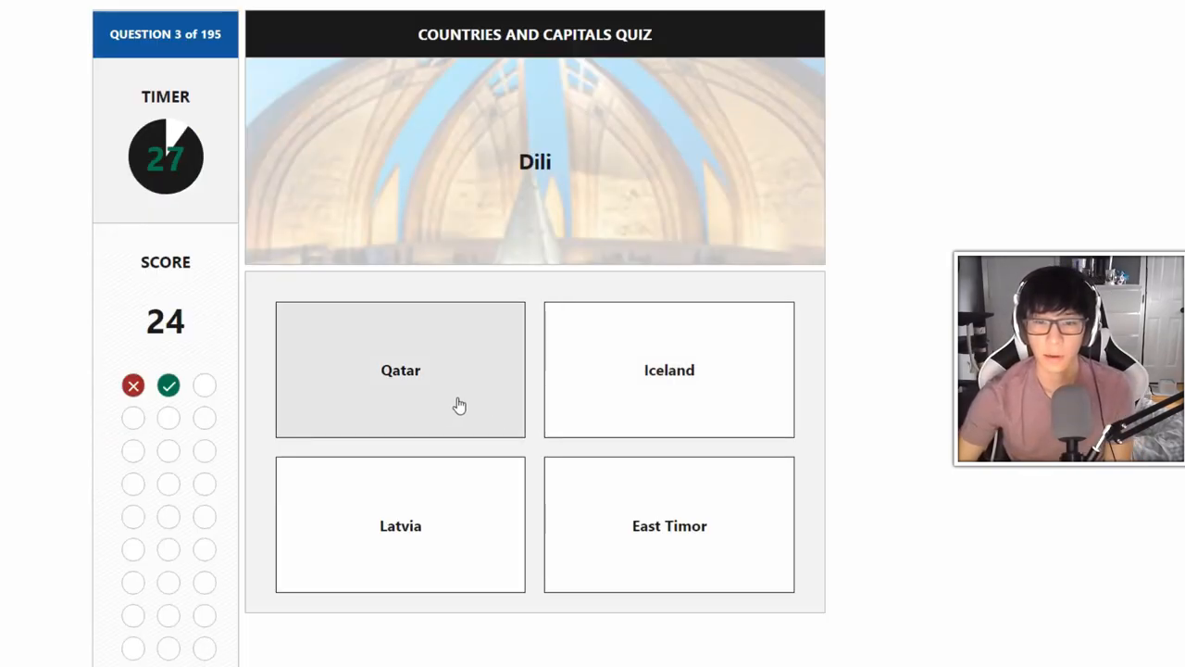
mouse_move(459, 424)
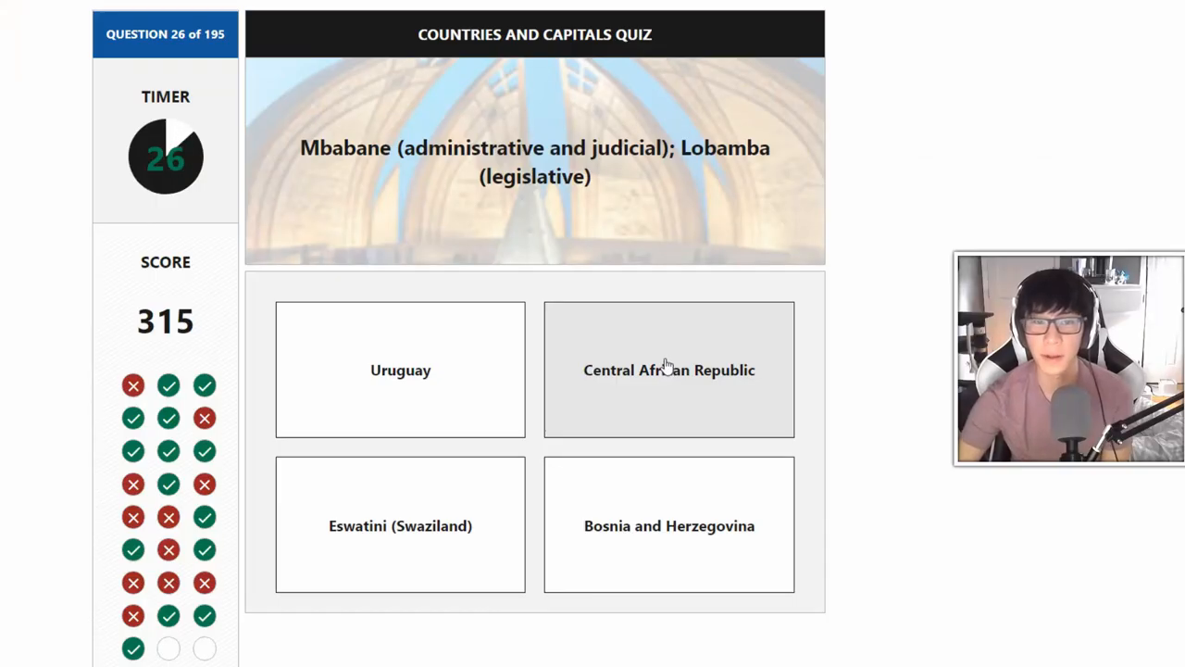
Answer the Mbabane/Lobamba, Nay Pyi Taw and Yamoussoukro capital questions
click(669, 370)
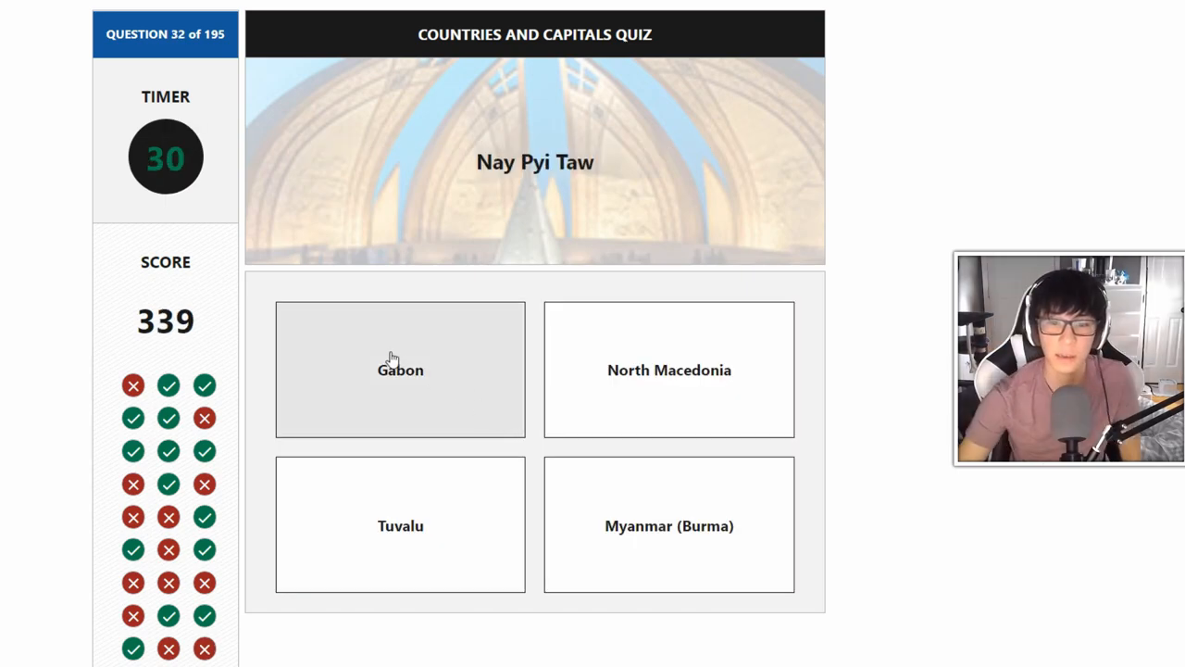
click(669, 526)
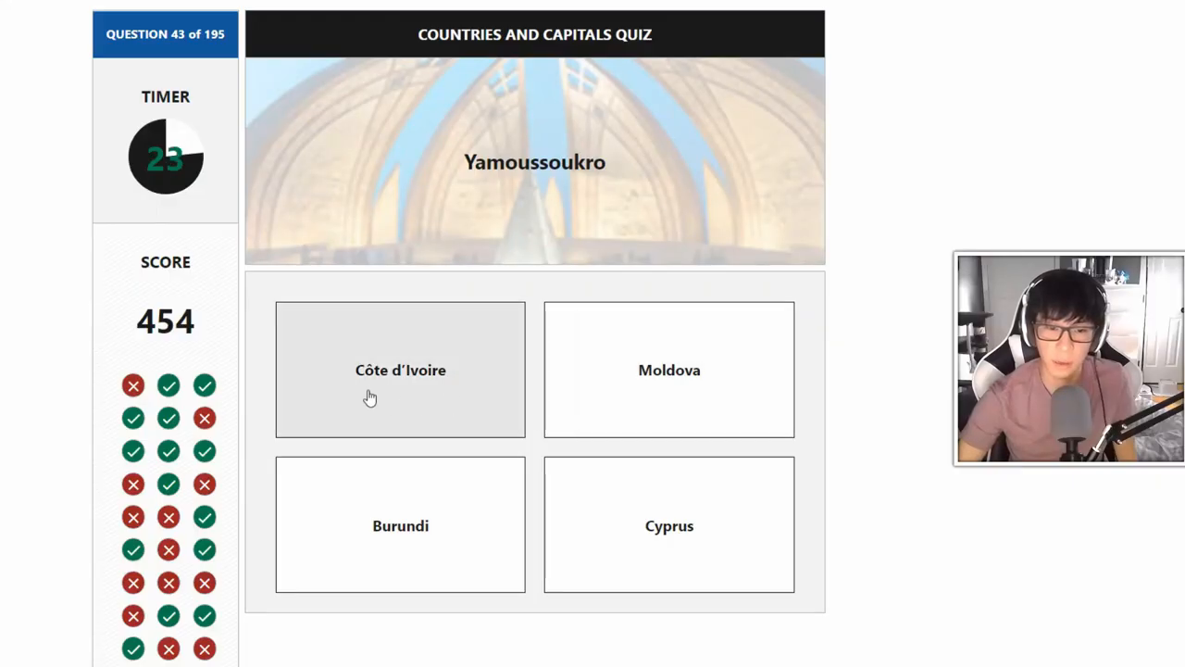
mouse_move(380, 395)
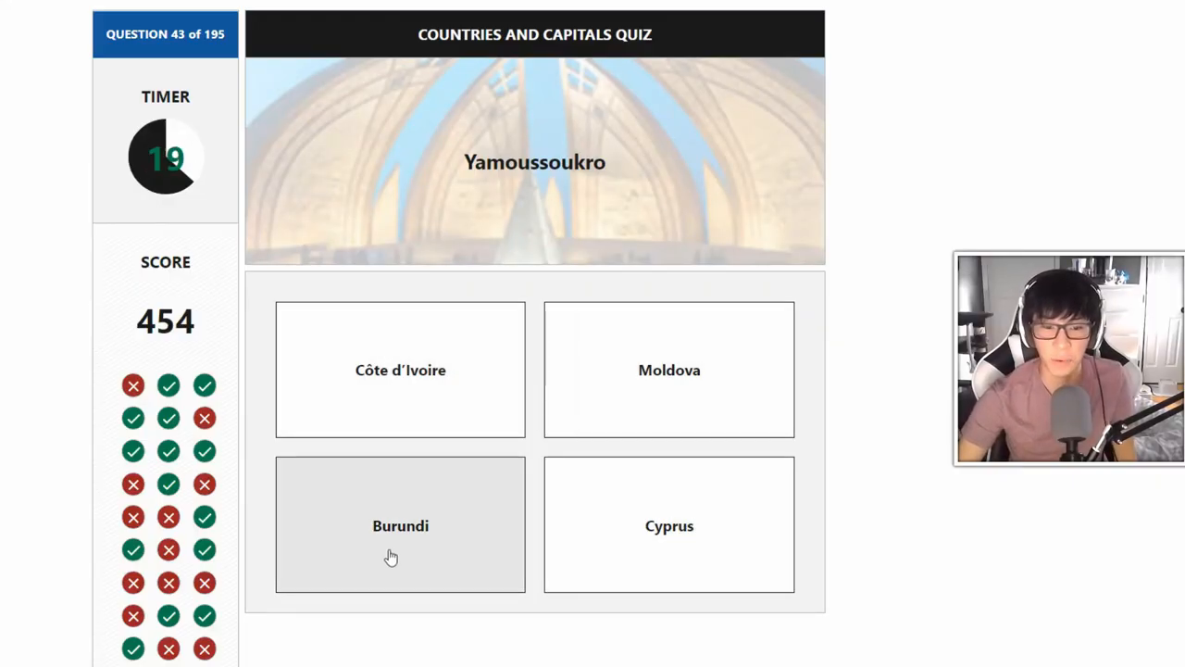
click(400, 526)
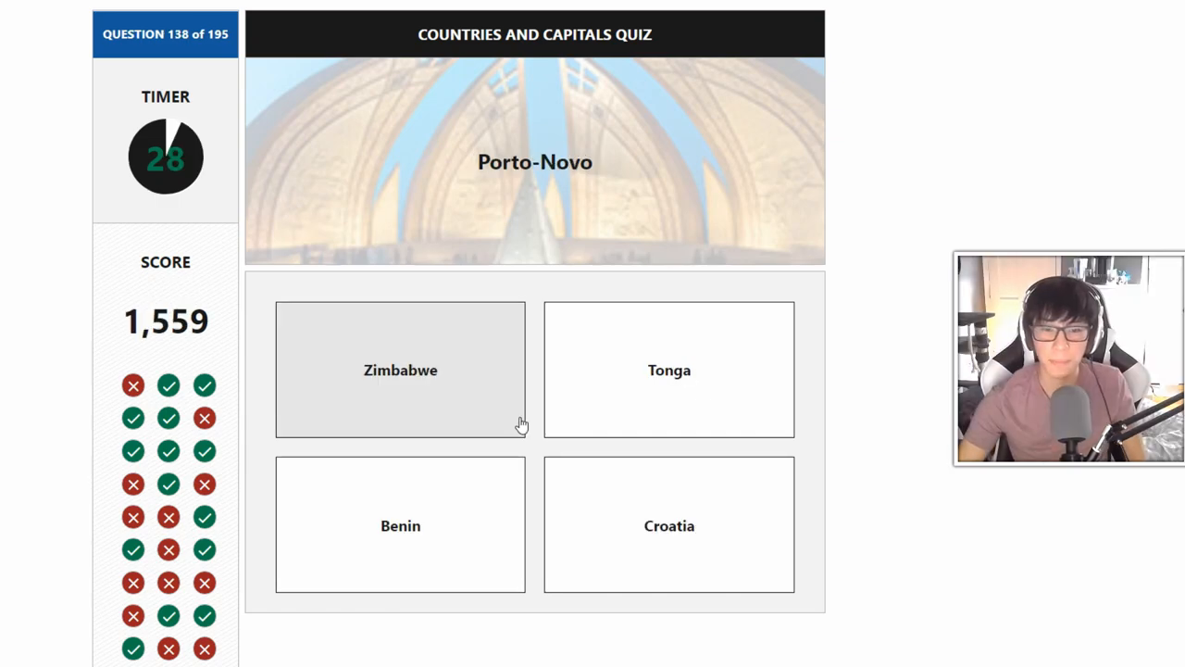
mouse_move(723, 424)
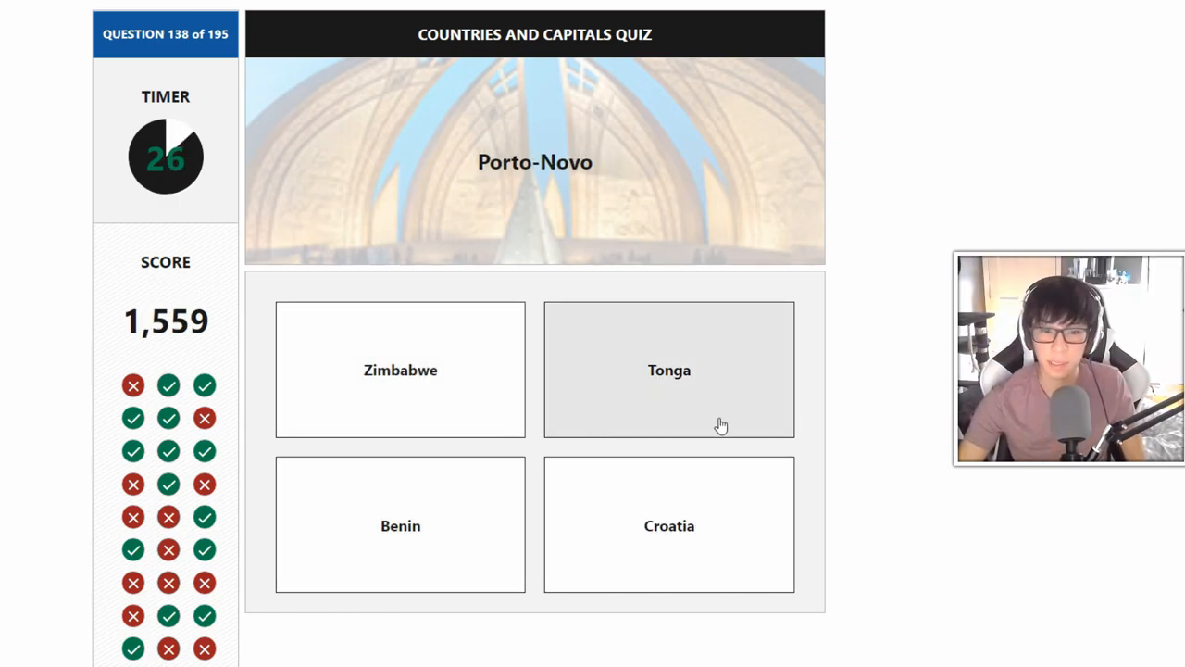
mouse_move(467, 490)
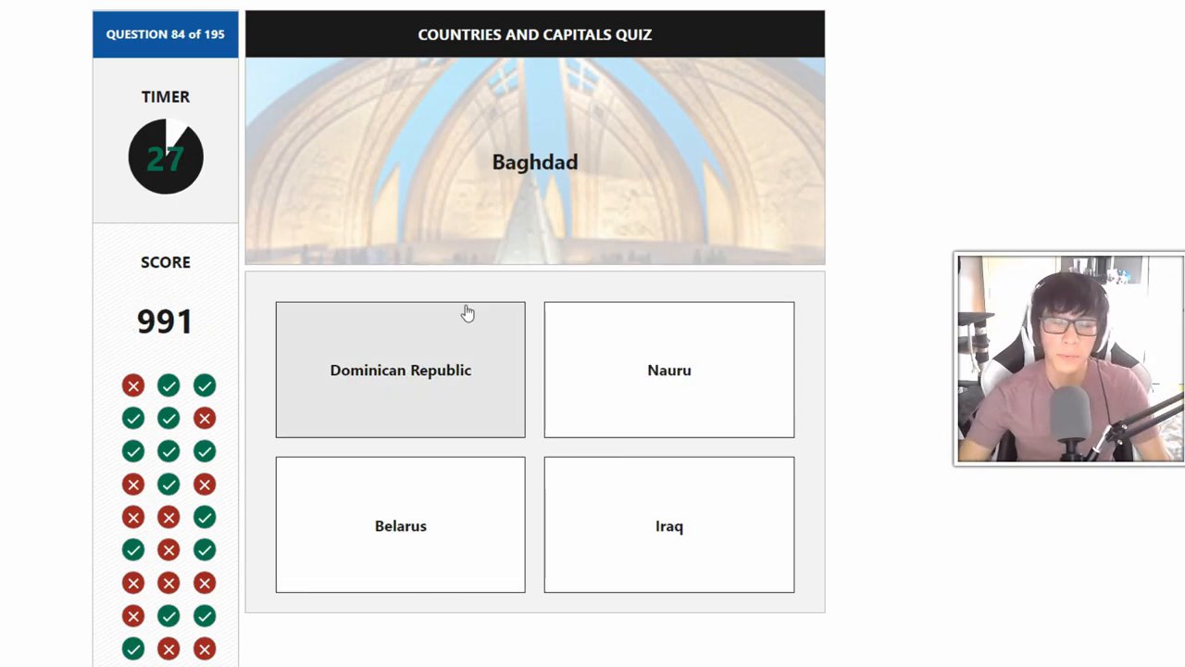
mouse_move(400, 526)
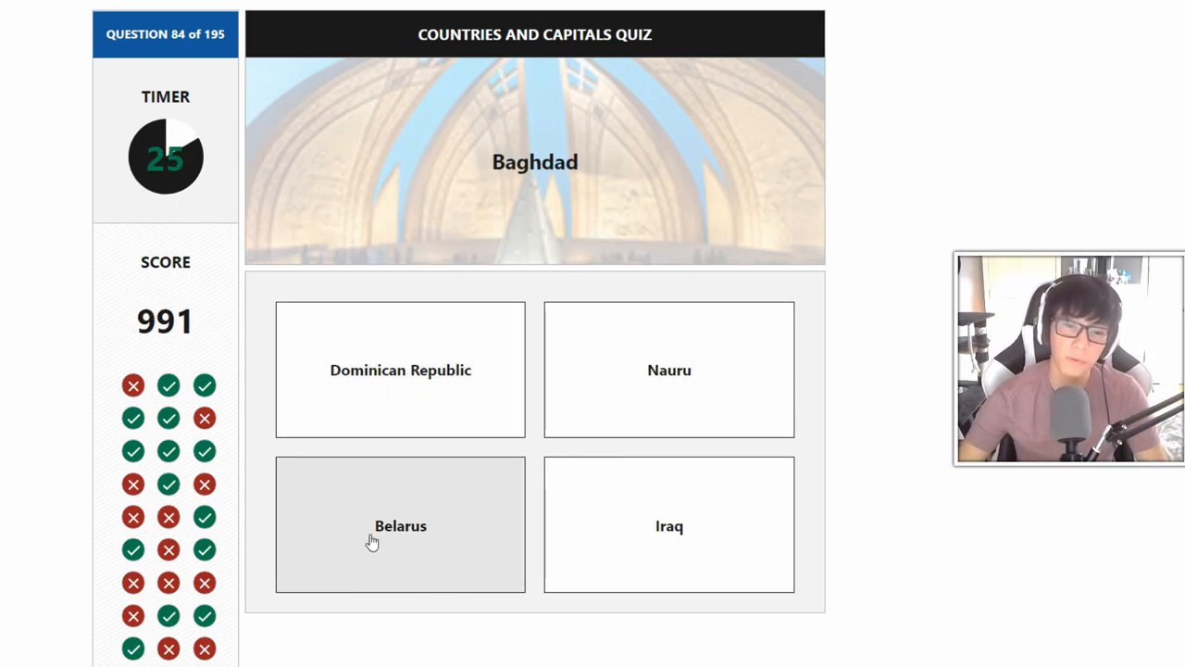
Answer the Baghdad, Bern and Budapest questions, advancing after each
click(400, 371)
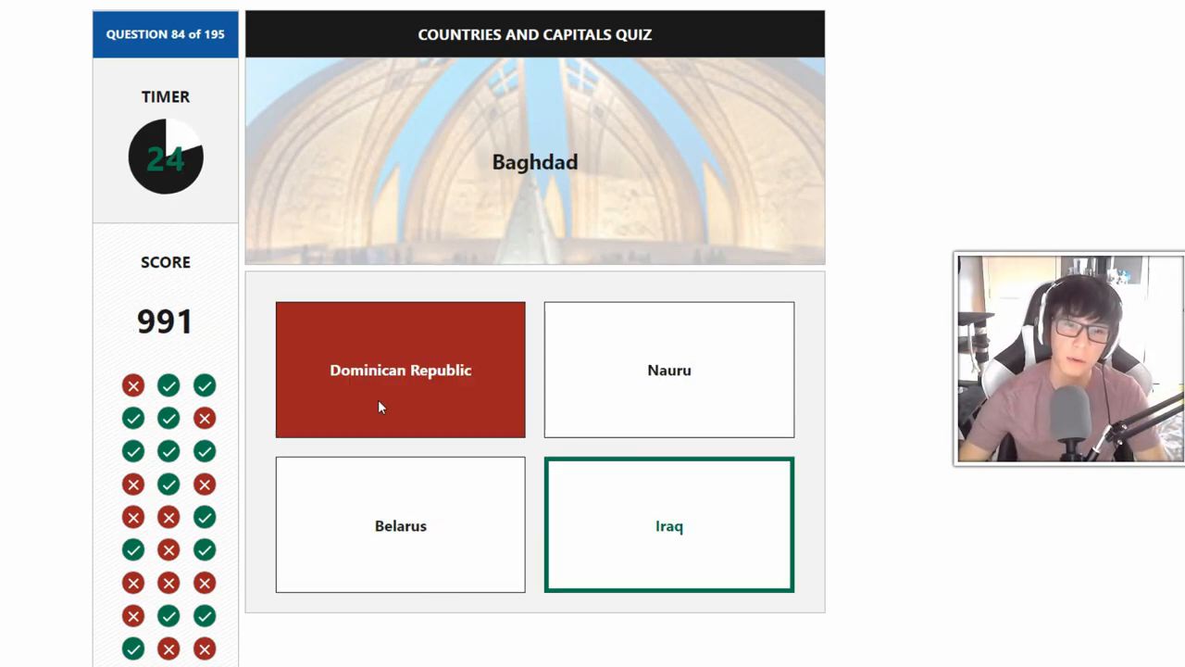
click(400, 371)
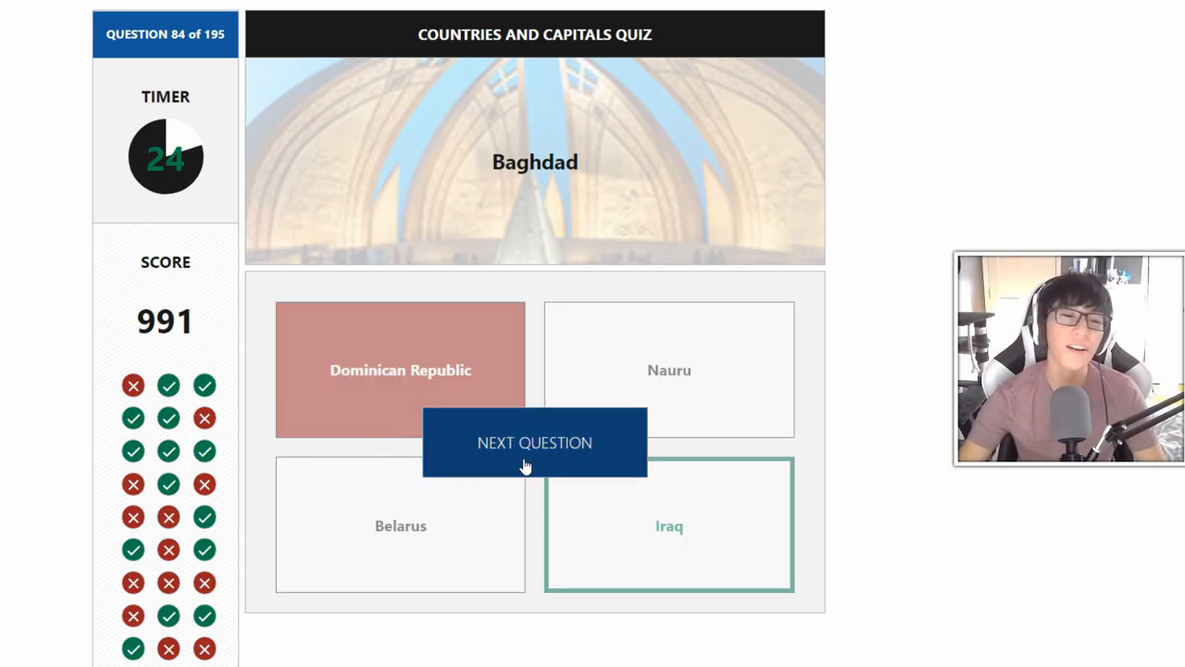
click(533, 441)
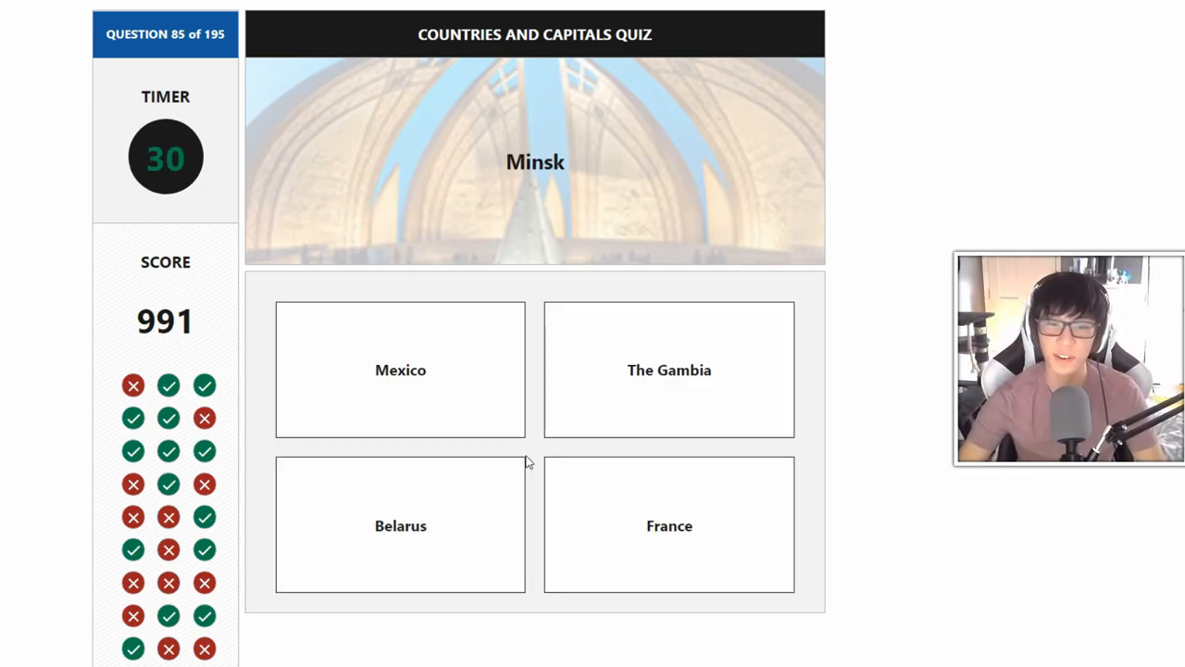
mouse_move(541, 453)
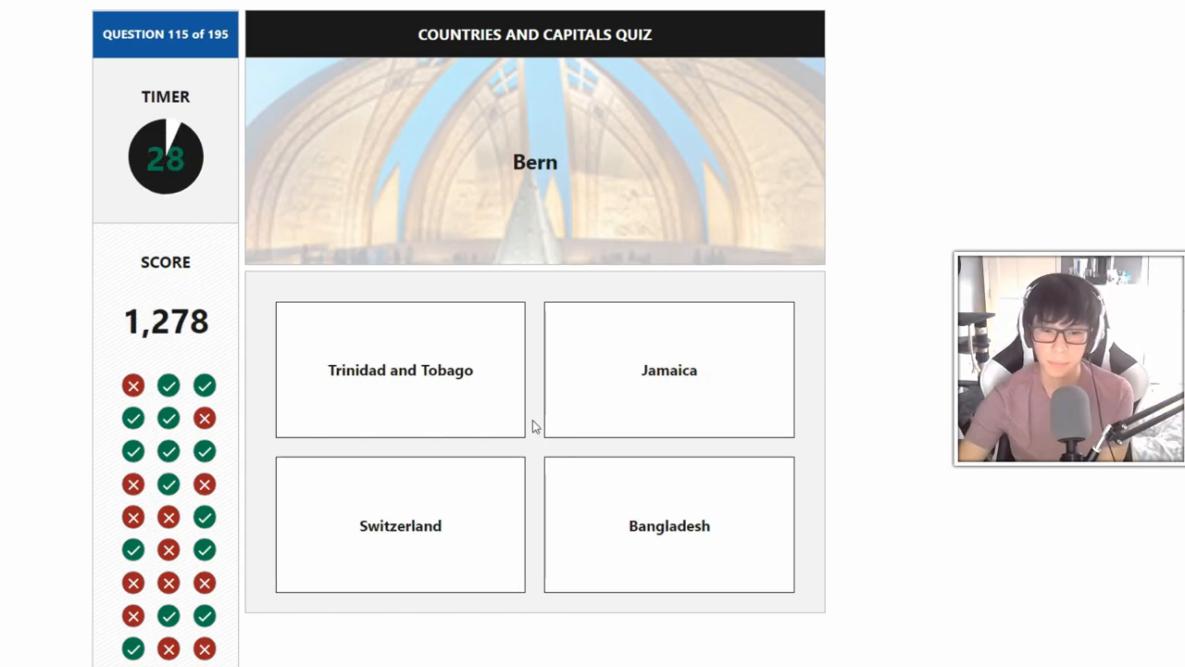
mouse_move(619, 383)
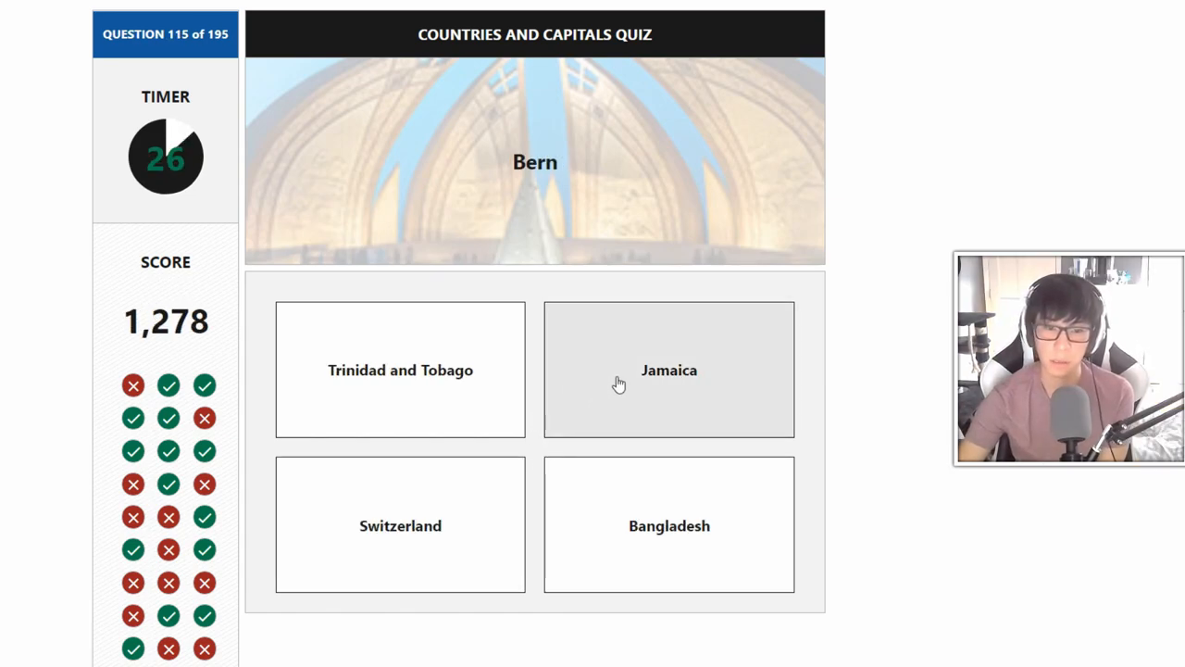
click(669, 371)
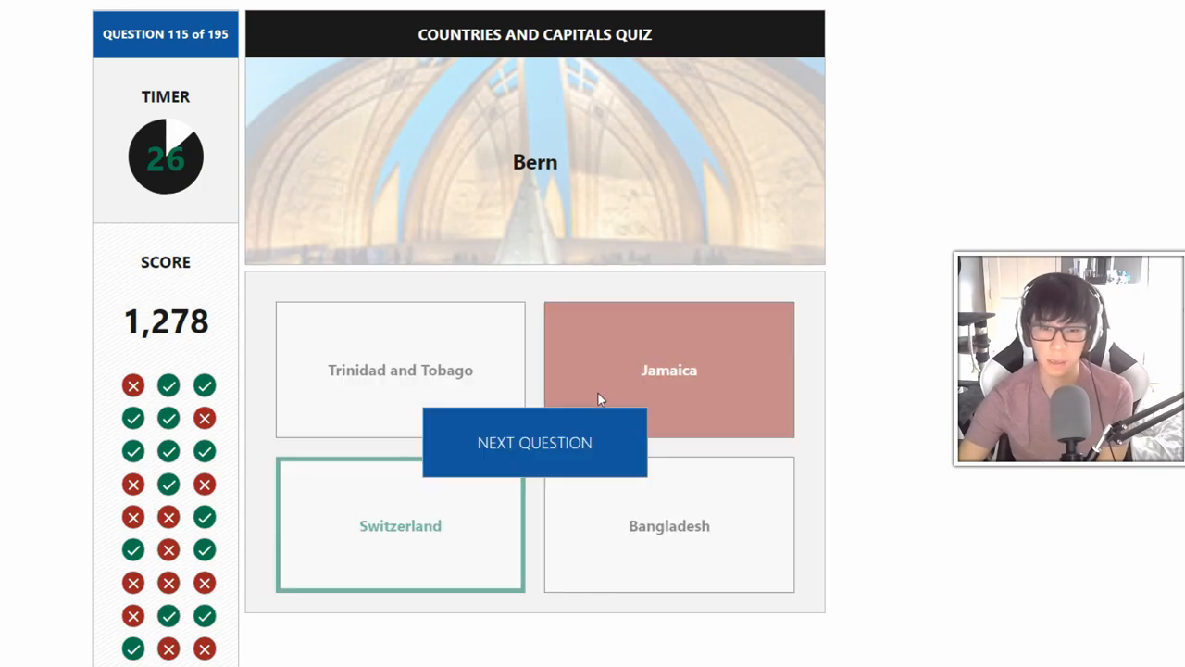
click(534, 440)
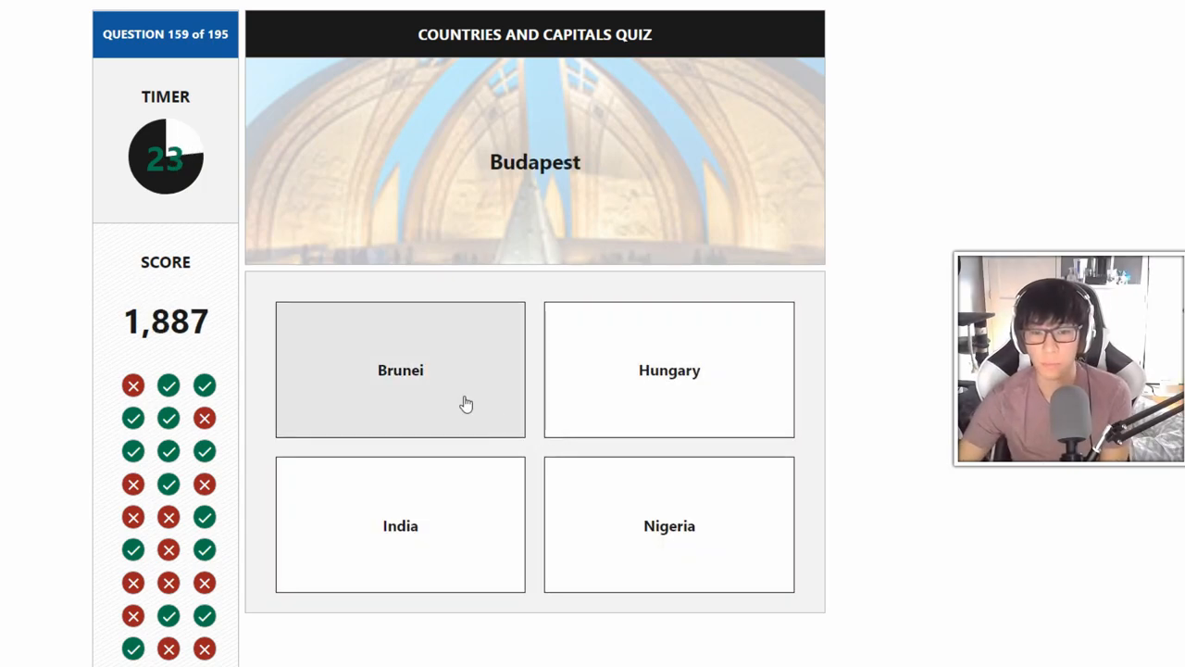
click(400, 370)
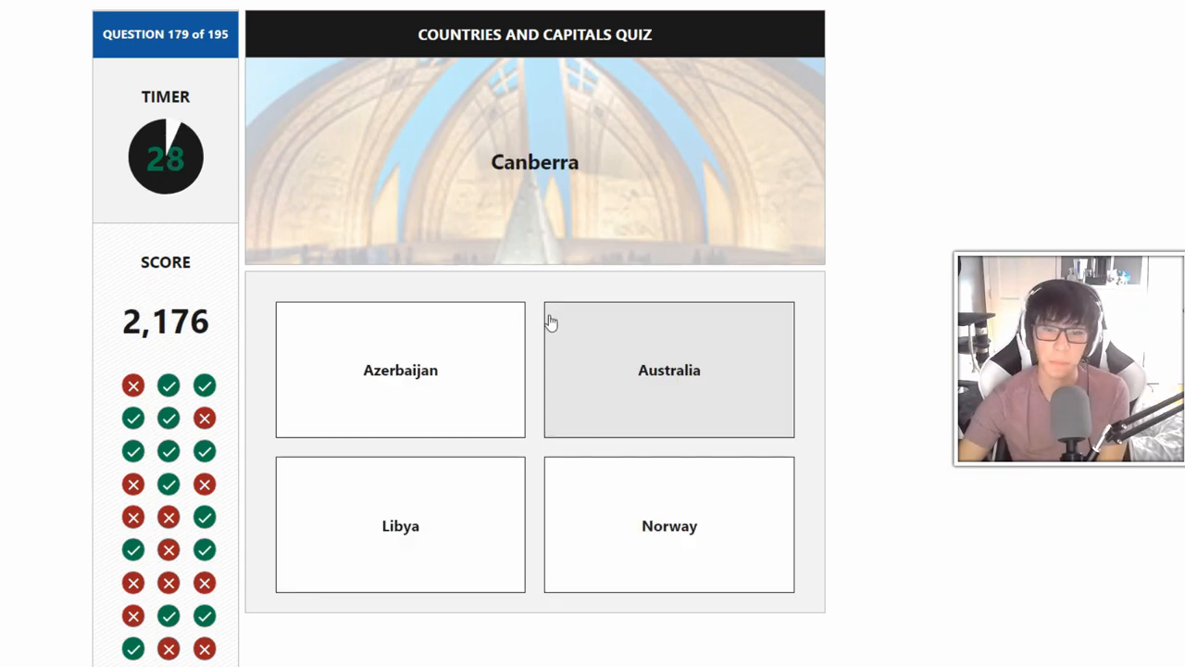
Finish with Canberra and Tirana, review the 108 of 195 results, then restart the quiz
click(669, 371)
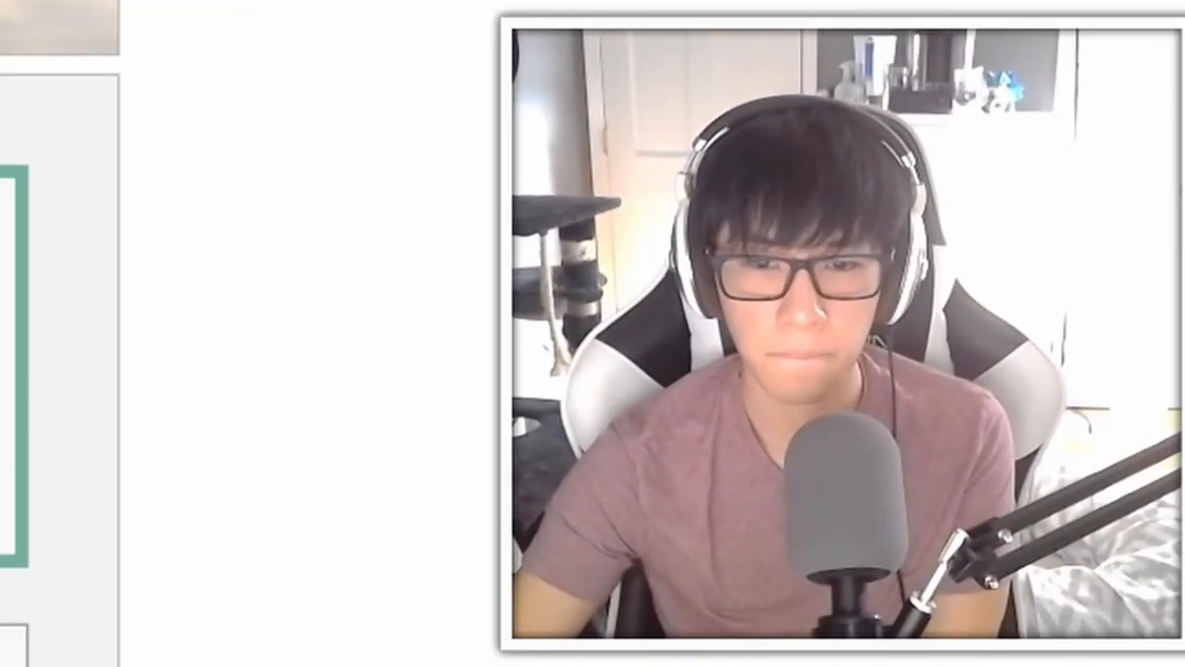
click(669, 371)
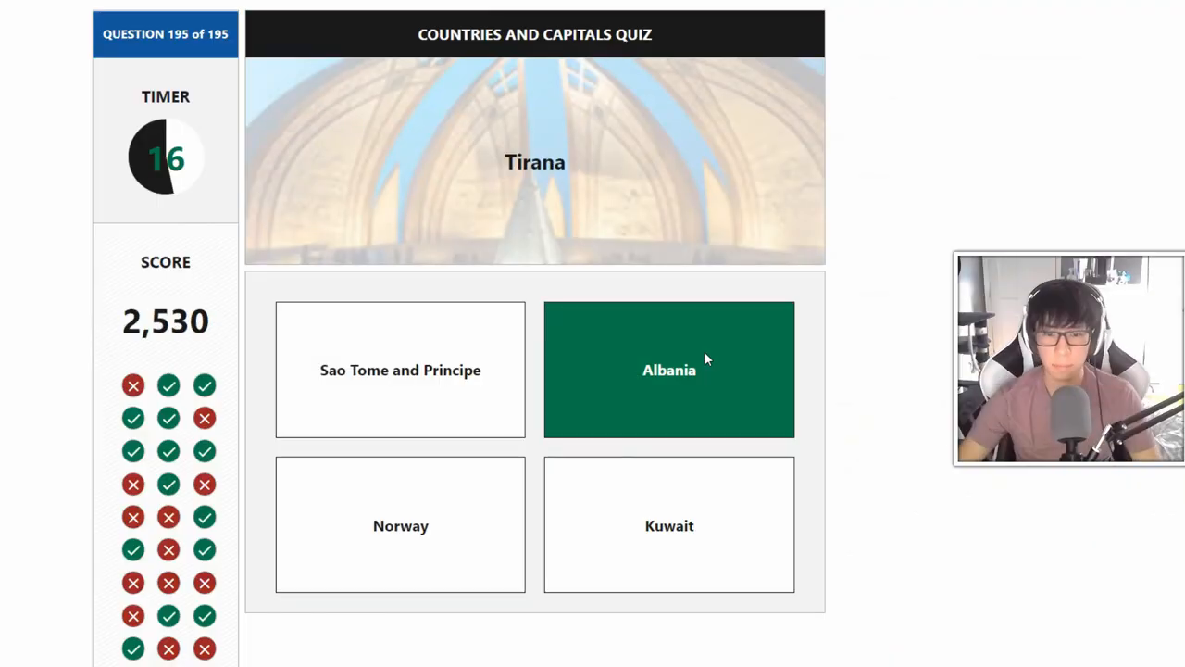
click(668, 370)
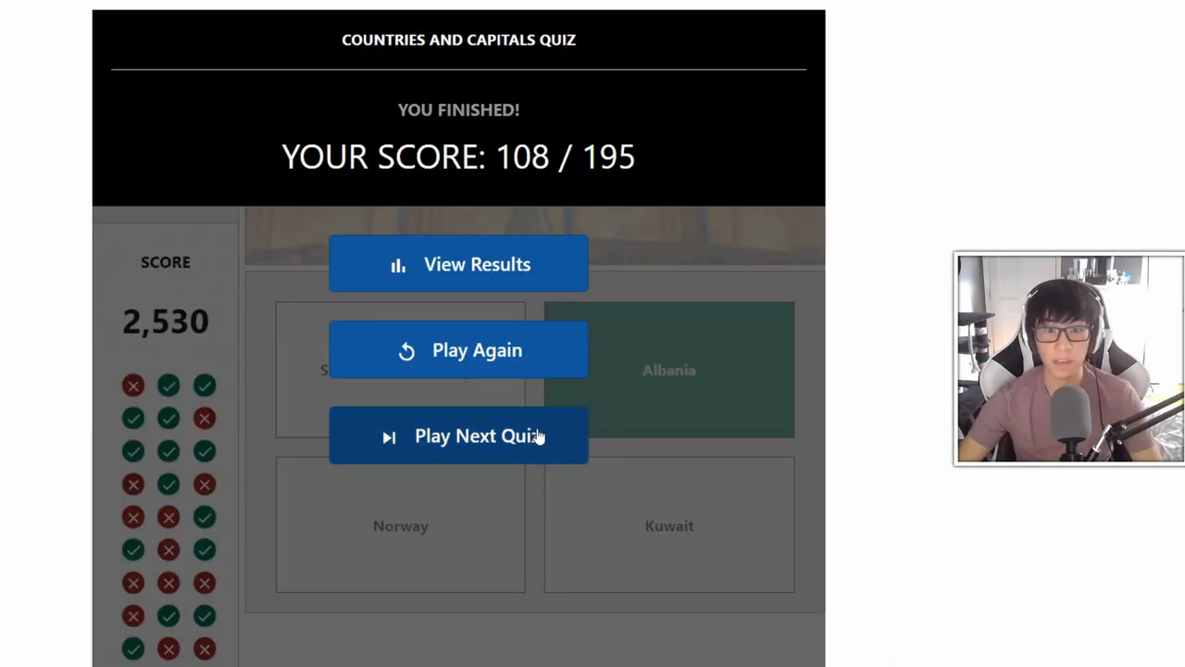
mouse_move(552, 435)
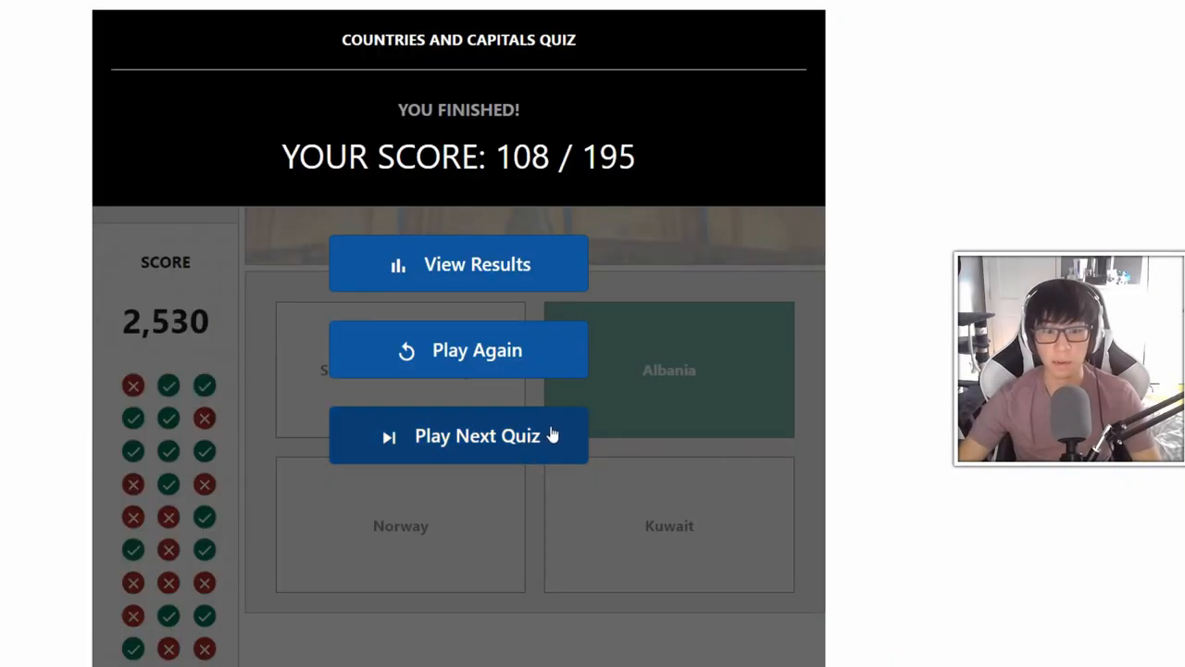
click(460, 263)
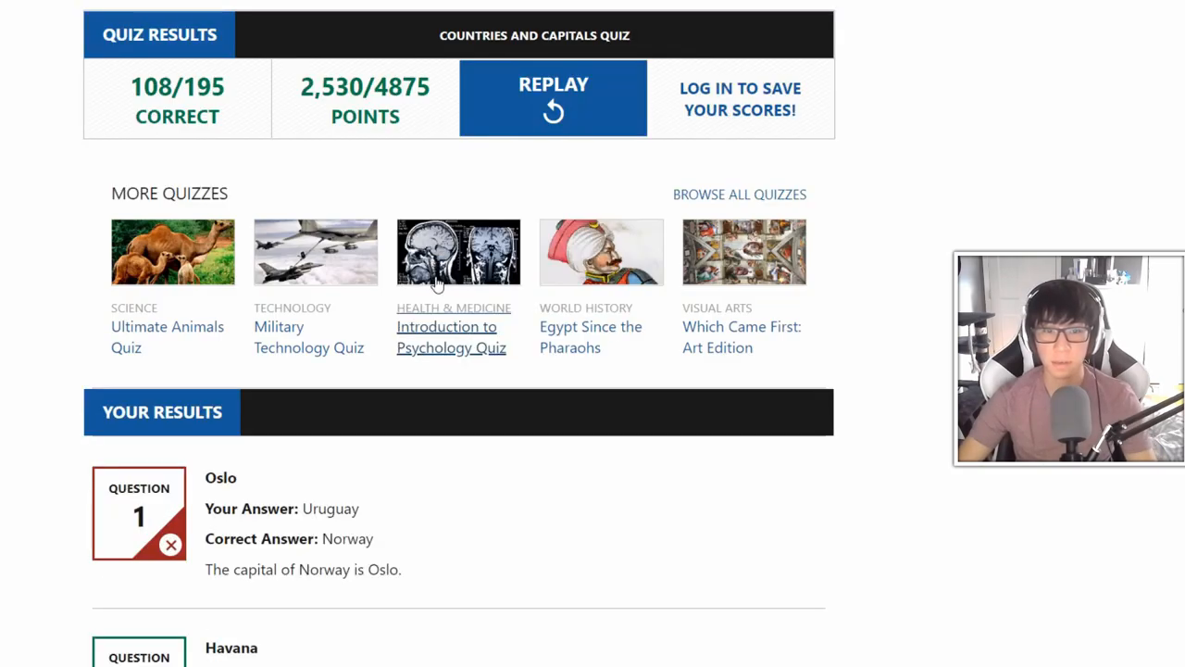
scroll(down, 3)
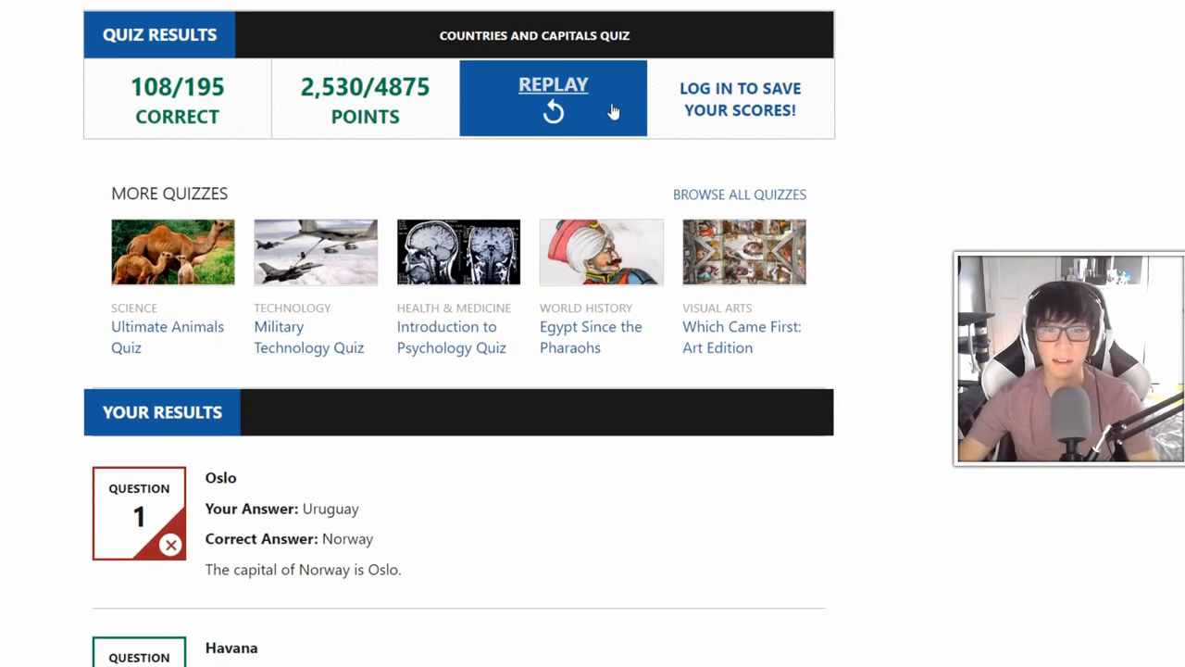
scroll(down, 3)
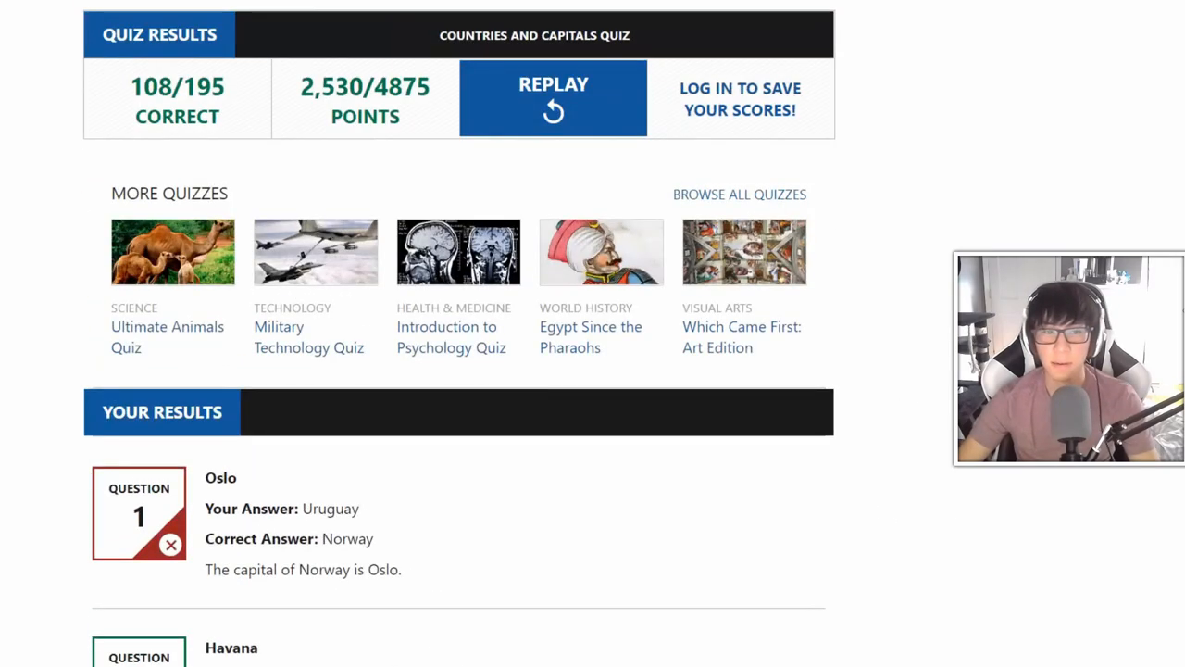
click(552, 96)
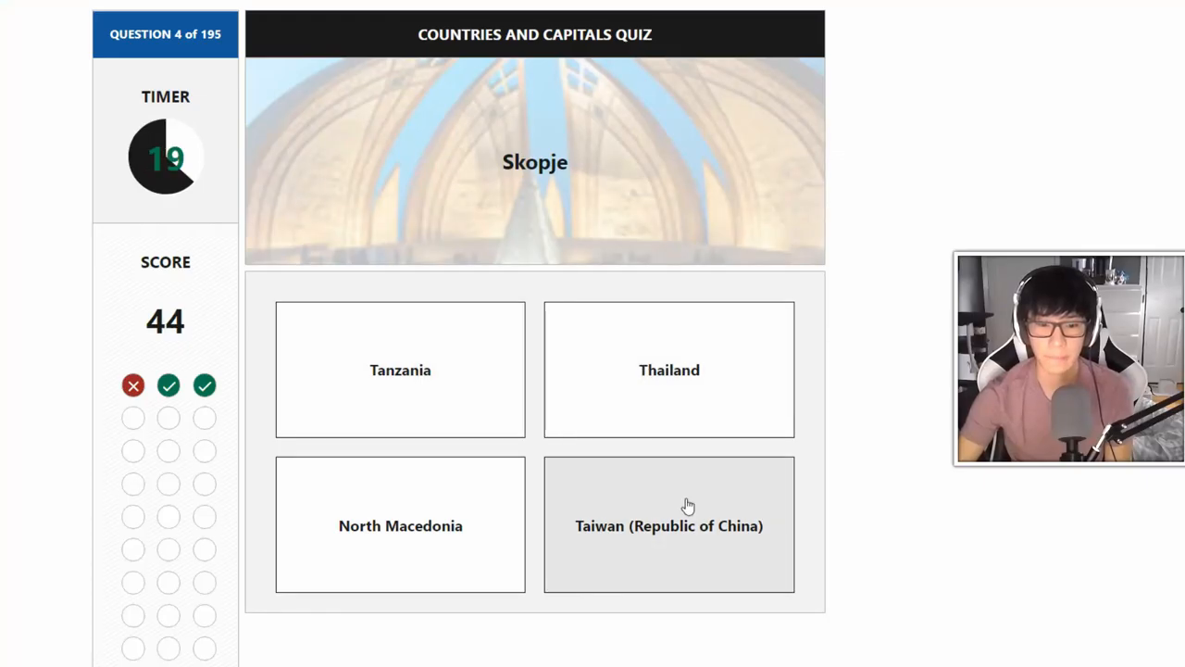
mouse_move(707, 400)
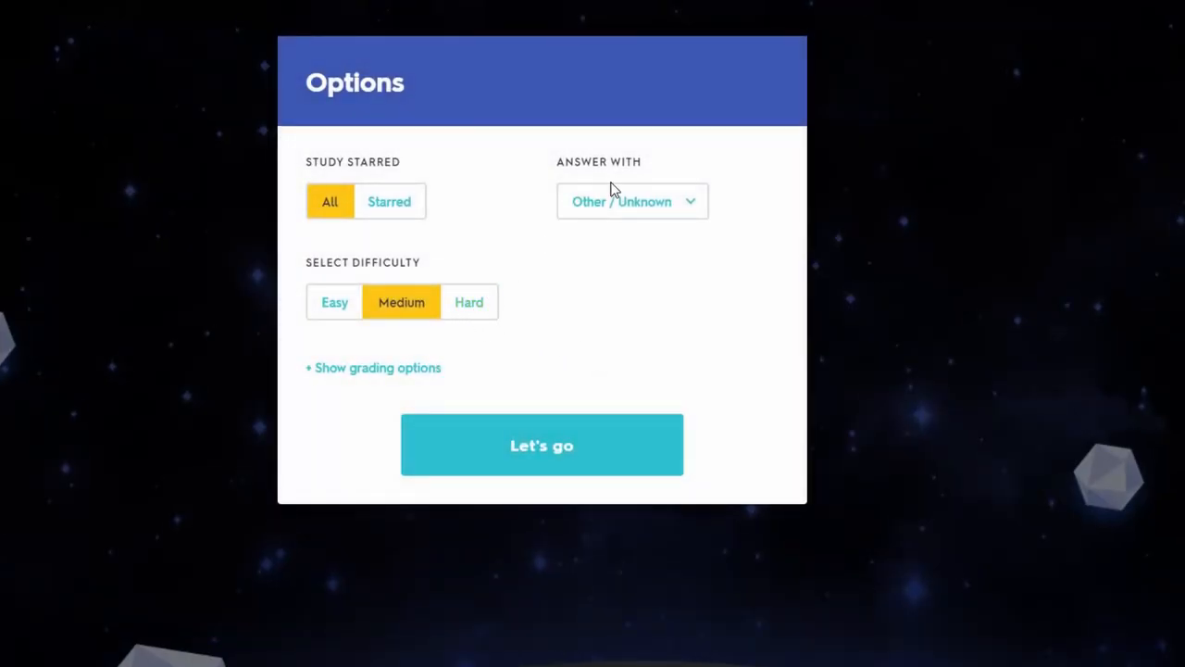
Start Gravity on Medium difficulty and browse the set's capital–country term list
click(541, 445)
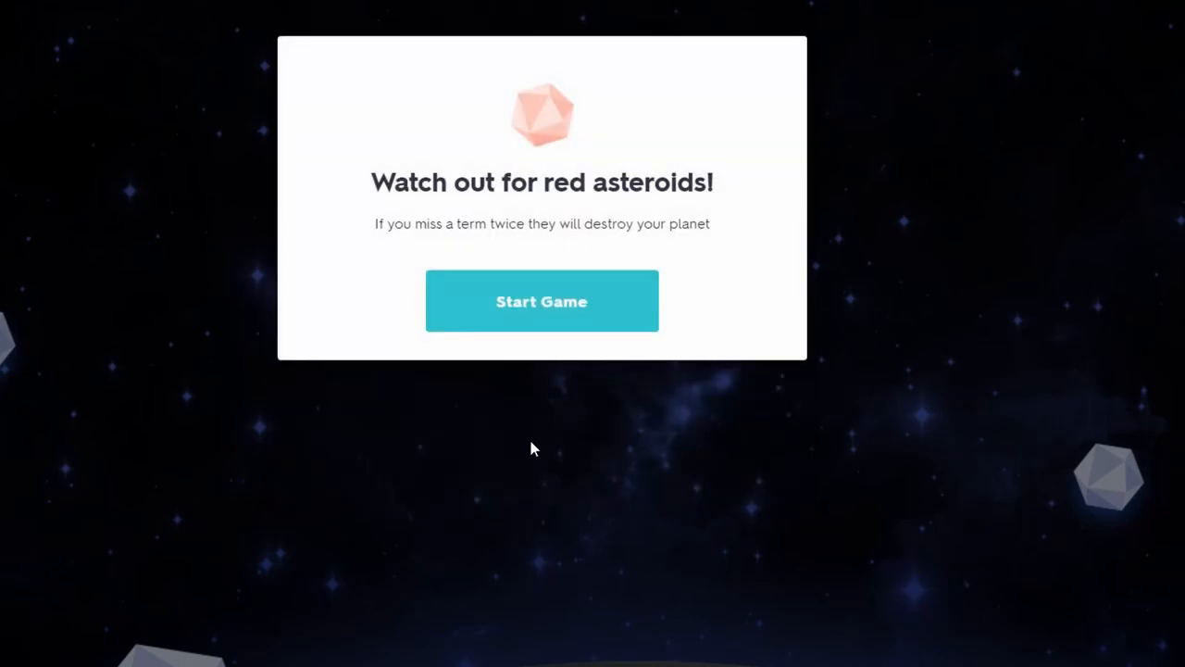
click(541, 300)
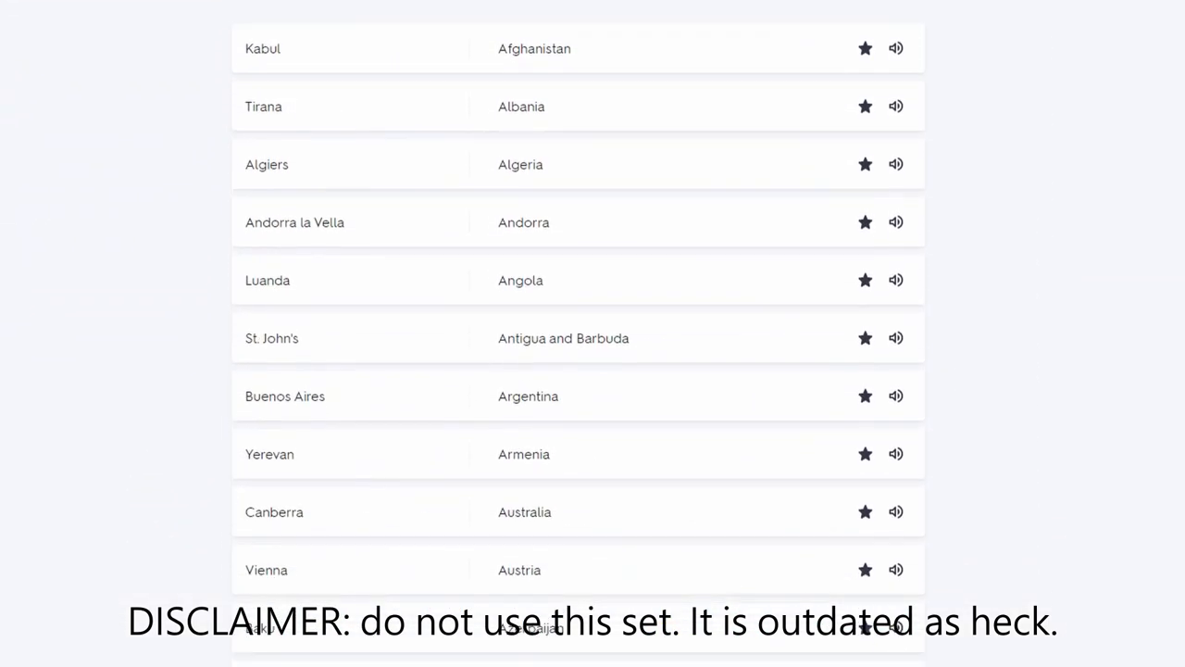
scroll(down, 3)
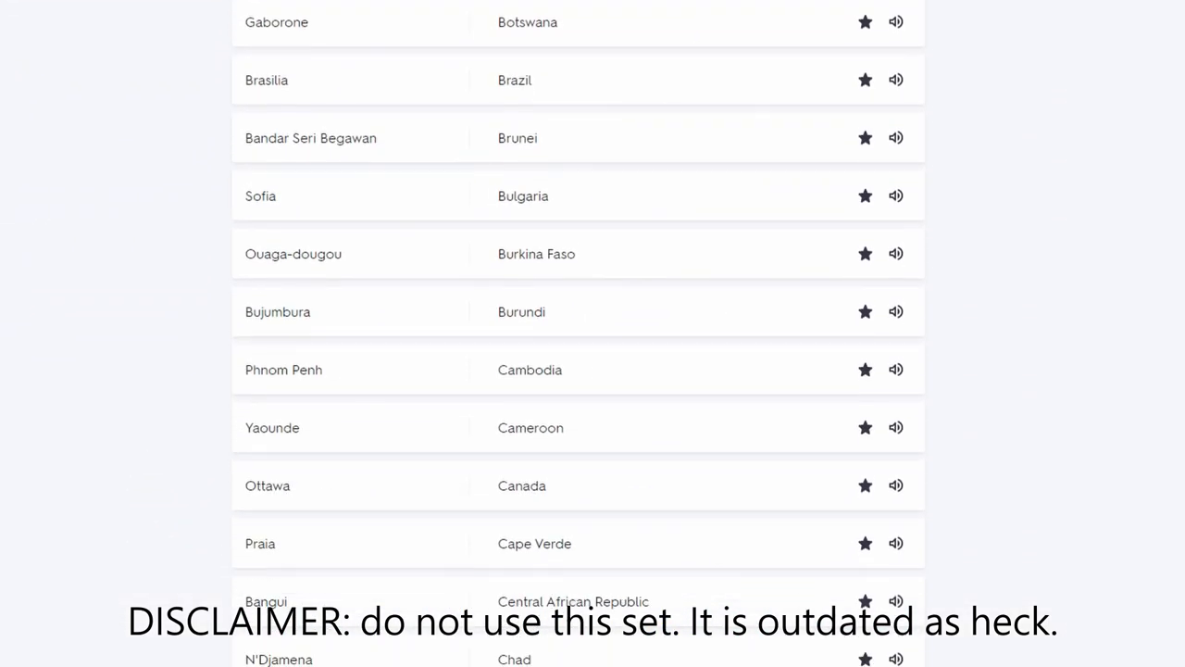
scroll(down, 3)
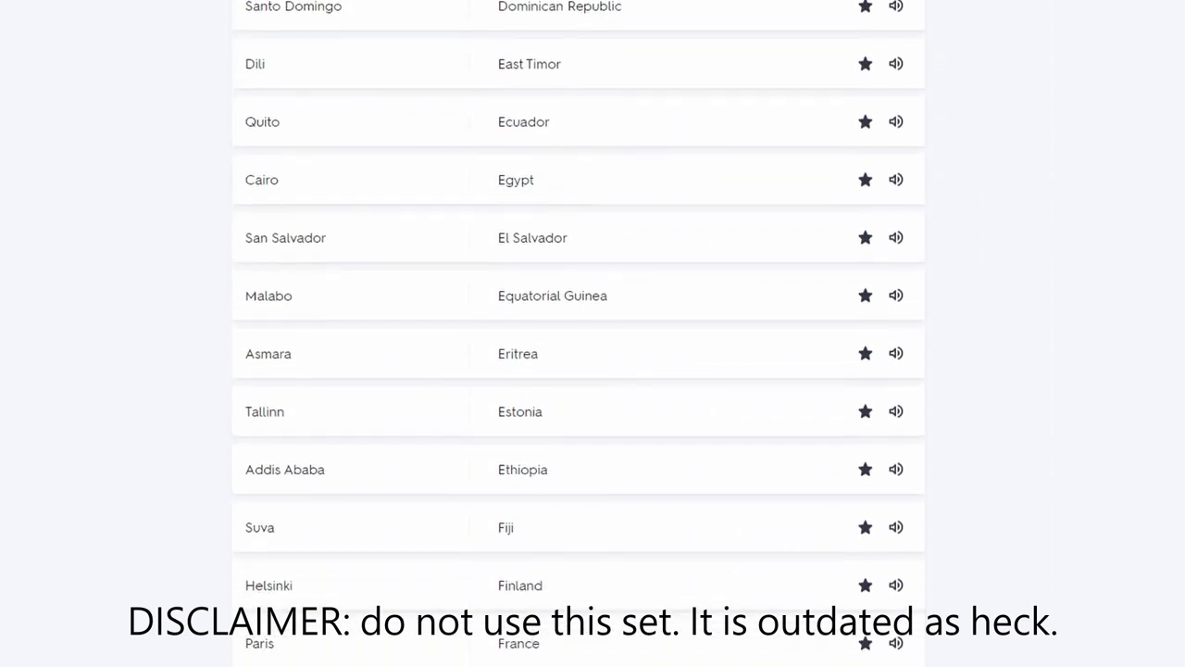
scroll(down, 3)
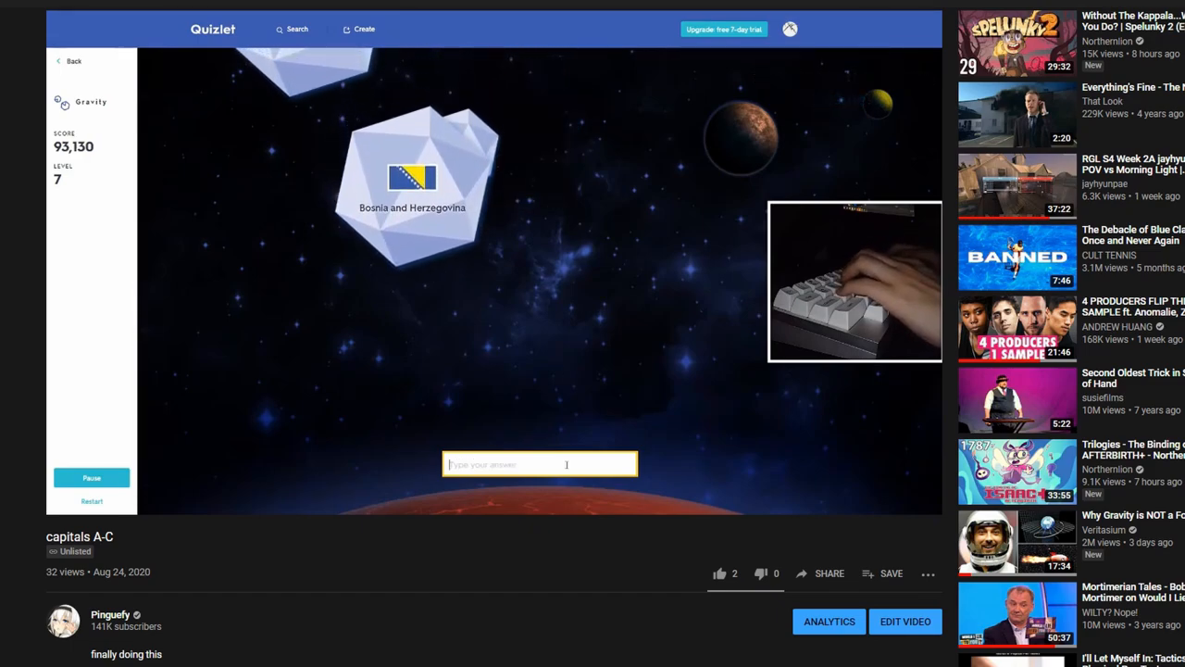
Enter capitals Sarajevo, Canberra, Yerevan, Tirana and Andorra la Vella for falling country asteroids
text(saraf)
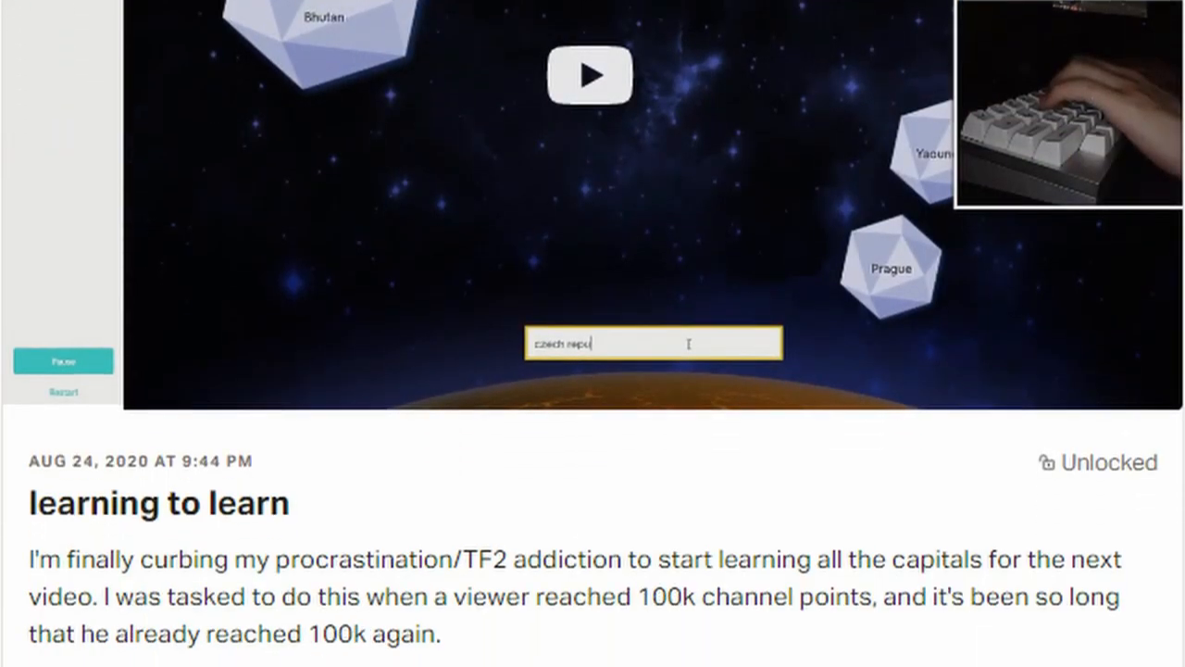
scroll(down, 3)
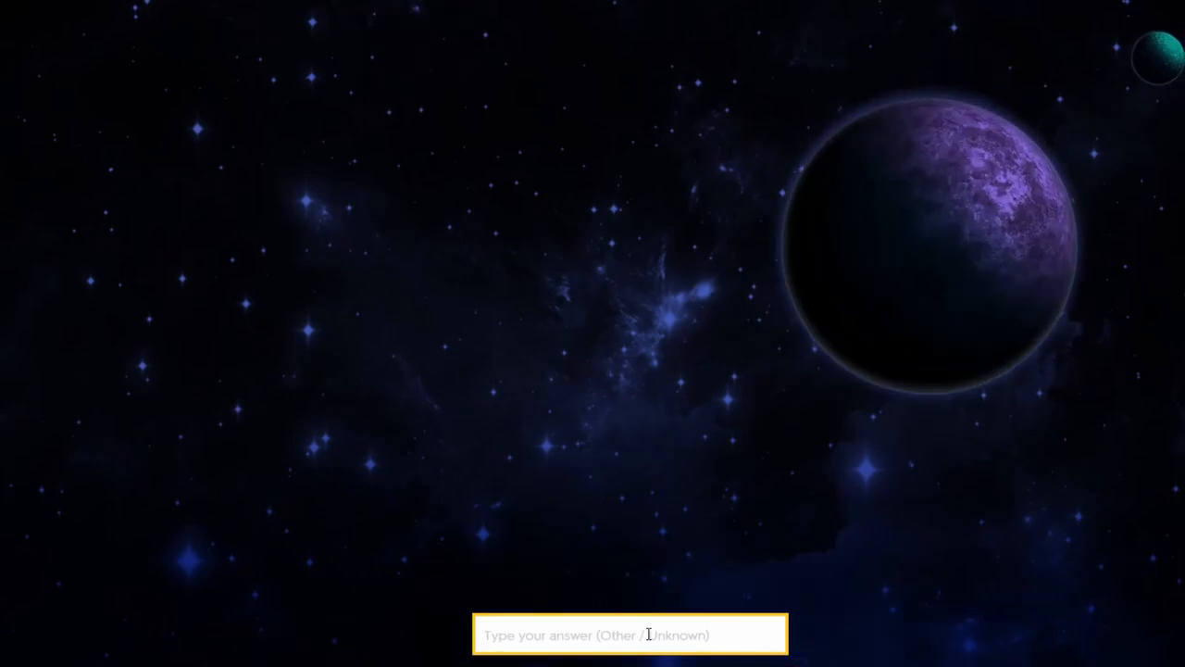
text(canberra)
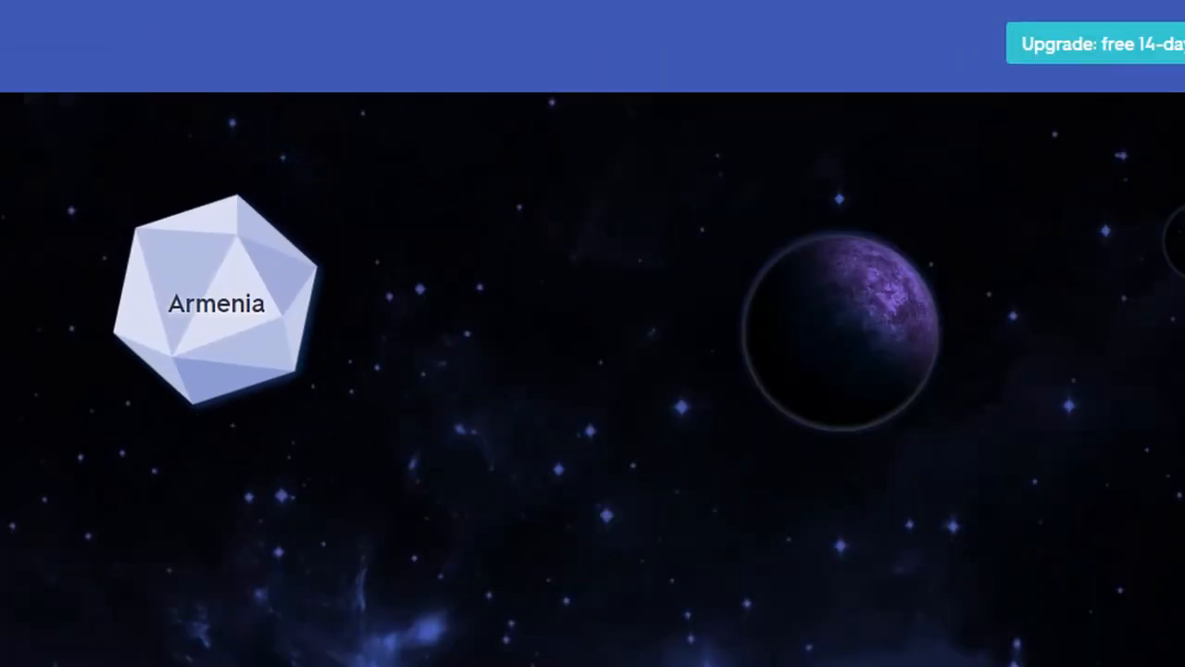
text(yere a)
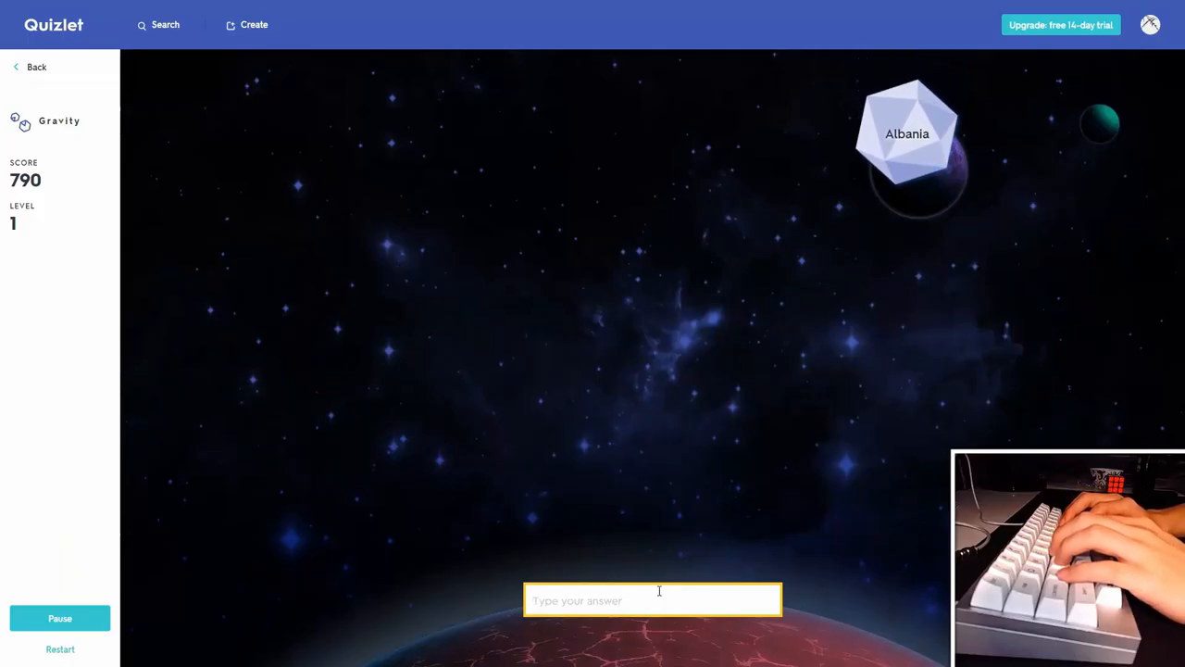
text(ye)
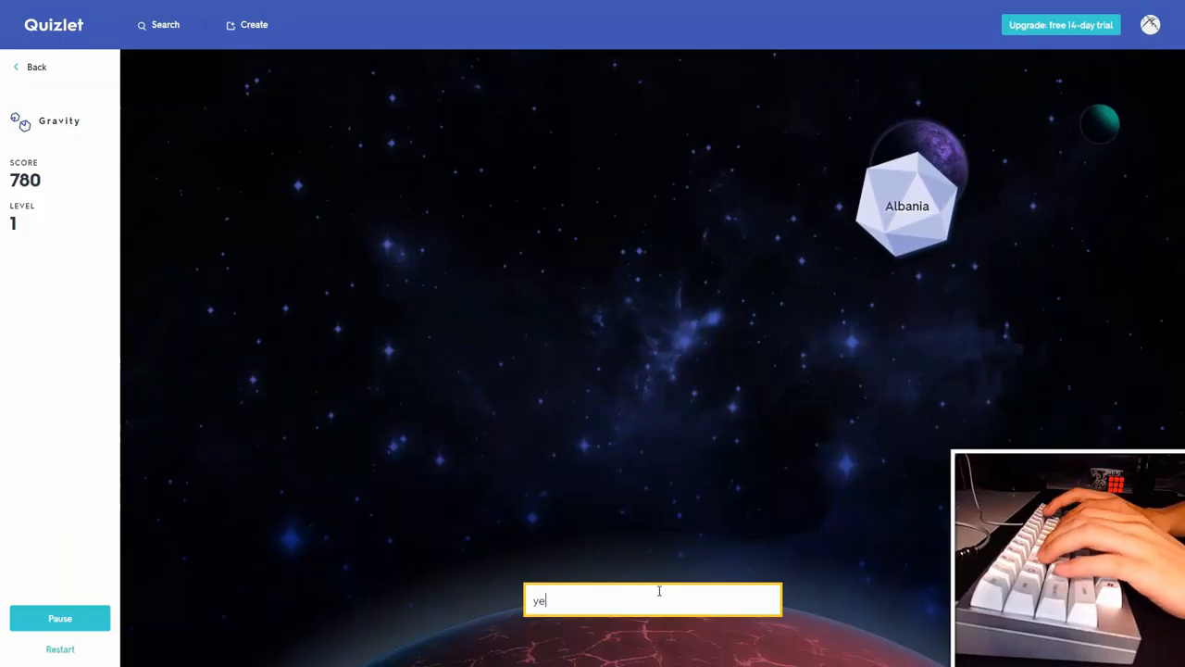
text(tiran)
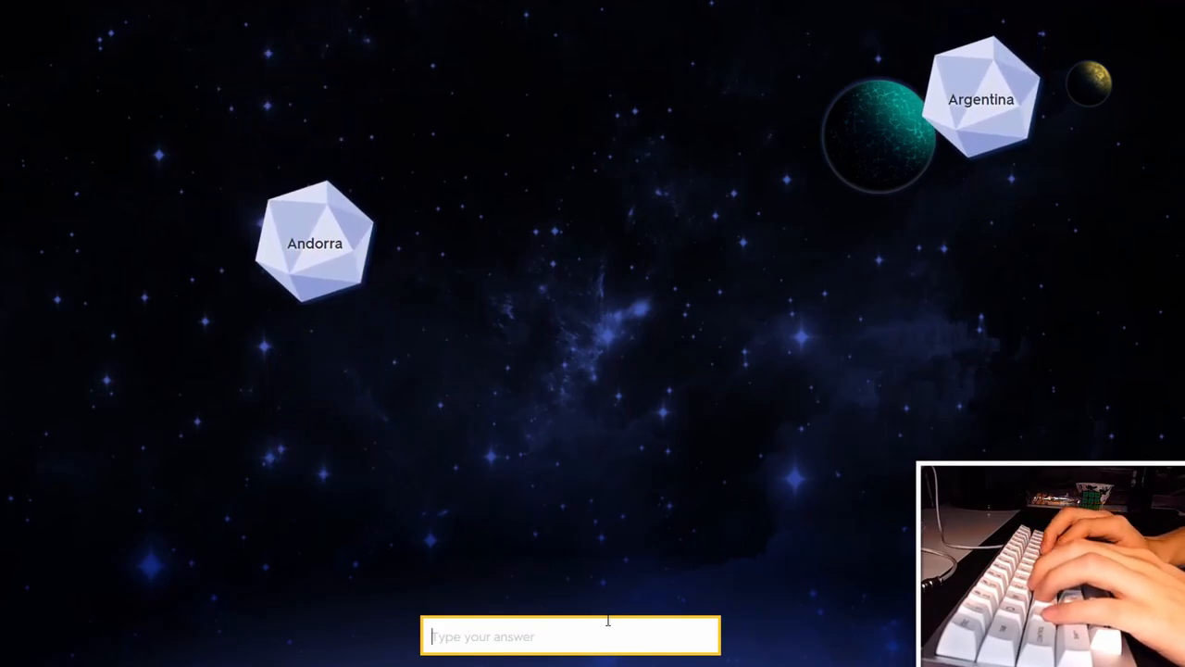
text(l)
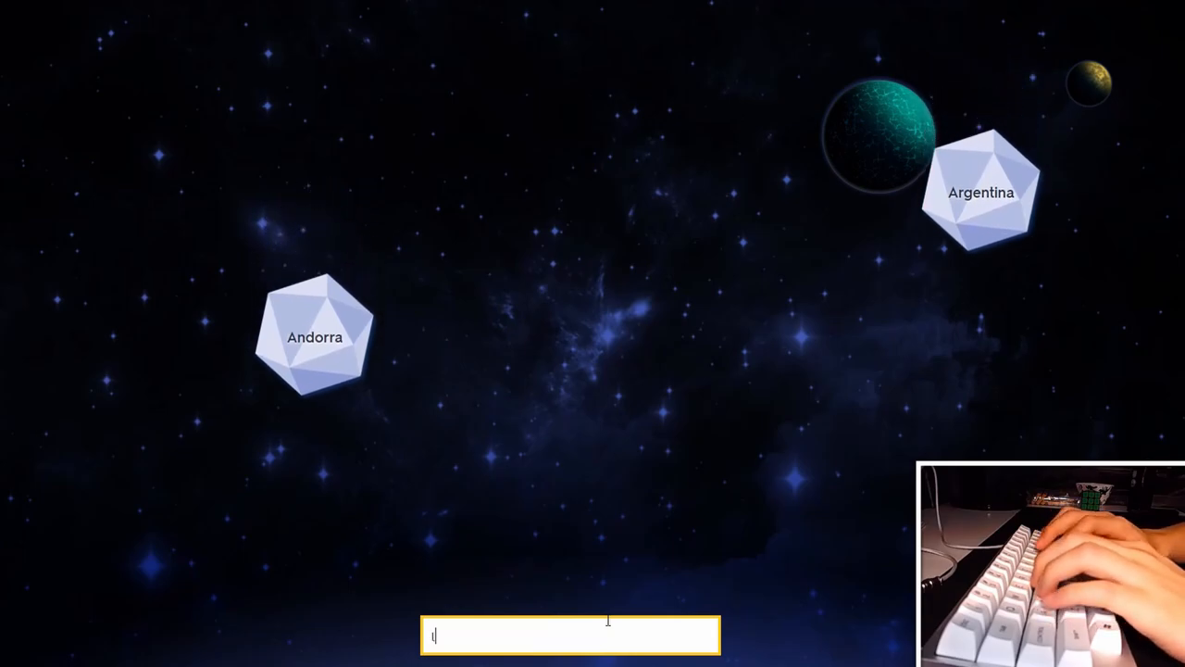
text(andorra la)
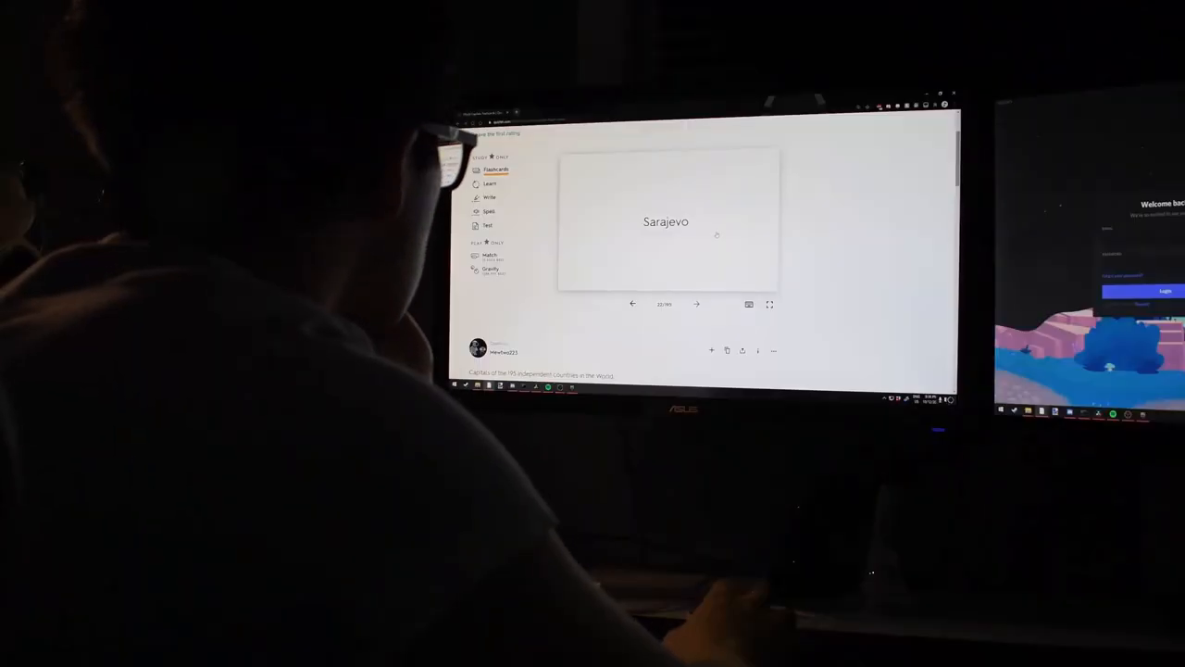
Submit an answer in Gravity and read the missed correct answer Hippocampus
click(667, 223)
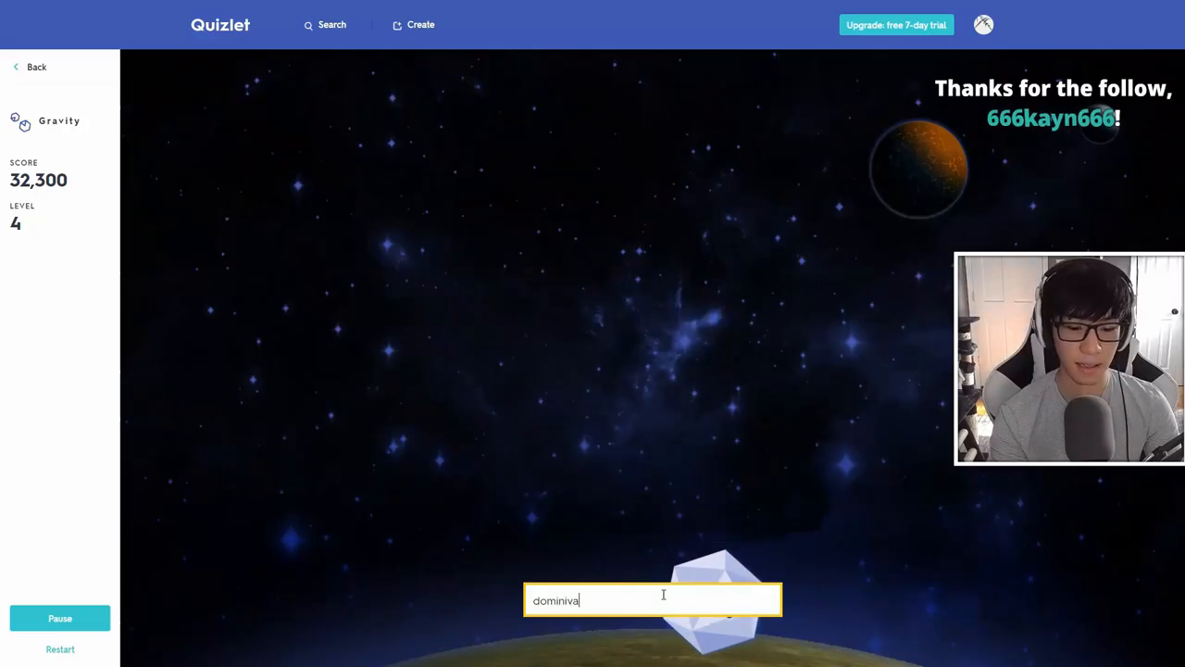
key(enter)
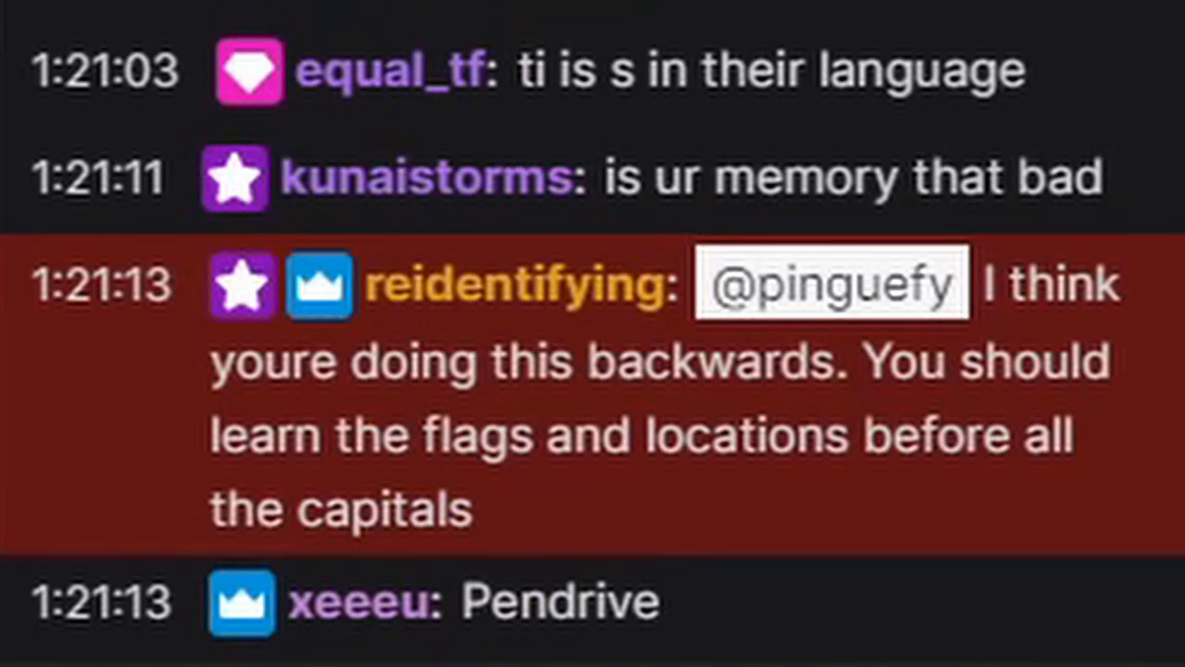
scroll(down, 3)
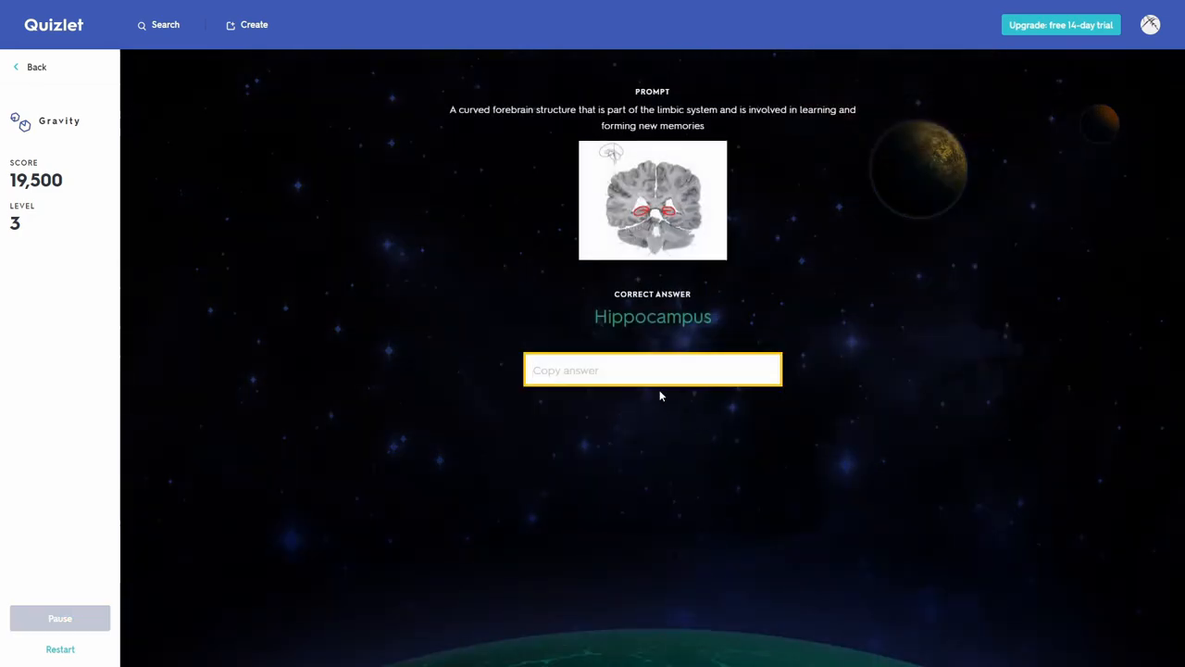
mouse_move(669, 378)
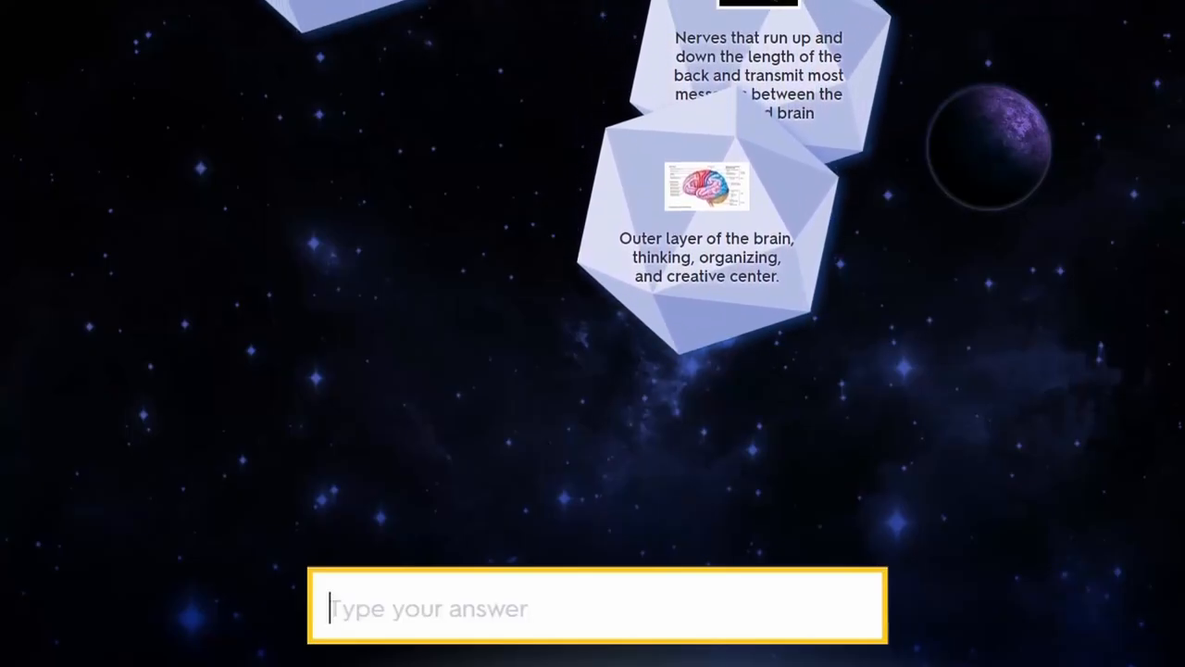
Enter Hippocampus to resume the brain-anatomy Gravity round
text(hip)
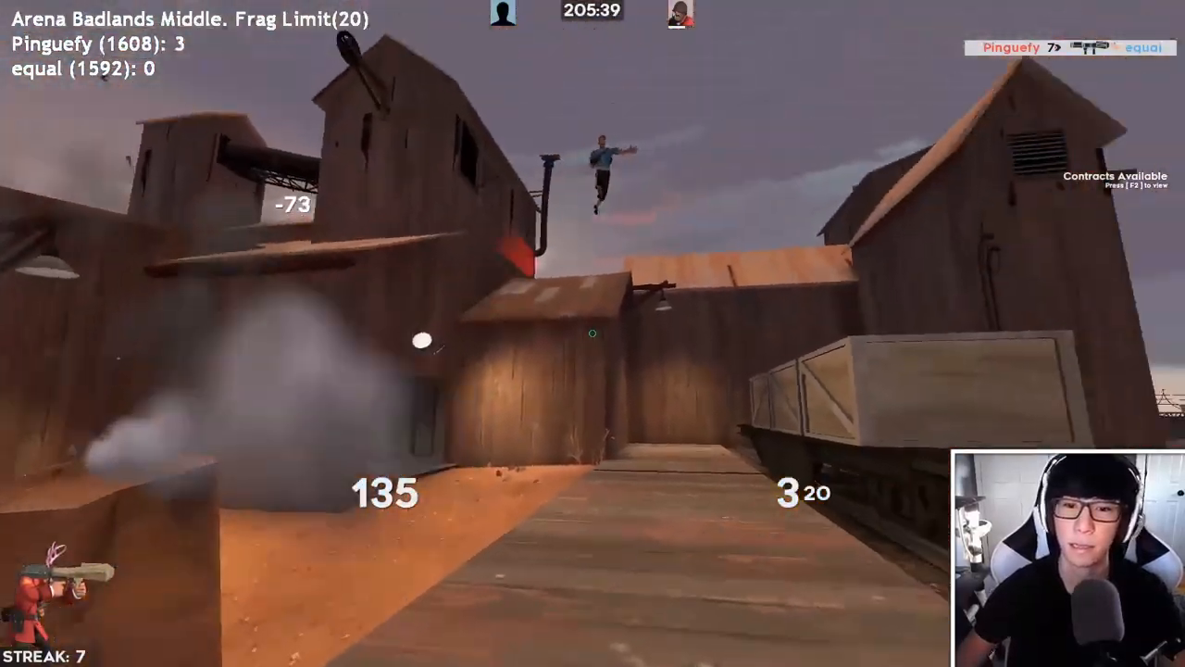
Fire the rocket launcher at the airborne opponent in the Arena Badlands duel
click(592, 334)
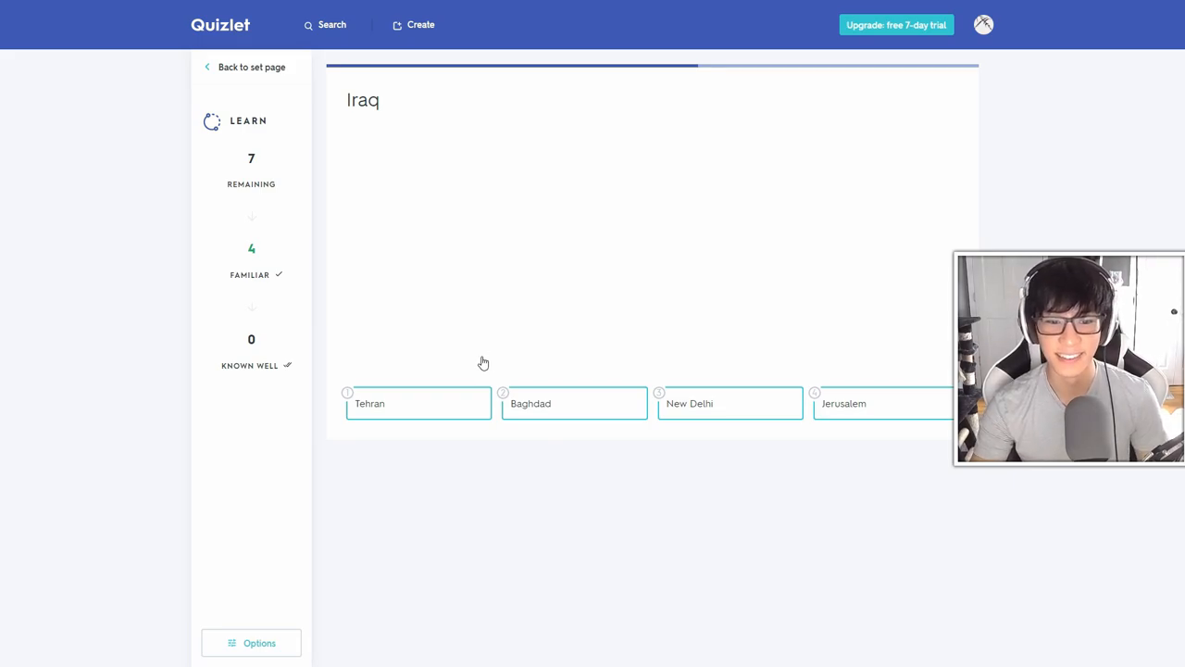
Answer the Iraq Learn question, then enter 'cote' and 'andorra la vella' for falling Gravity asteroids
click(574, 404)
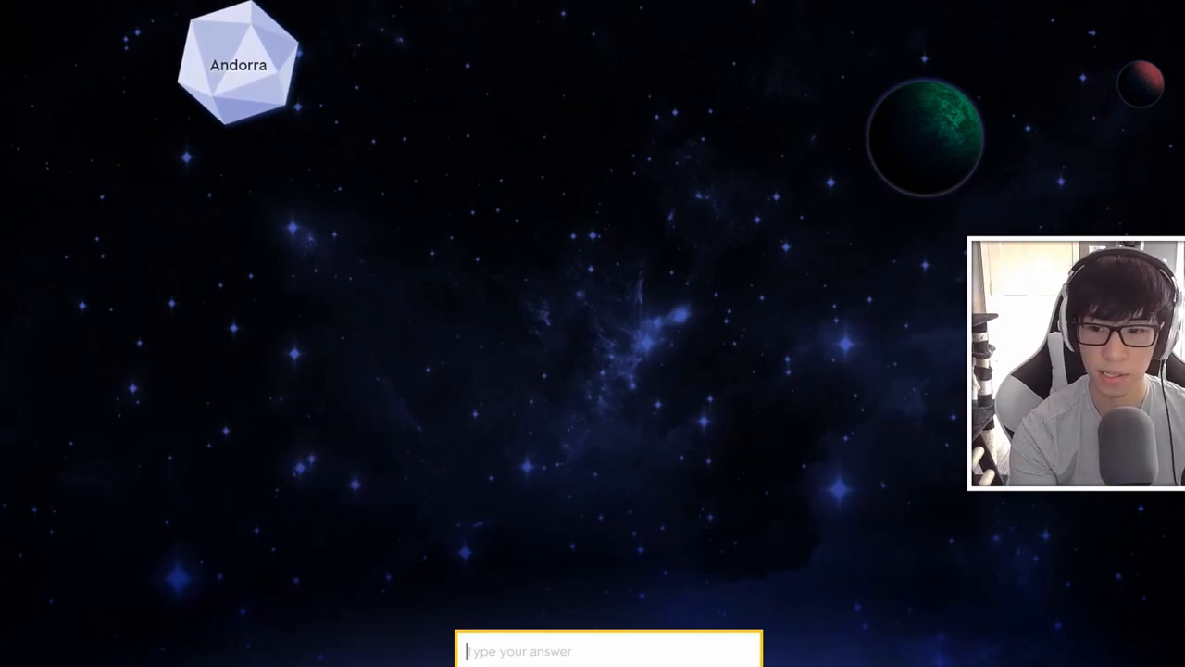
text(cote)
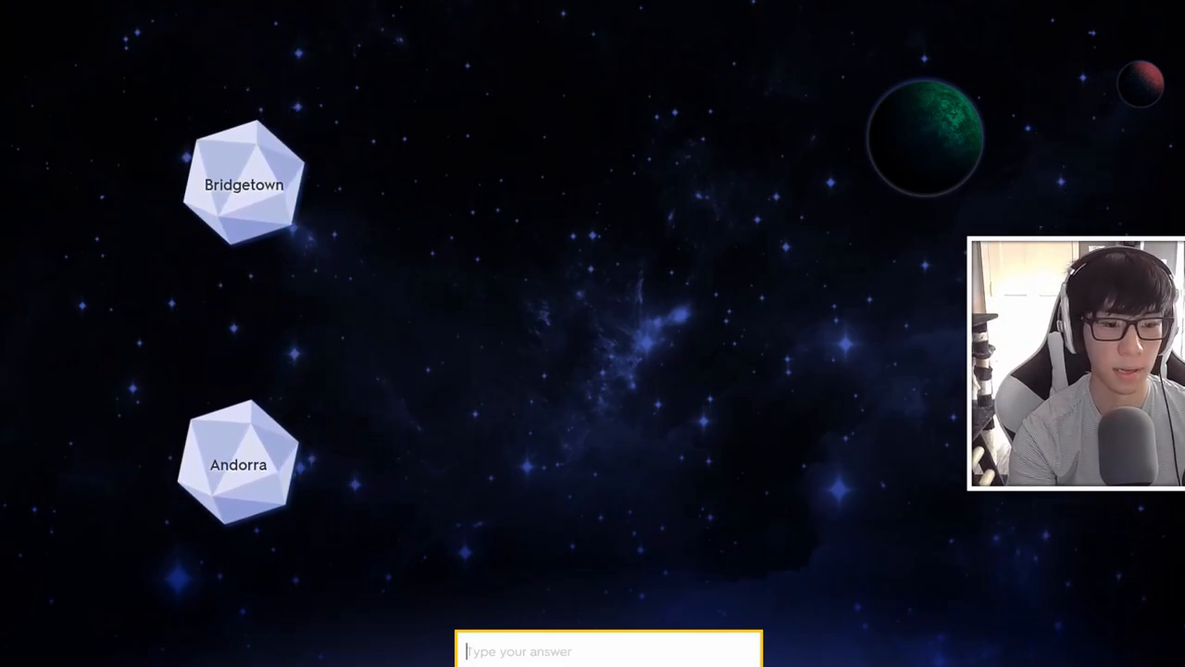
text(andorra la vella)
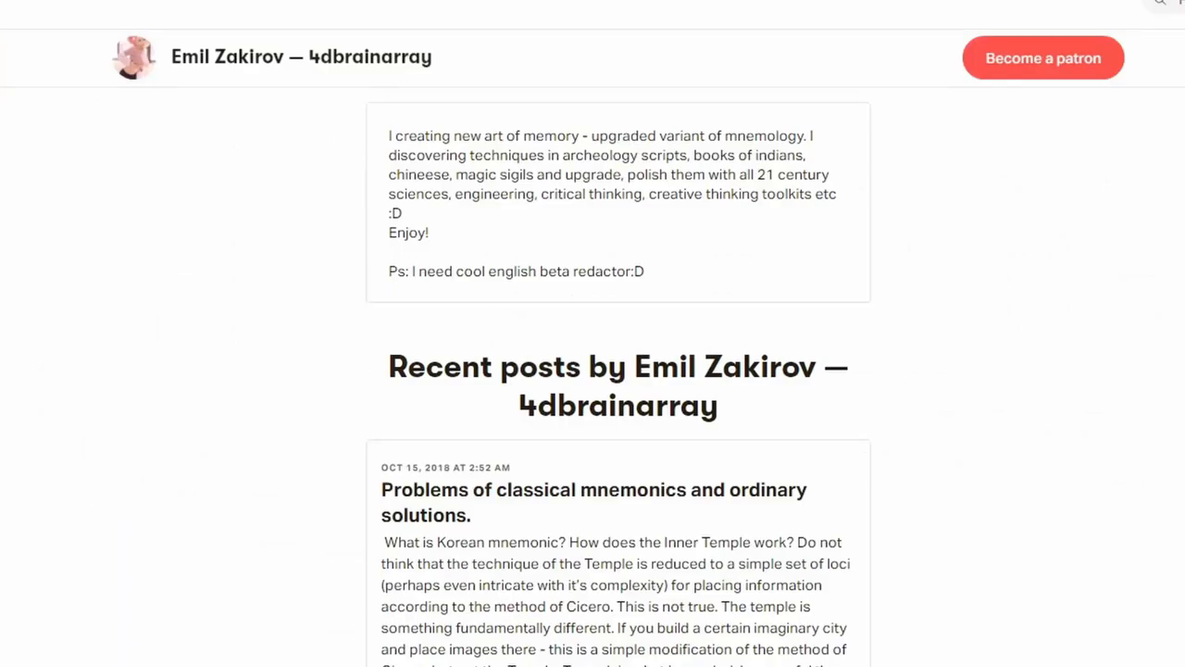
Scroll the Patreon page down to the classical mnemonics post and its Figure 1 diagram
scroll(down, 3)
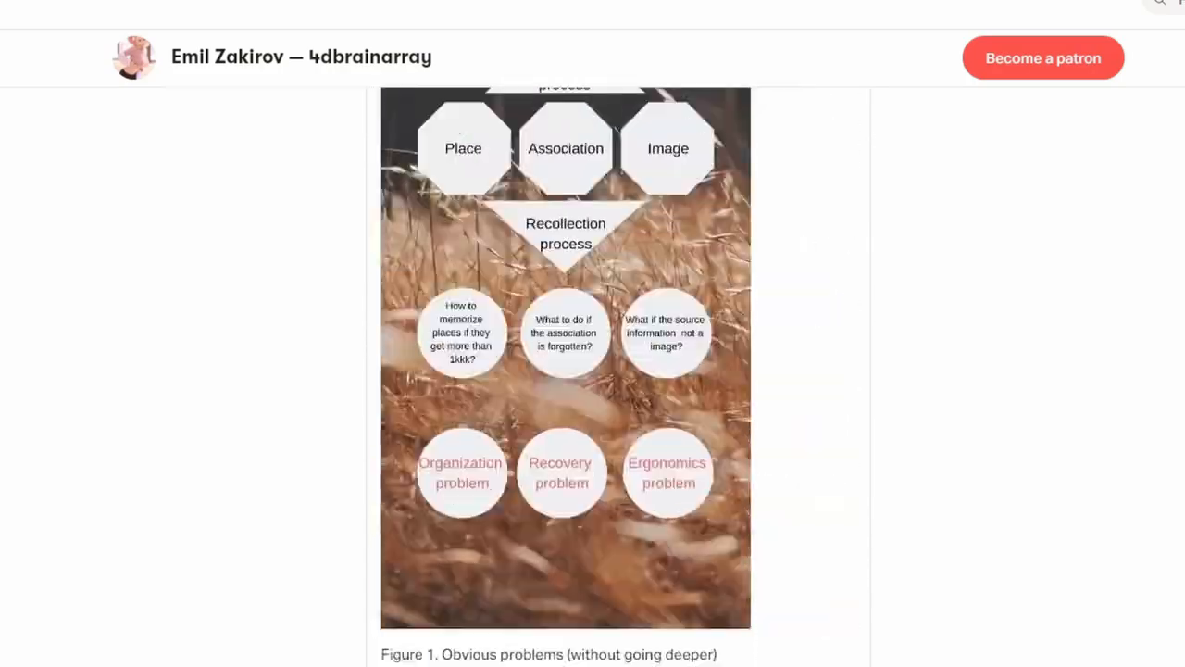
scroll(down, 3)
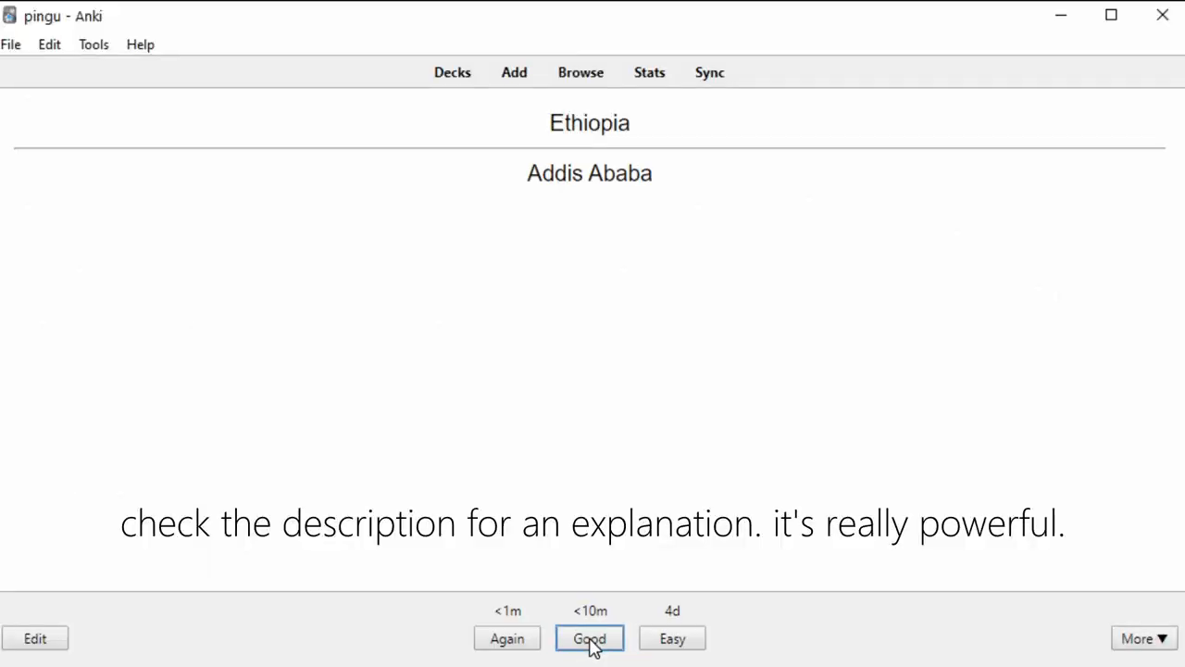
Rate the Ethiopia–Addis Ababa card Good and reveal the Algeria card's answer
click(589, 637)
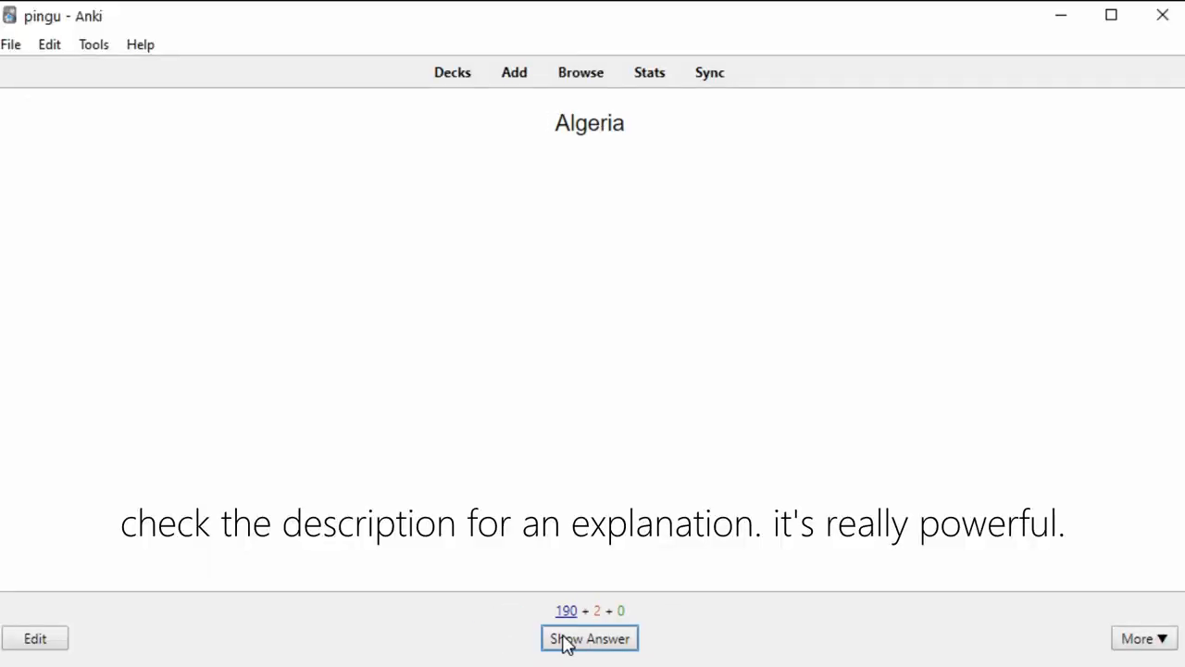
click(589, 637)
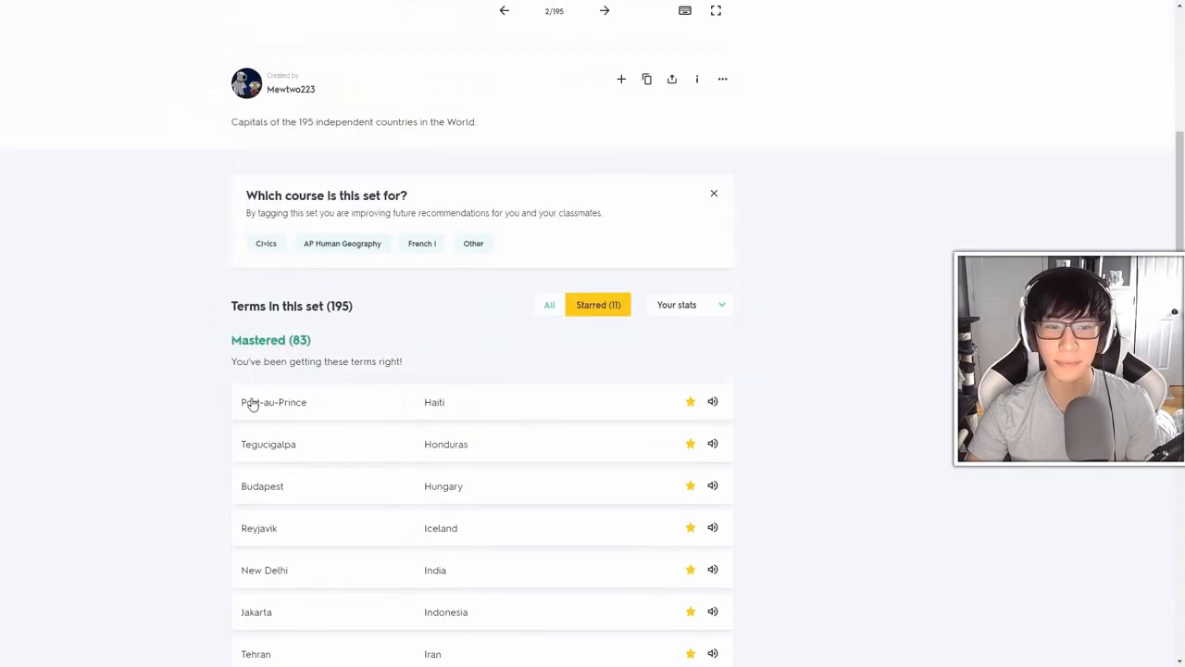
mouse_move(251, 407)
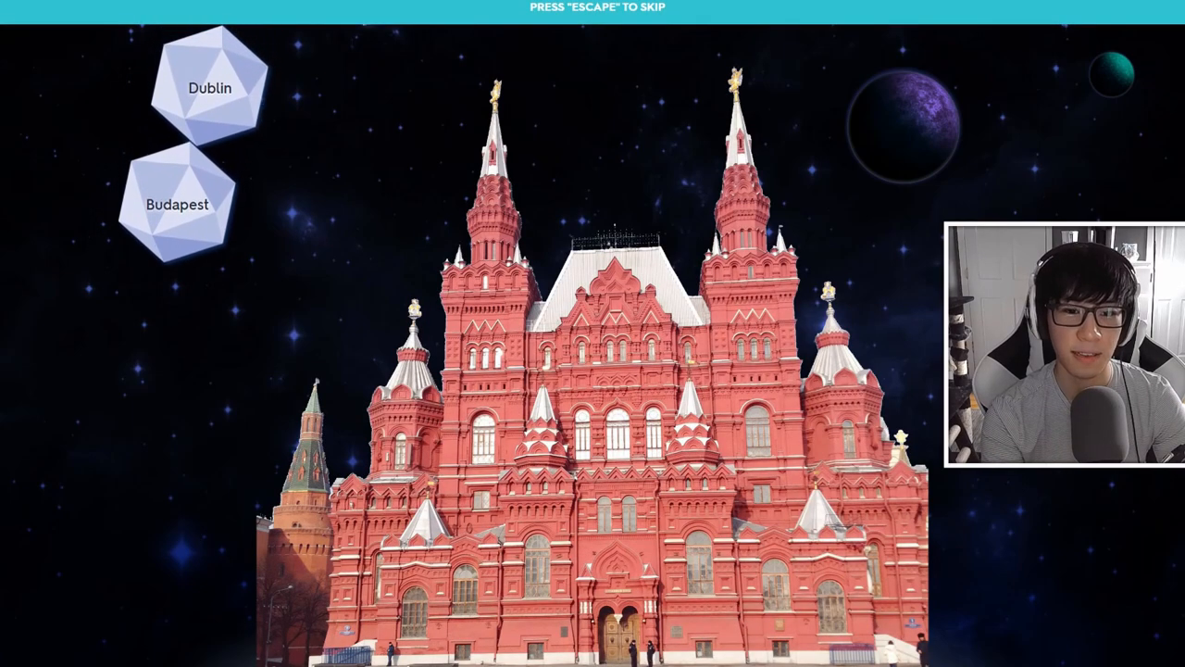
Enter 'hunga', 'ir', 'in' for the Jakarta asteroid and Iceland for Reykjavik in Gravity
text(hunga)
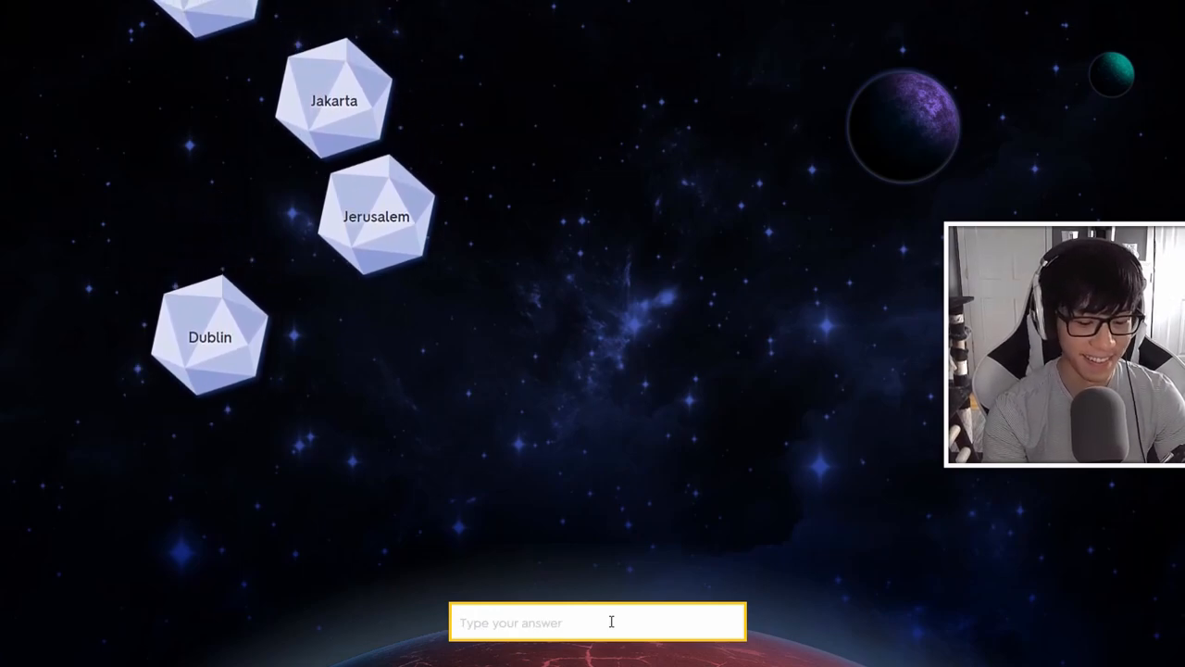
text(ir)
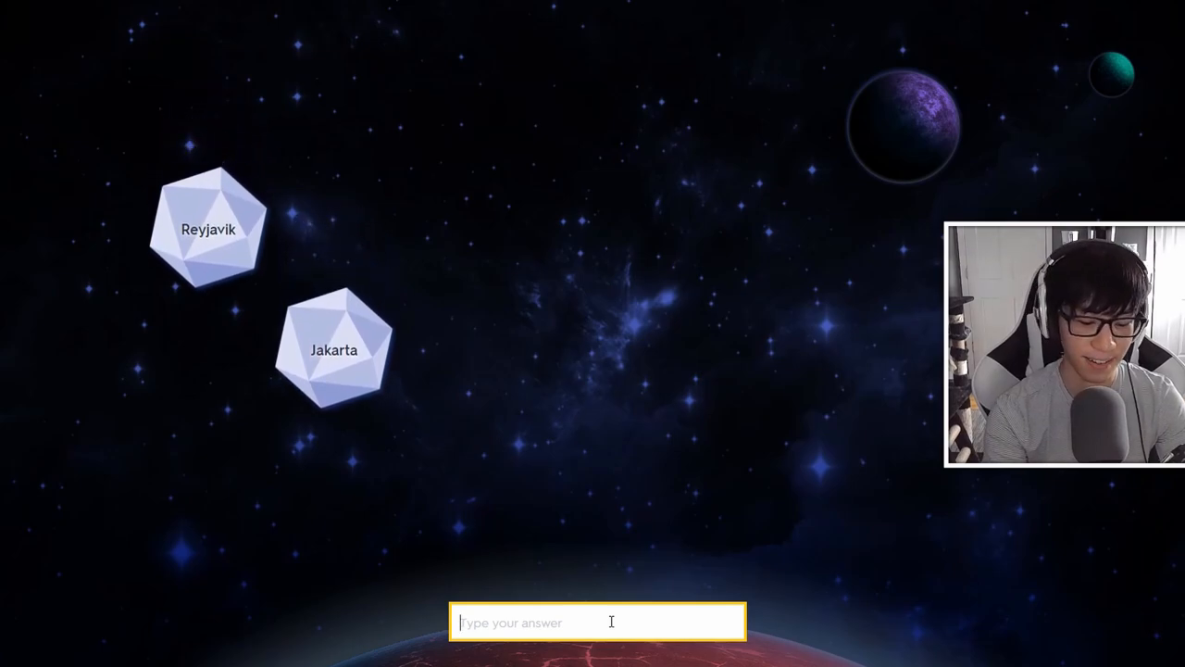
text(in)
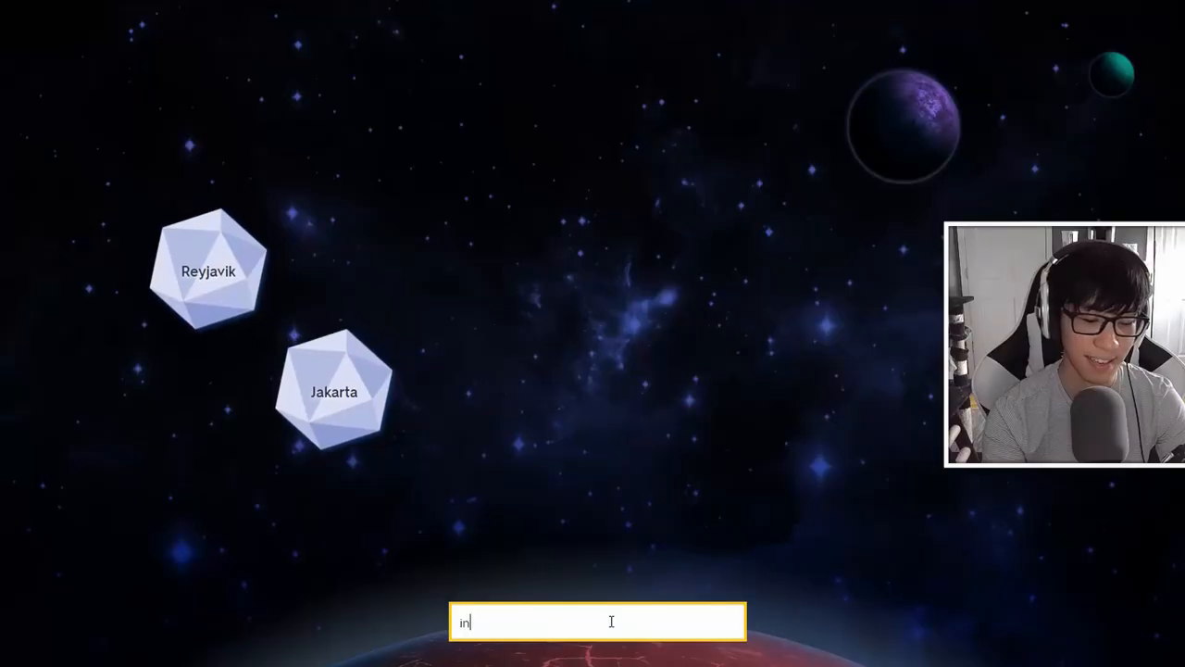
key(enter)
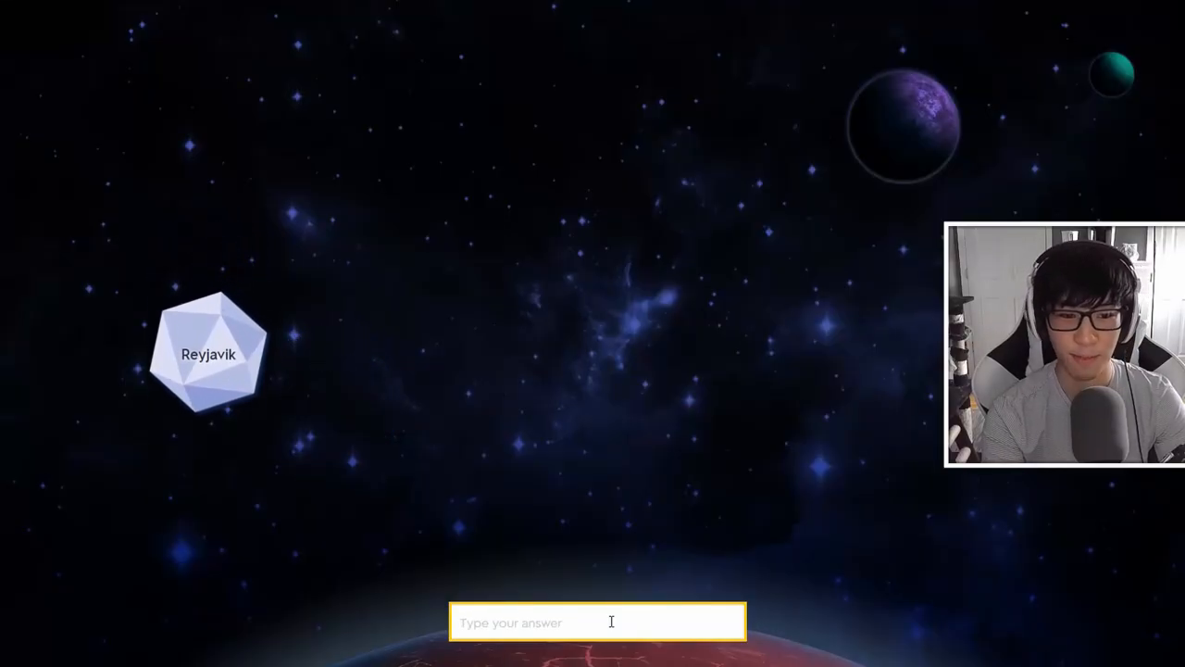
text(iceland)
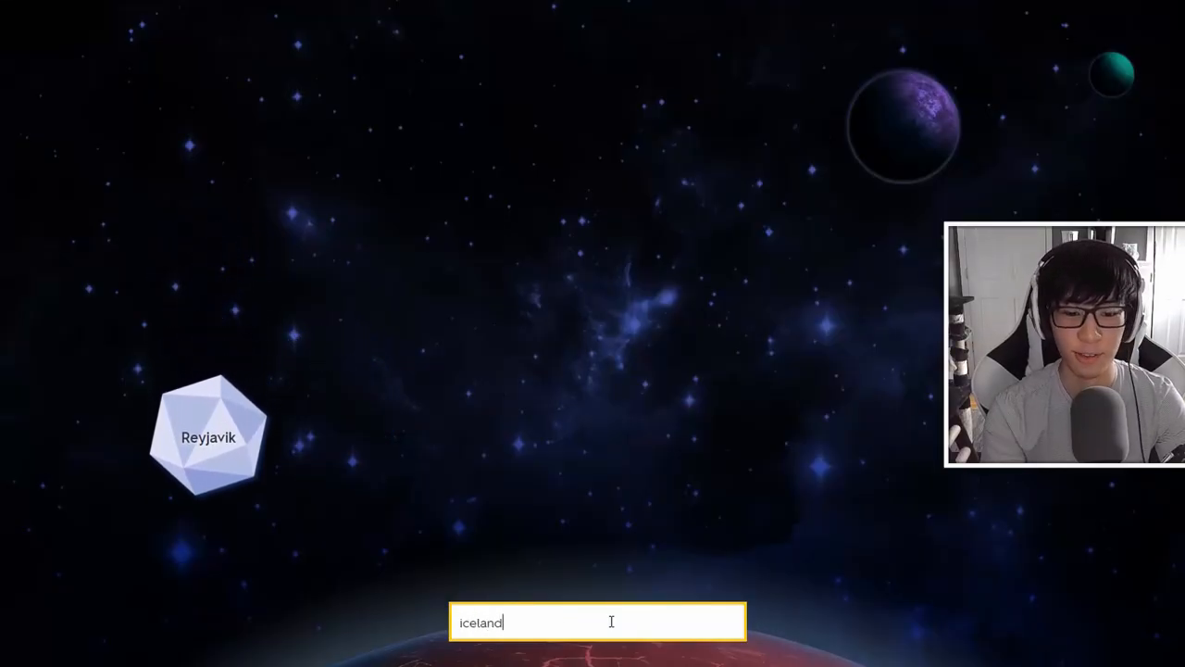
key(enter)
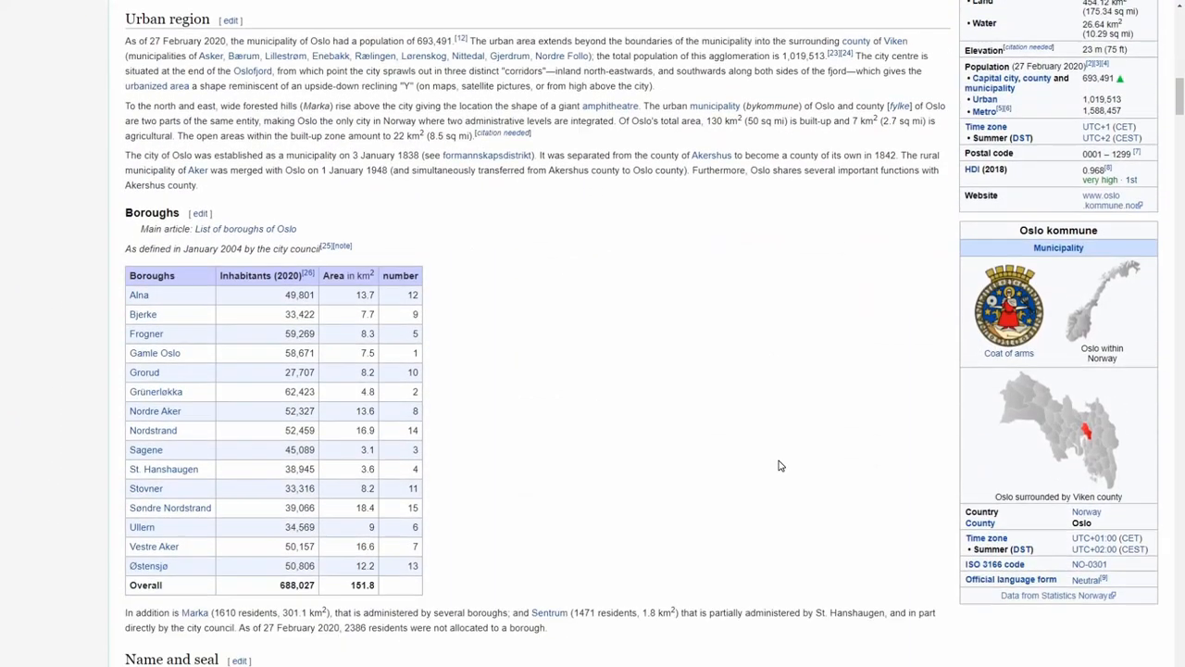
Scroll the Oslo article from the boroughs table down to the History section
scroll(down, 3)
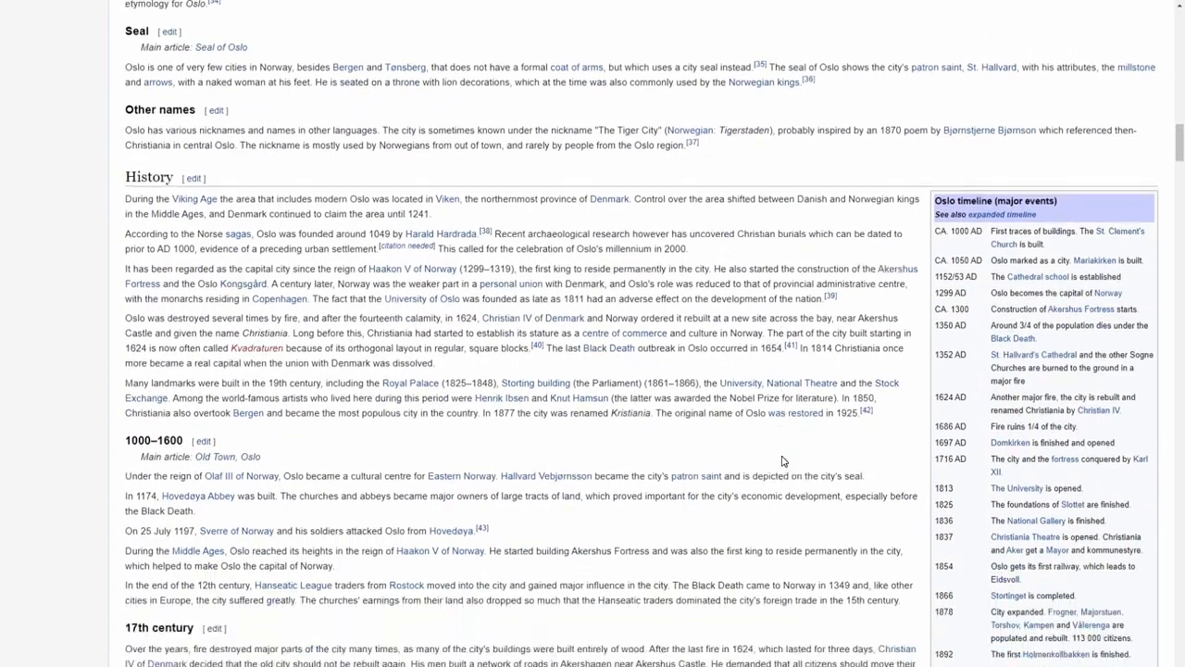
scroll(down, 3)
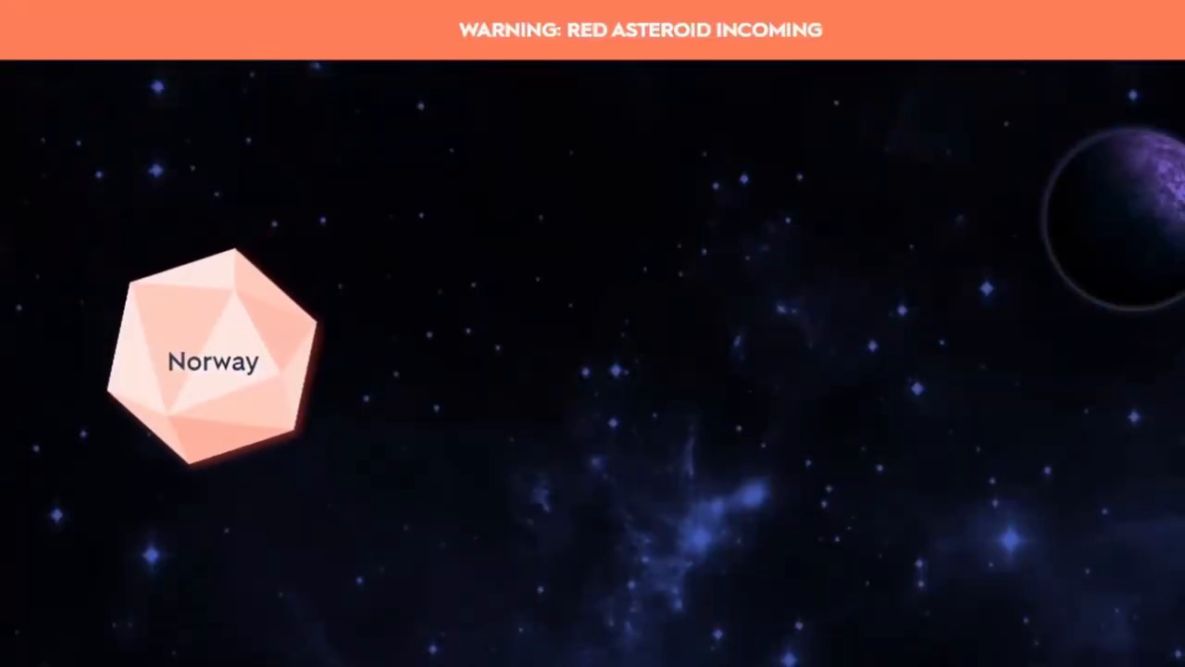
Enter 'uhhh' as a failed attempt for the red Norway asteroid
text(uhhh)
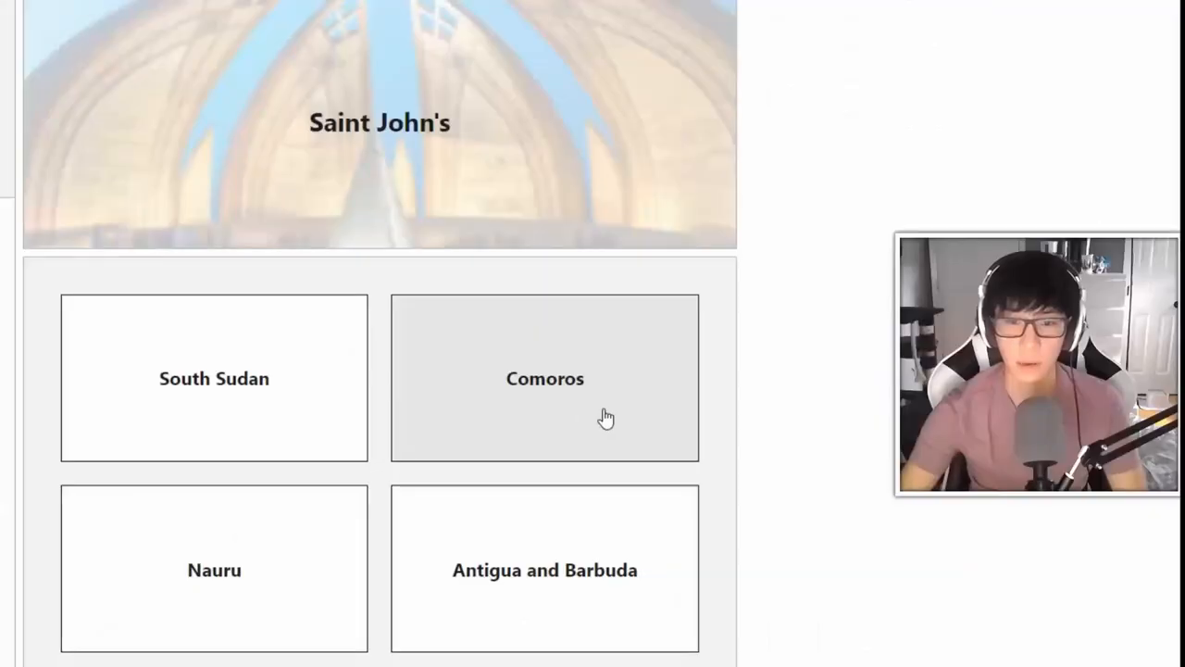
Choose Comoros for Saint John's, then flip the Macedonia flashcard to its answer
click(545, 570)
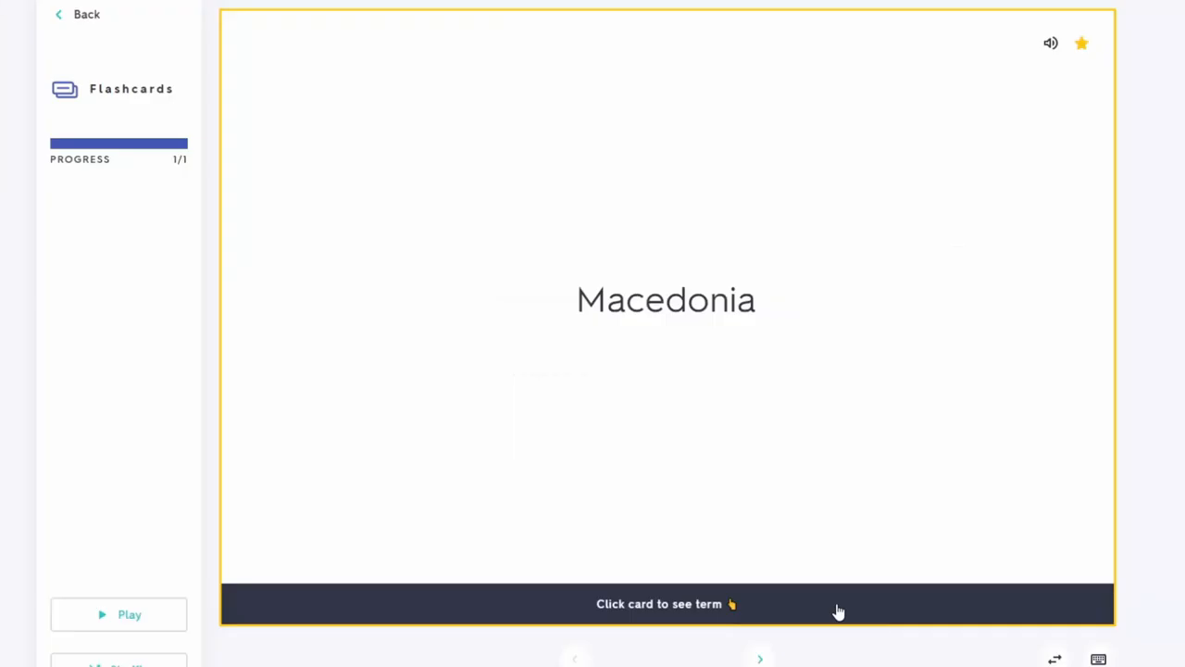
click(666, 300)
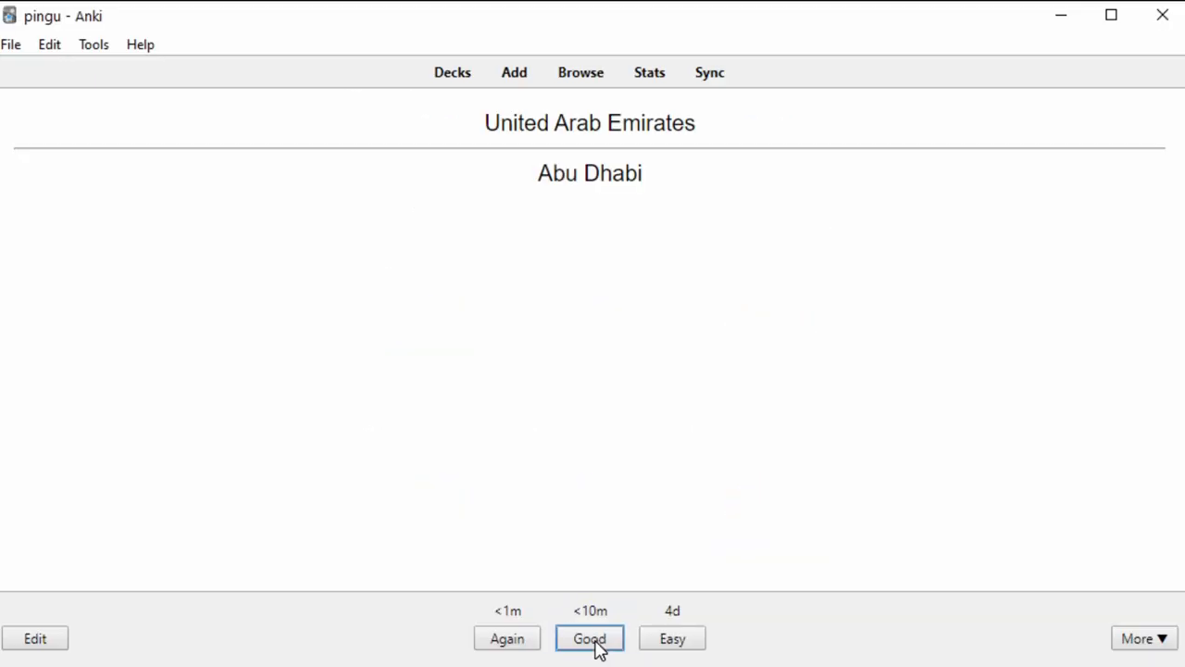
Rate the United Arab Emirates and Nigeria cards Good in the Anki review
click(589, 638)
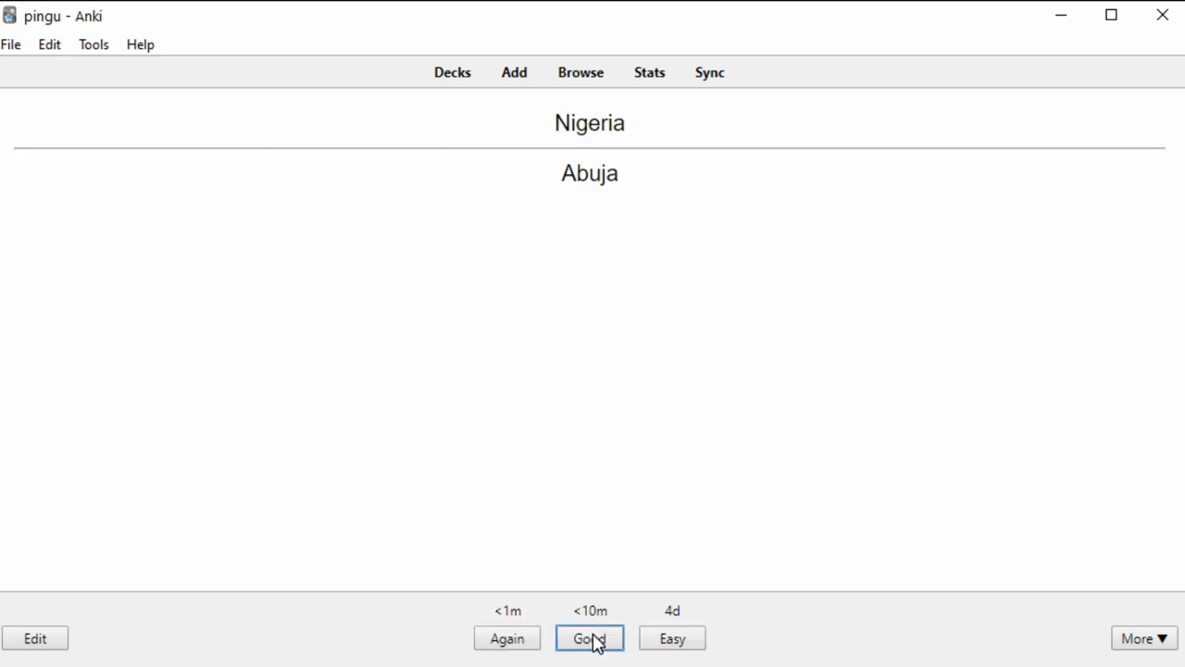
click(589, 637)
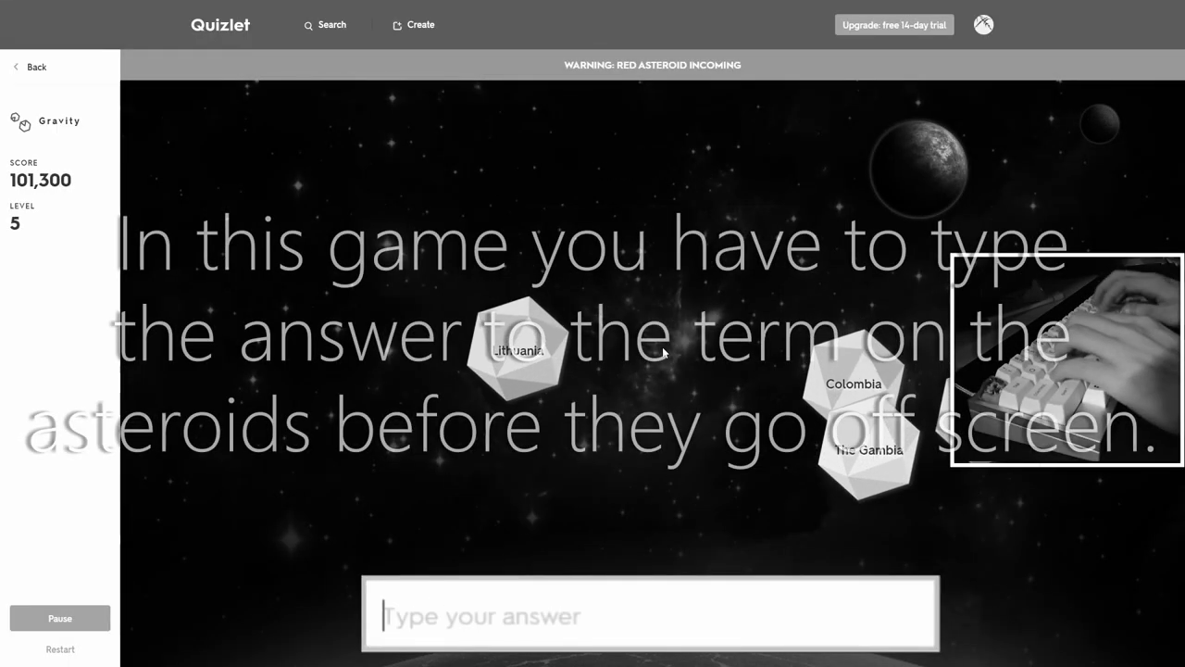
Enter 'bamako' and 'banj', then restart Gravity and begin a new round
text(bamako)
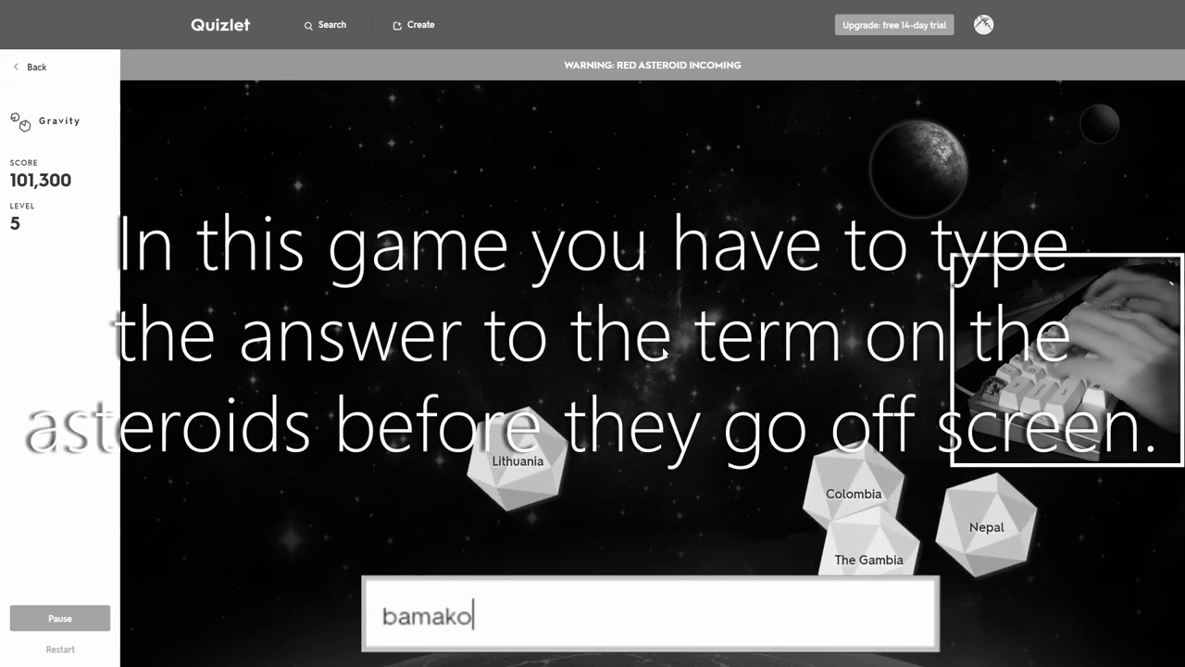
text(banj)
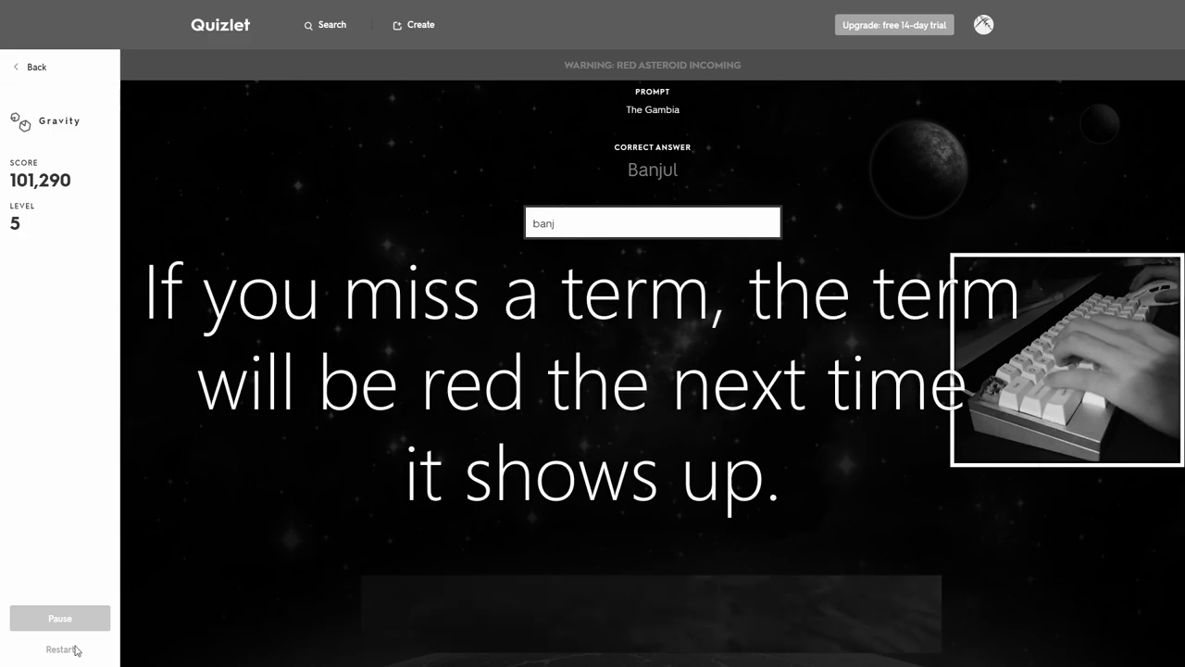
click(59, 648)
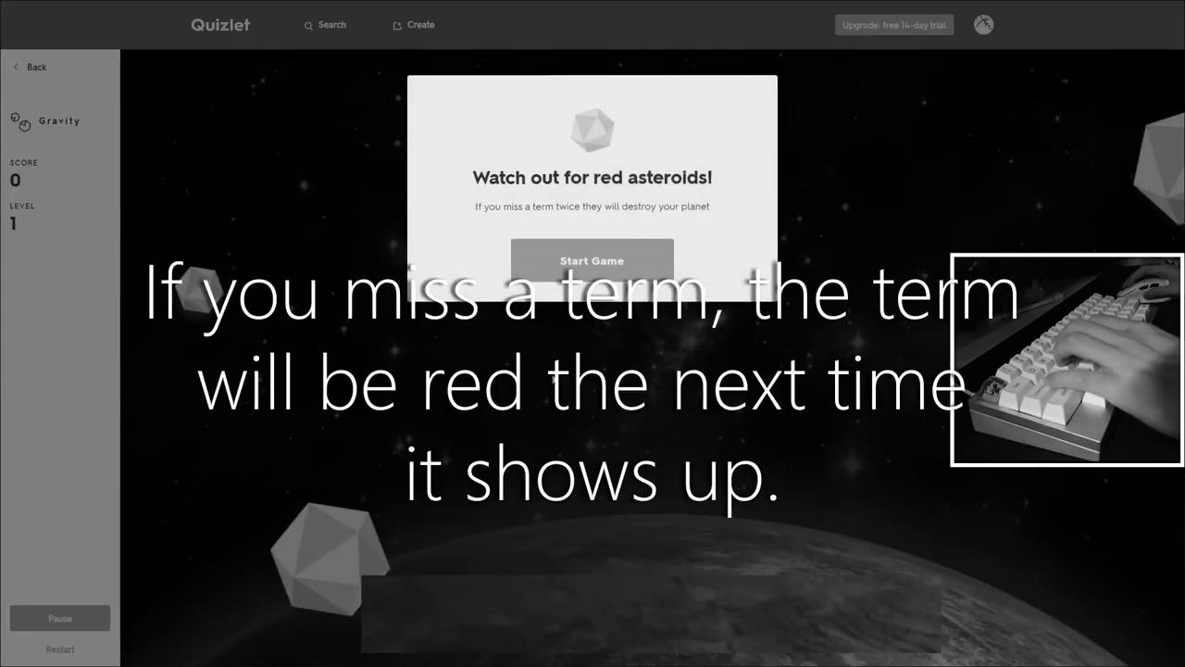
click(593, 259)
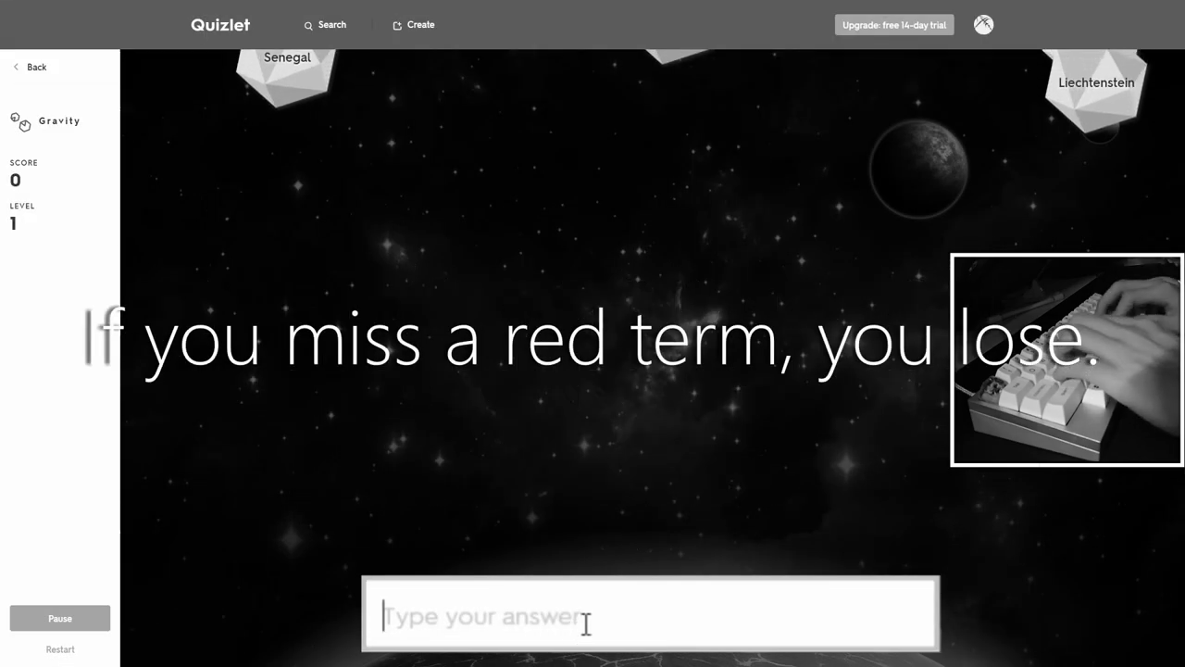
Enter 'vad' and 'kuwai' for the falling asteroids in the new round
text(vad)
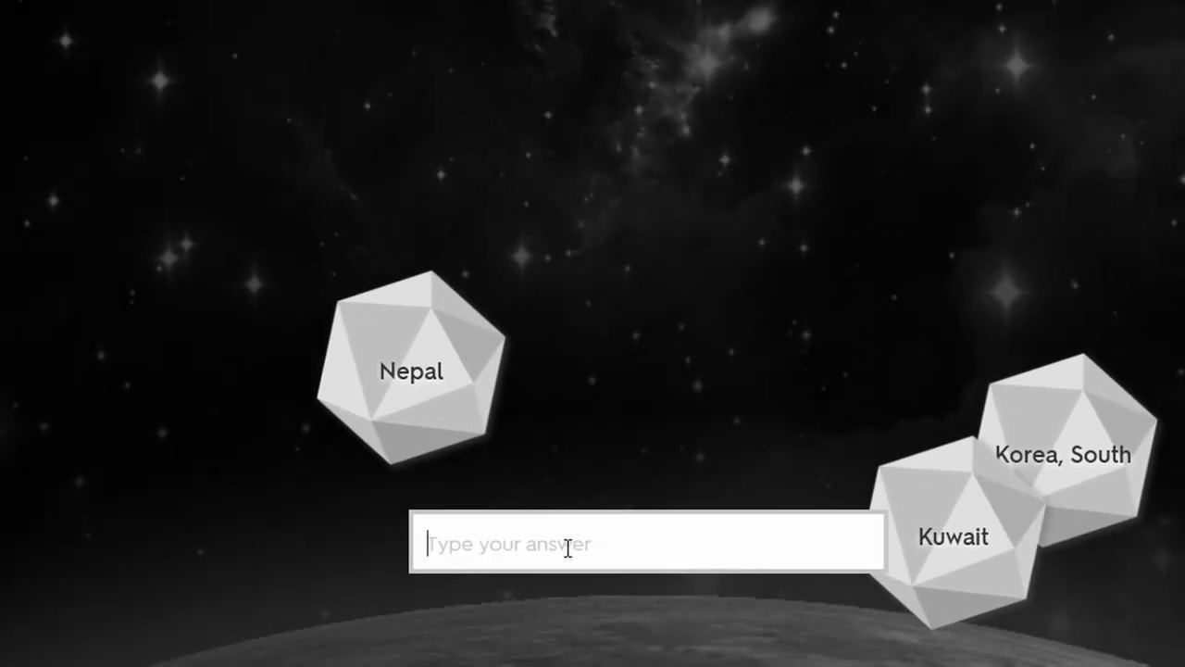
text(kuwai)
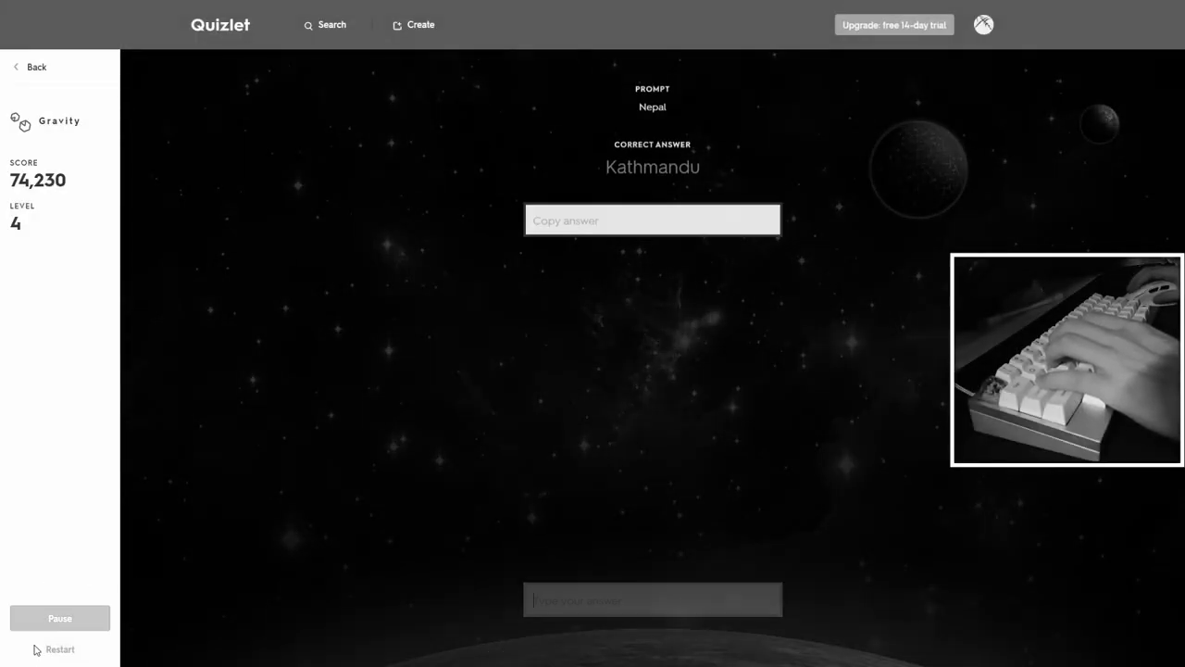
Restart Gravity on Hard difficulty and answer the first asteroids (Conakry, Kathmandu)
click(59, 648)
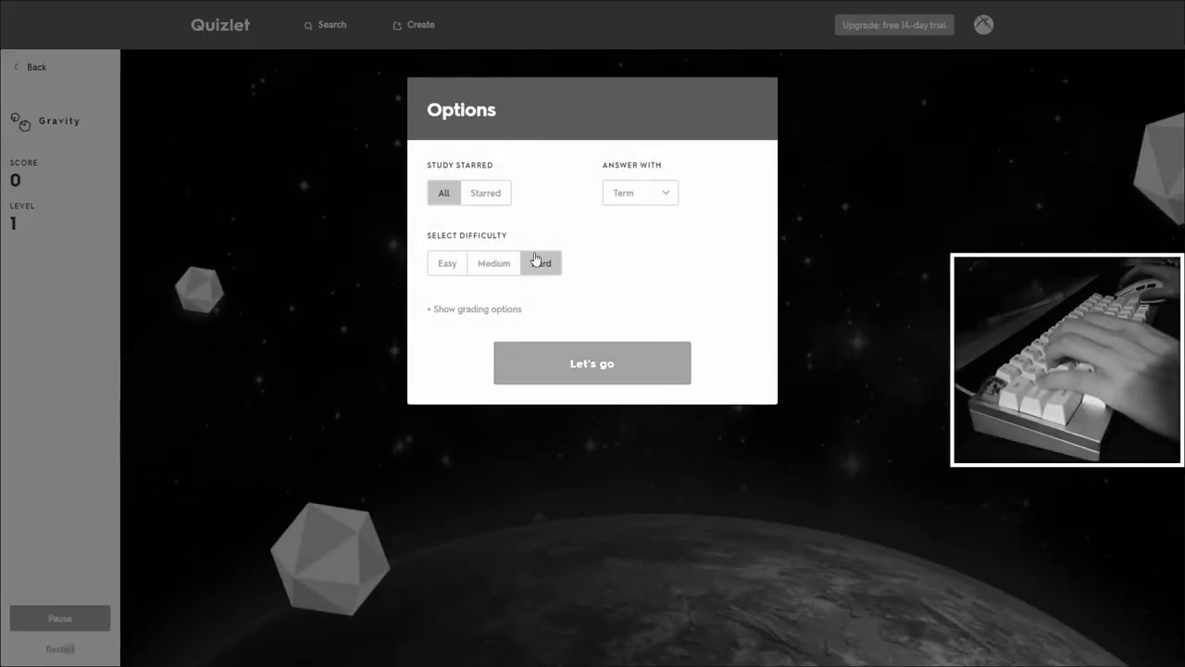
click(593, 363)
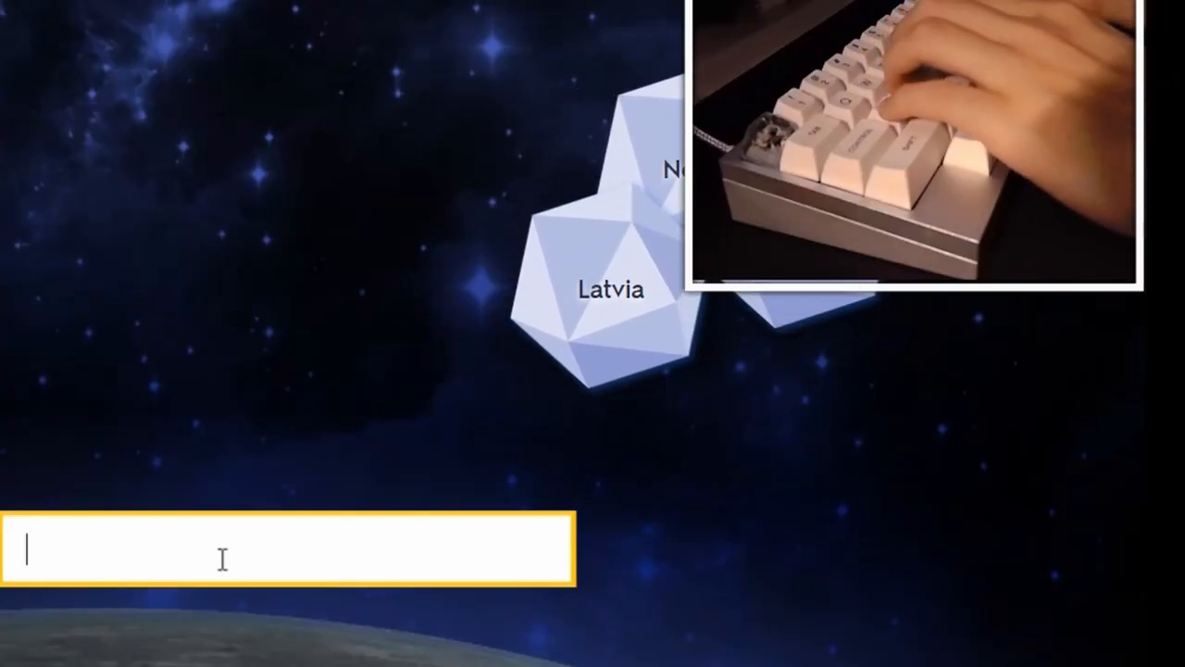
text(con)
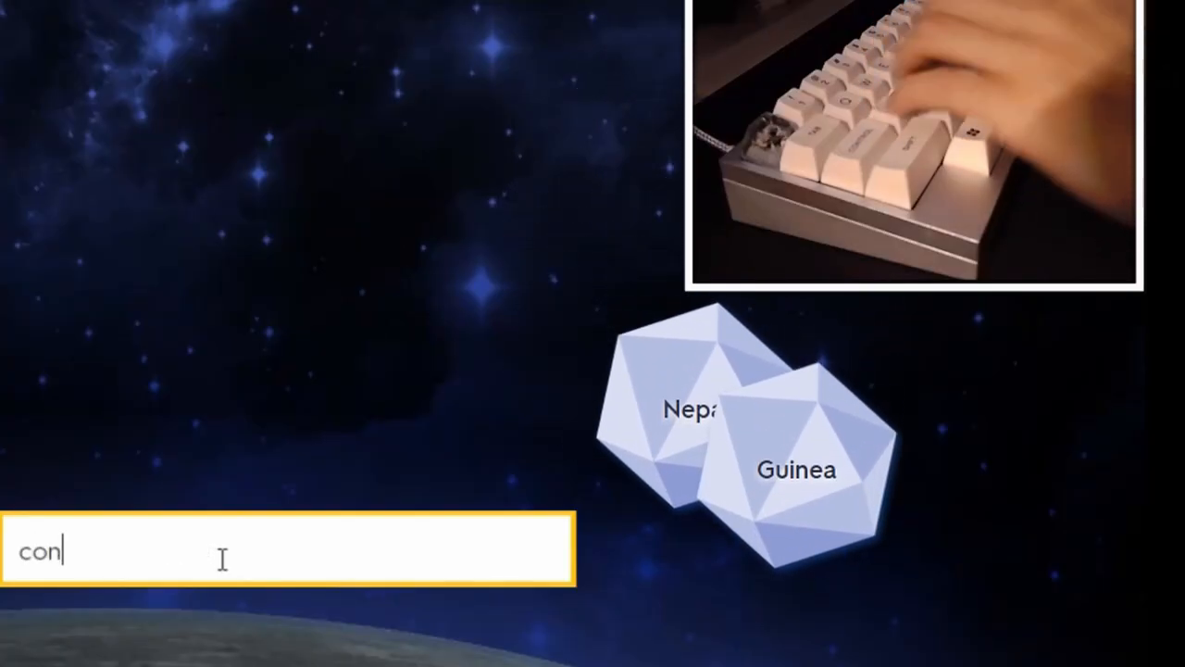
text(kathm)
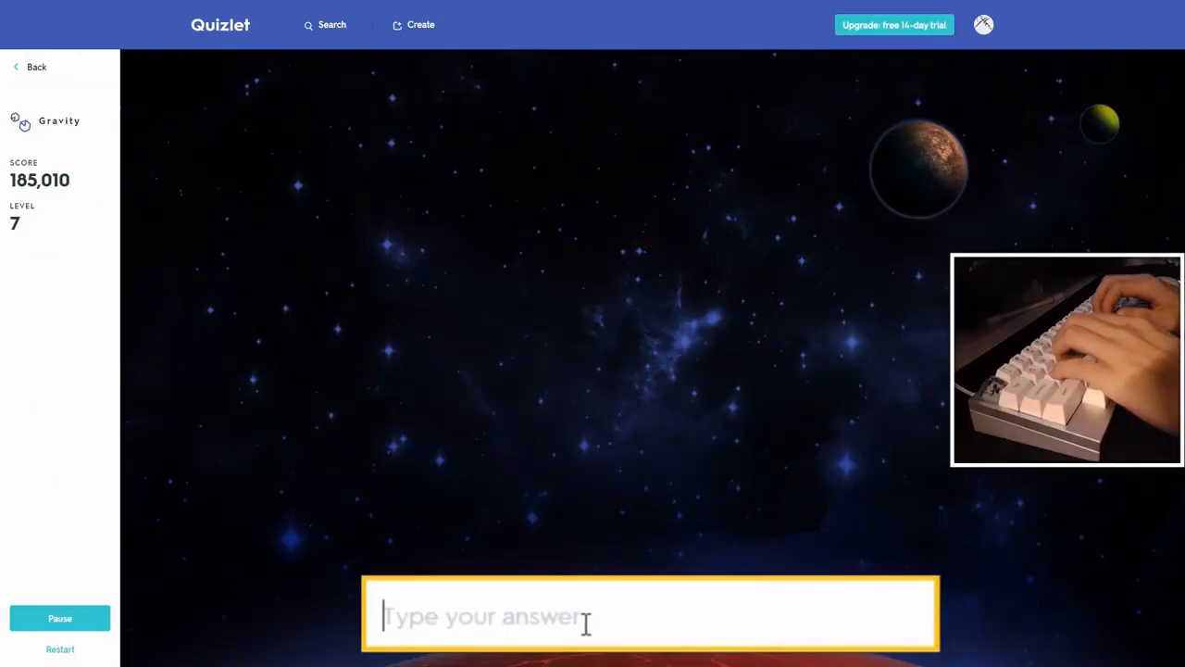
Answer falling asteroids with Accra, Brussels, Ulaanbaatar, then retype the missed answer Bern to resume
text(pal)
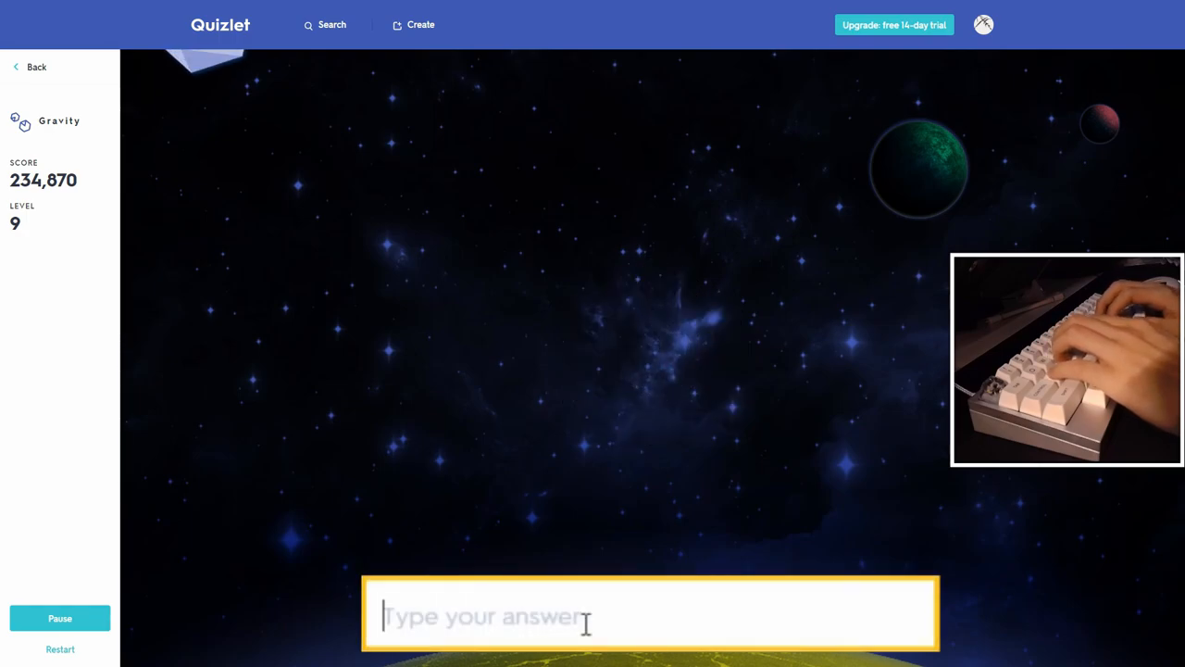
text(accra)
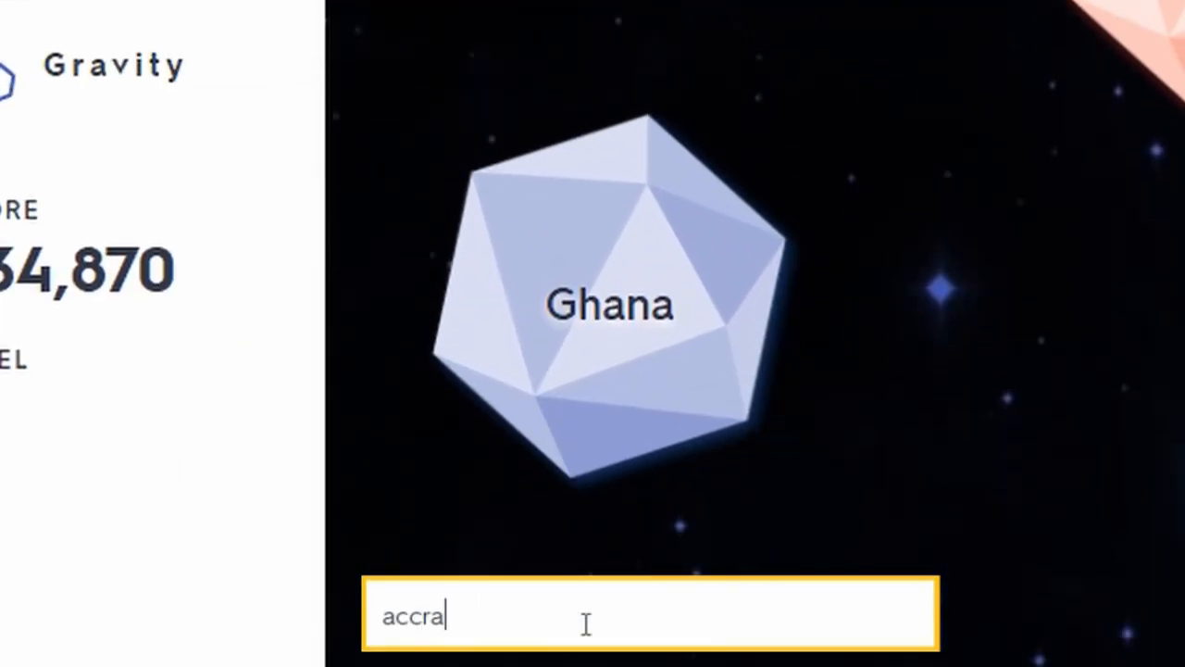
text(bruss)
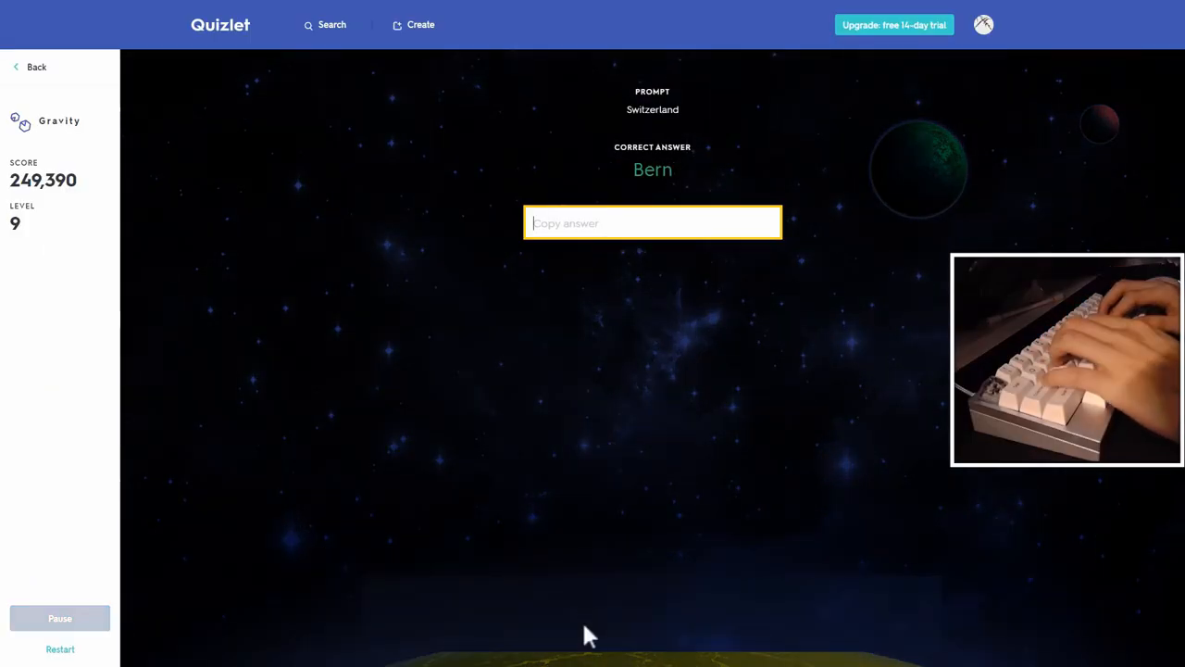
text(ulaanbaatar)
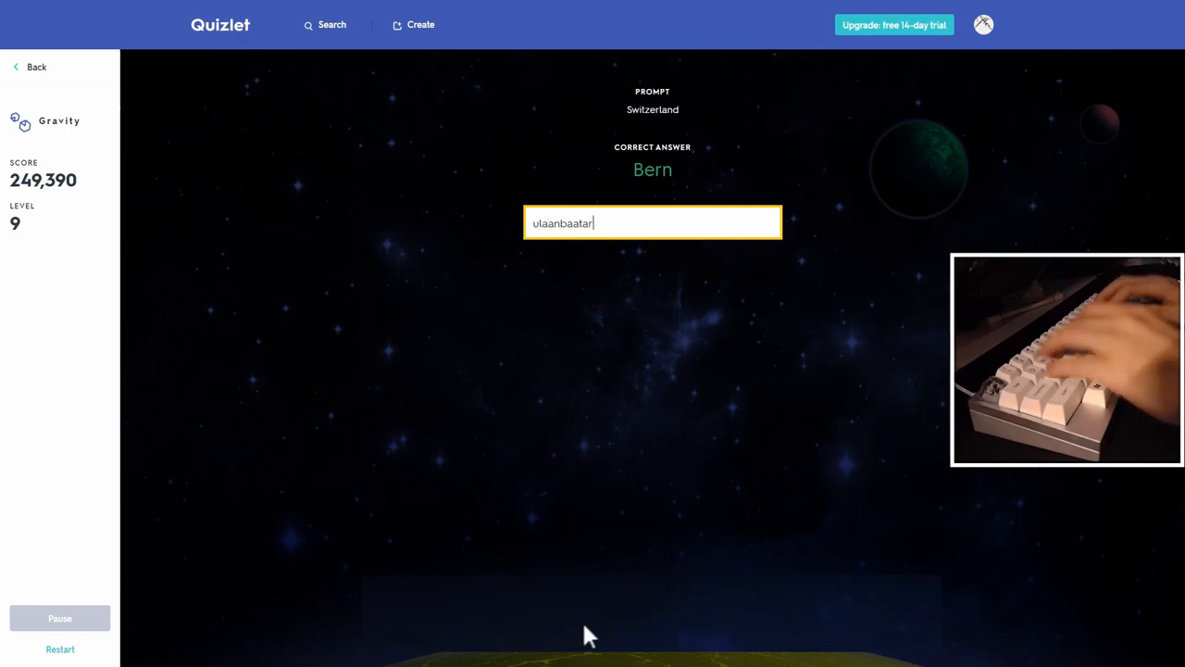
text(bern)
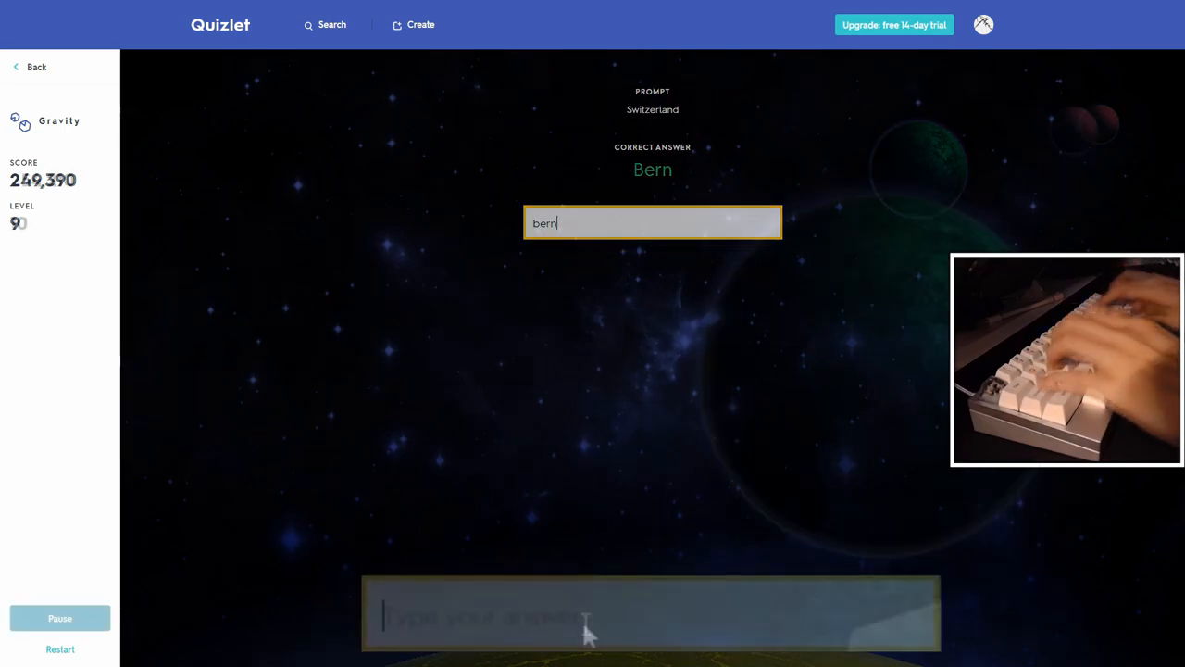
key(enter)
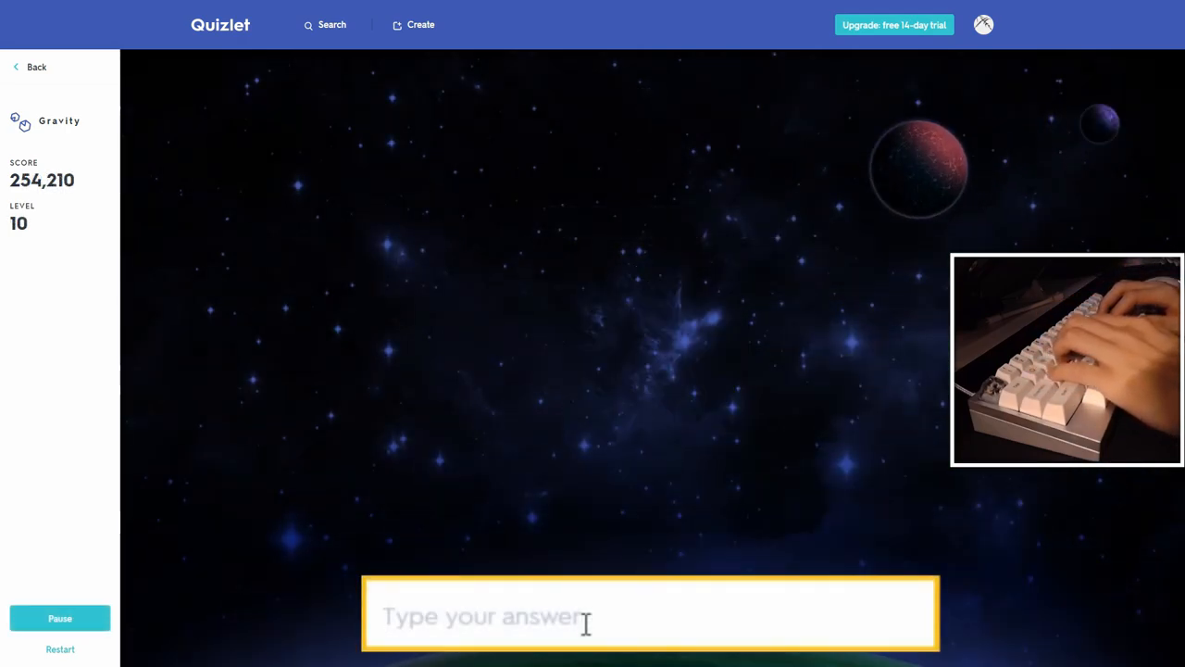
Answer Singapore, Nairobi and Port Moresby attempts, then prepare to copy the missed answer Athens
text(sin)
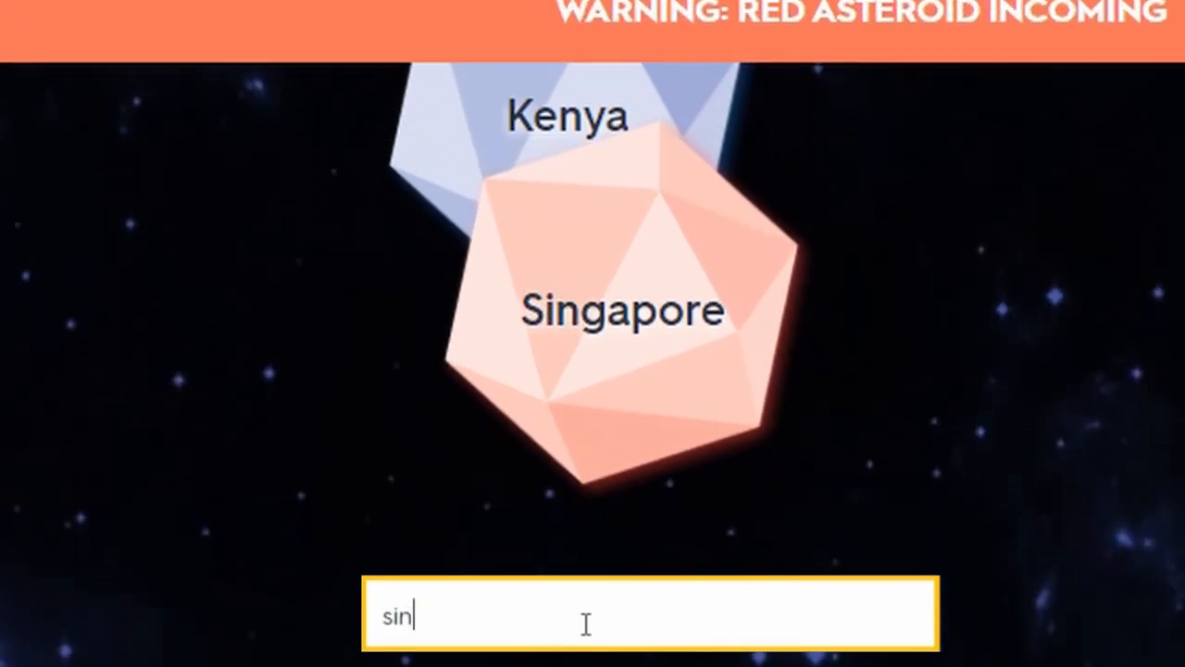
text(nairob)
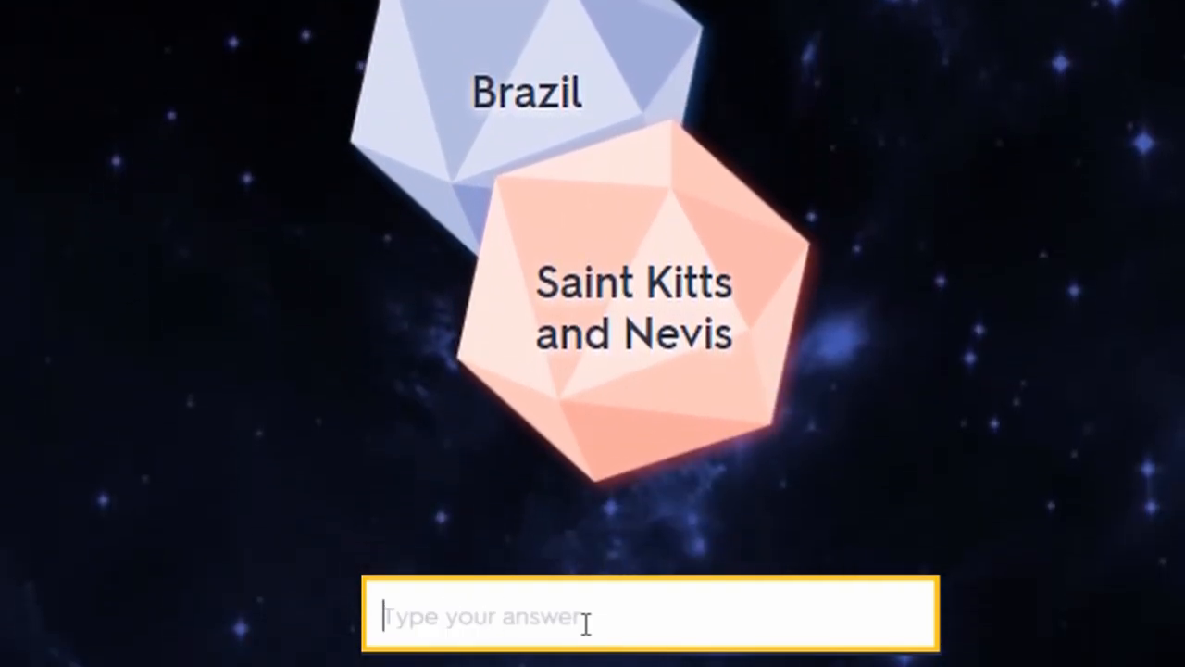
text(port moresb)
text(br)
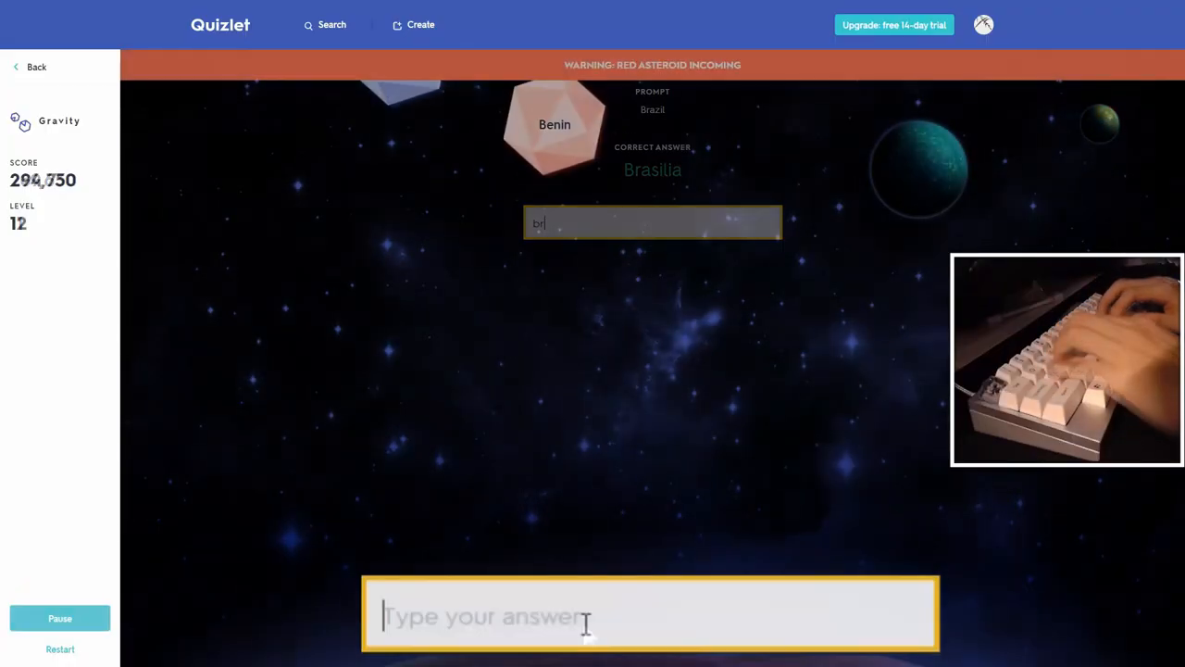
text(port)
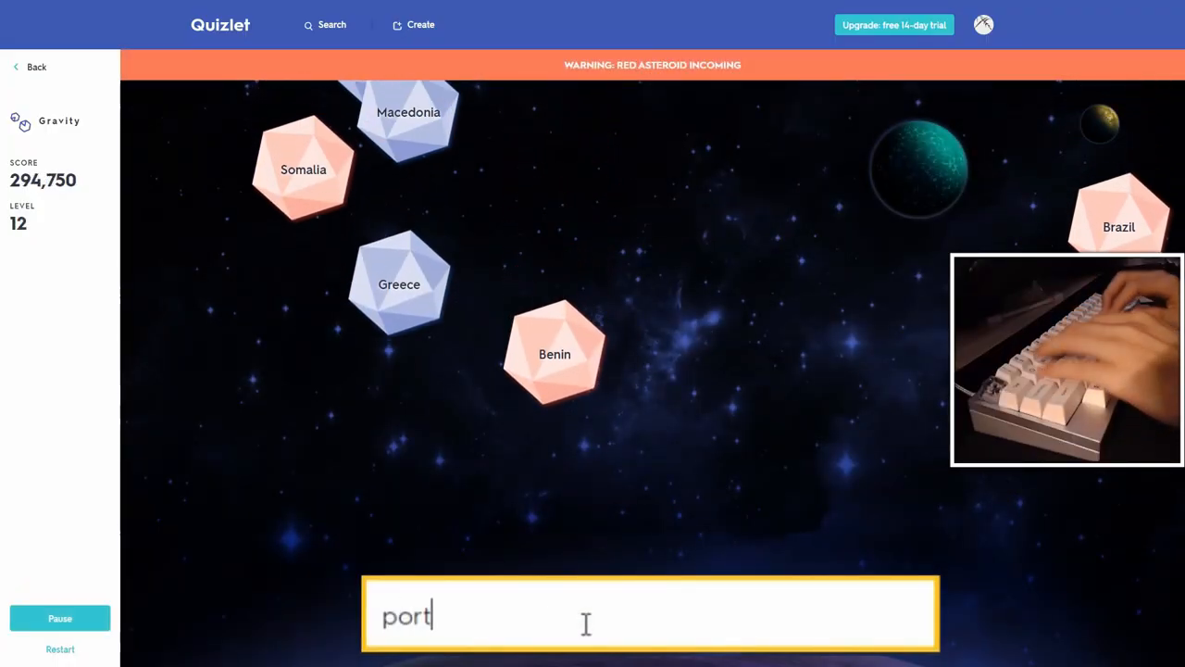
text(br)
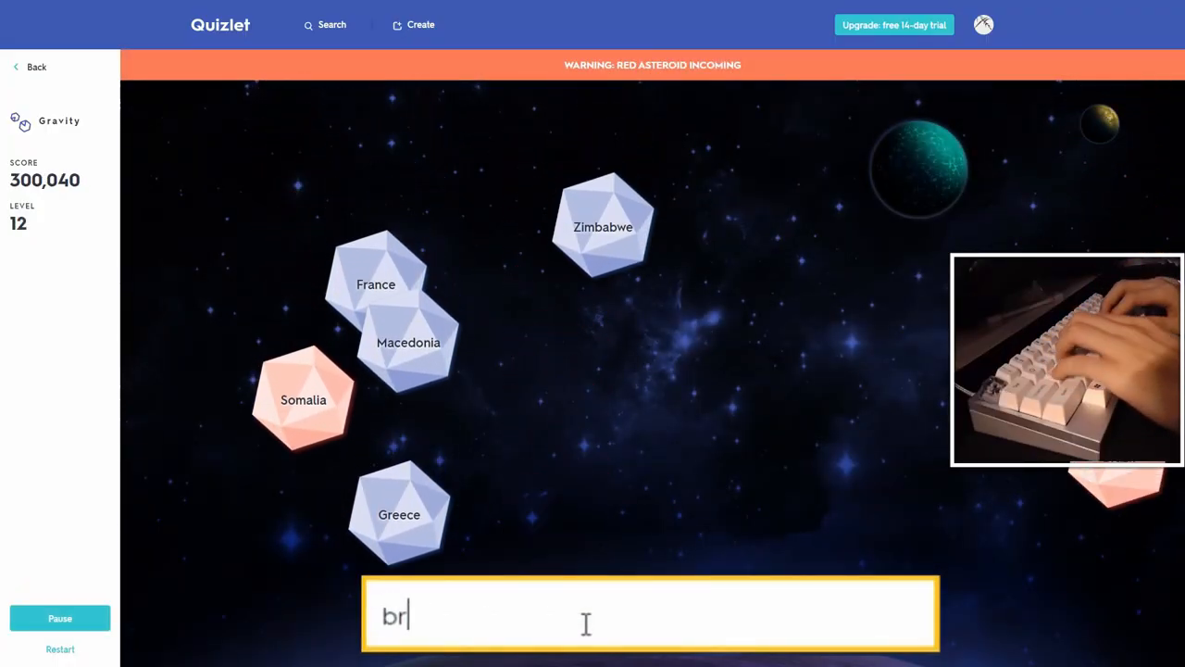
key(enter)
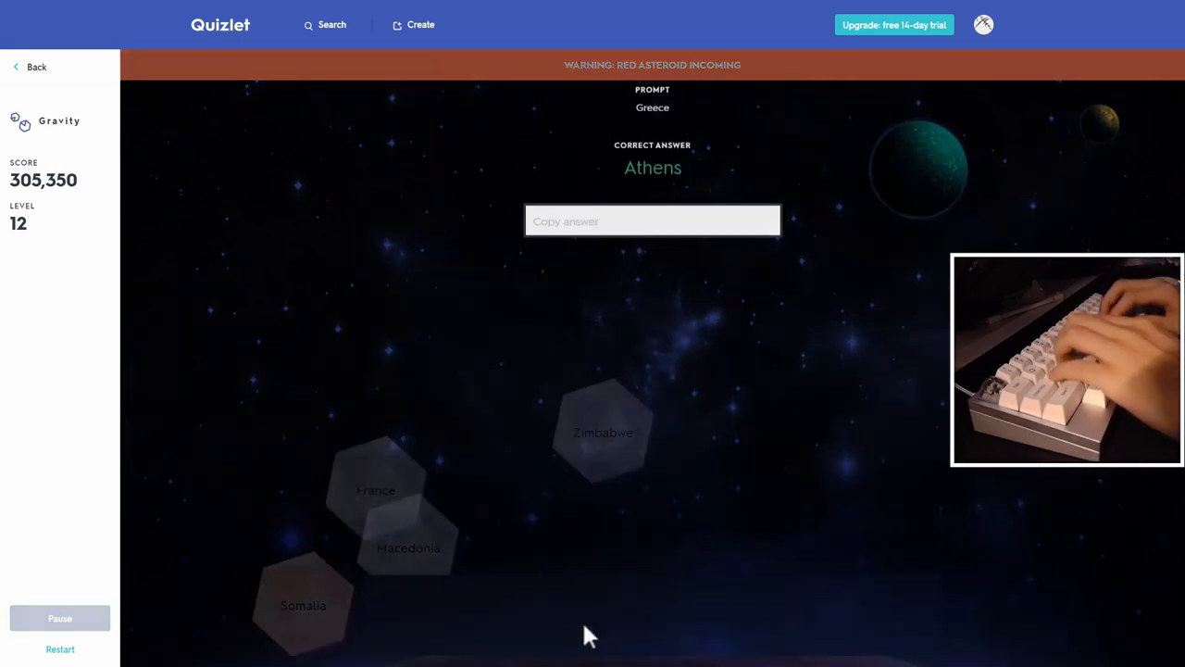
click(652, 223)
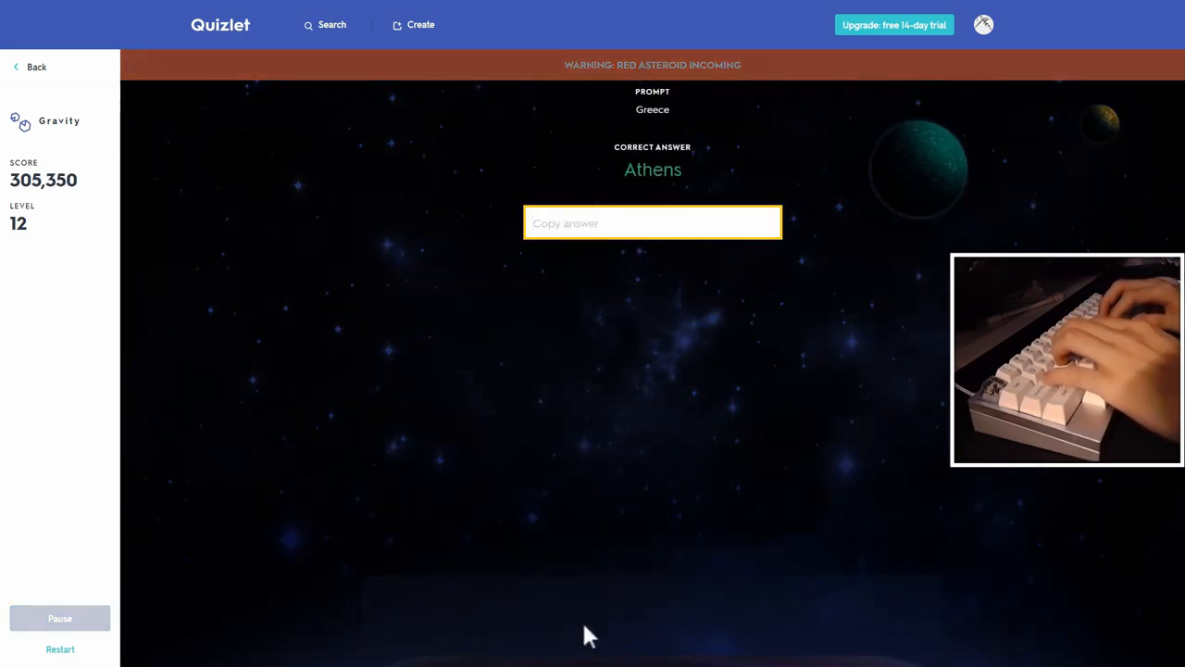
Answer Mogadishu, Copenhagen, Saint George's, Yerevan and Paramaribo asteroids
text(mogadishu)
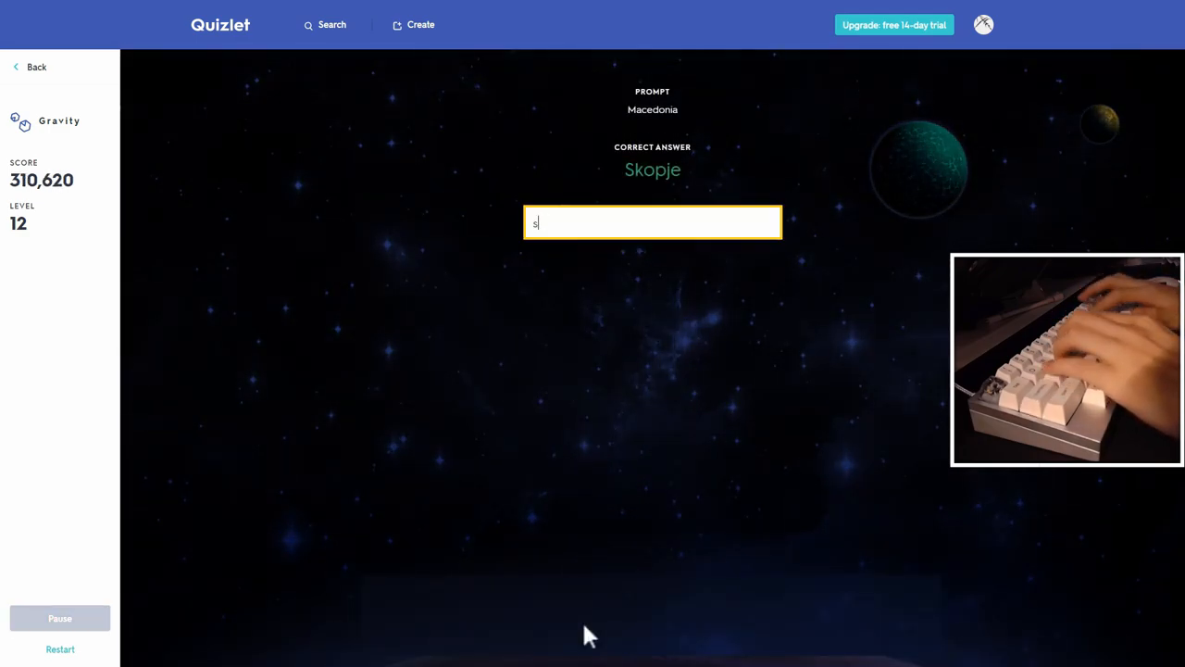
text(kop)
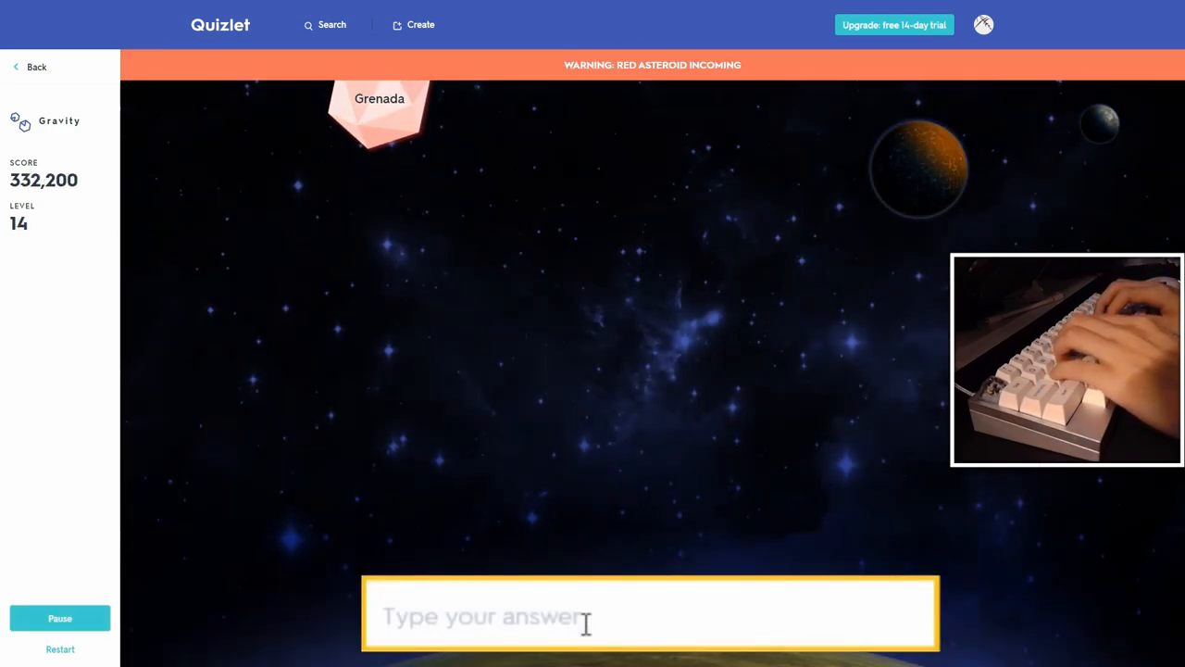
text(saint geor)
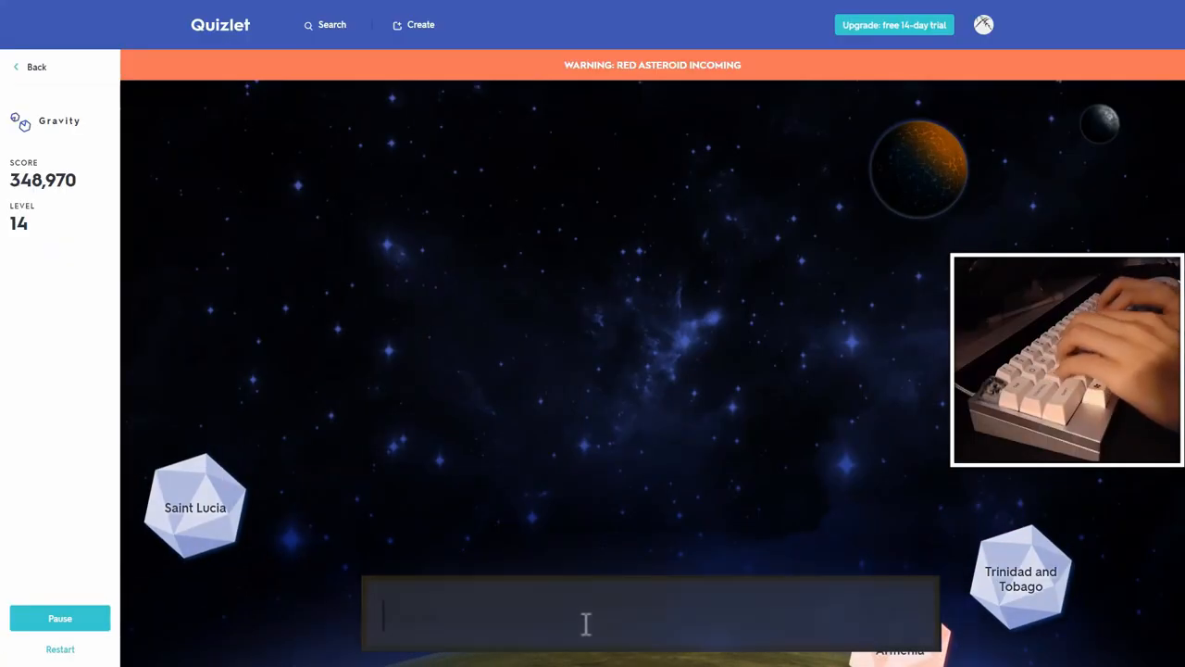
text(yere)
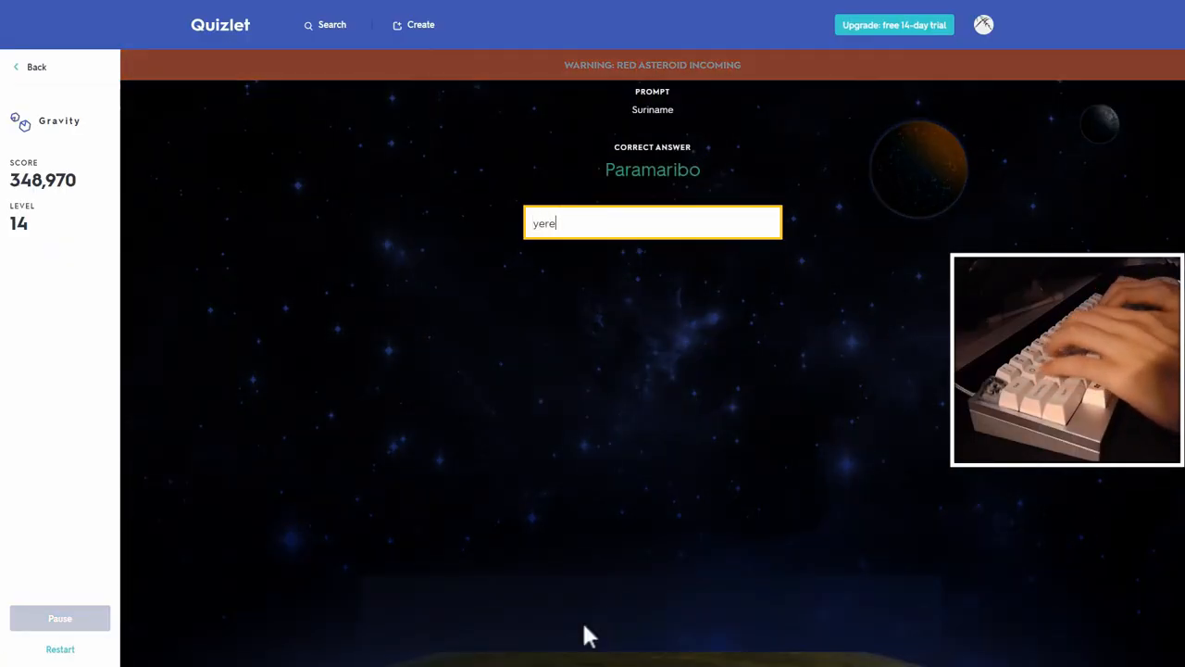
text(p)
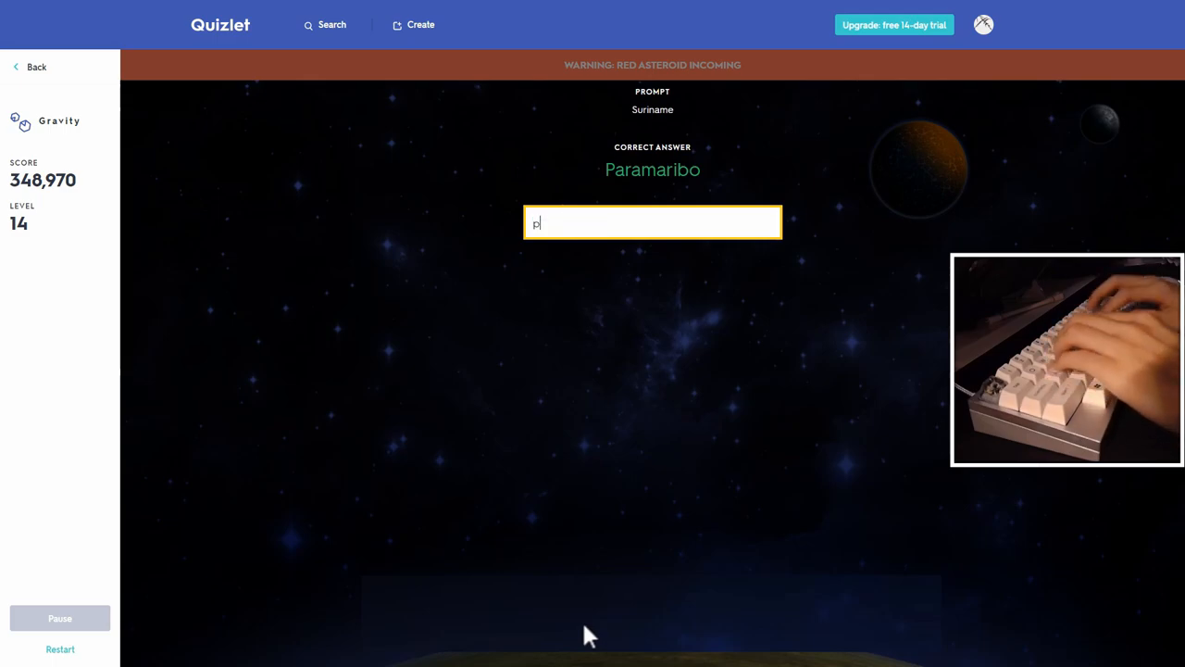
text(aramari)
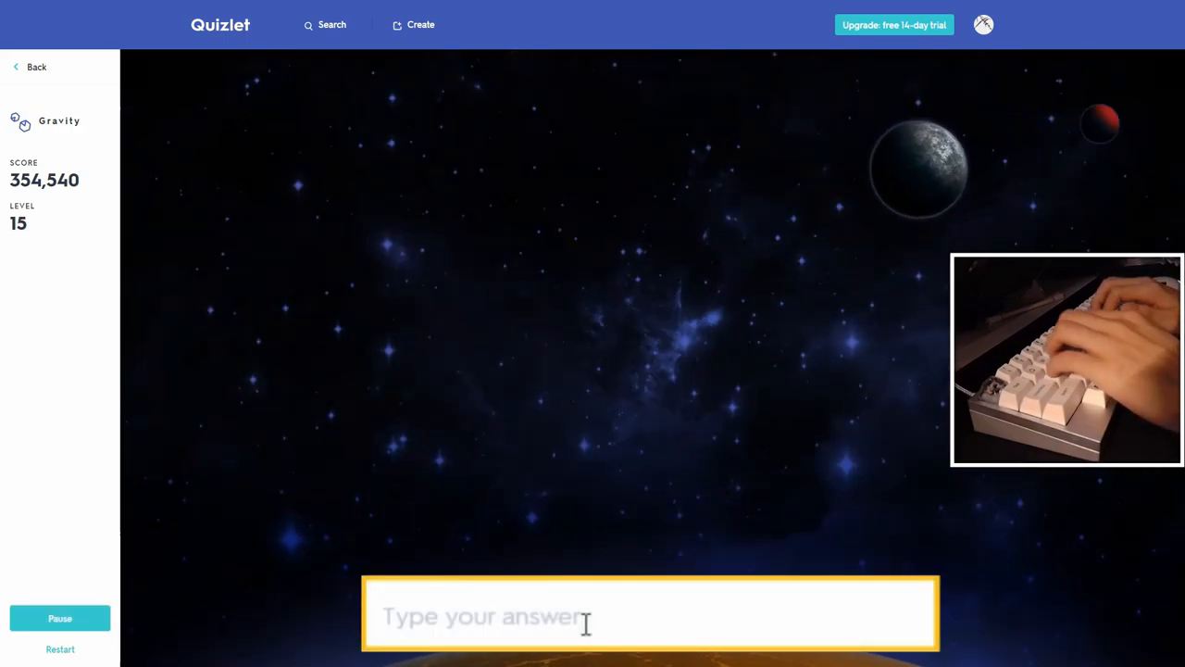
text(paramar)
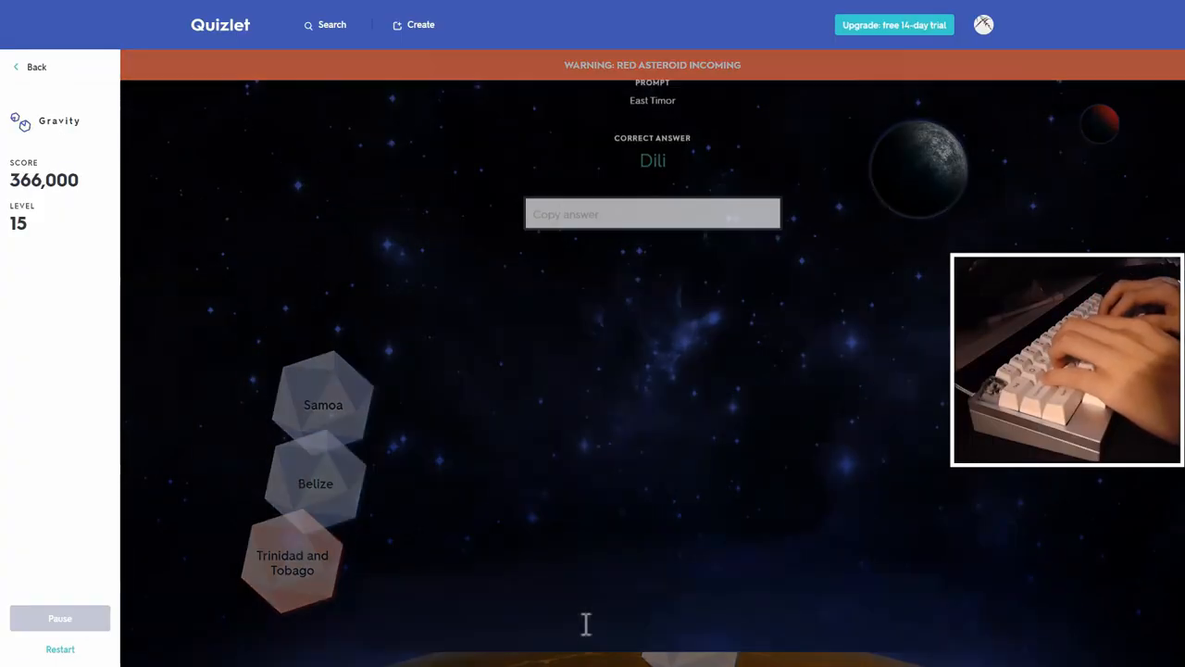
Retype a missed answer to resume, then answer Belmopan and Jakarta to reach level 16 at 389,240 points
text(port0-)
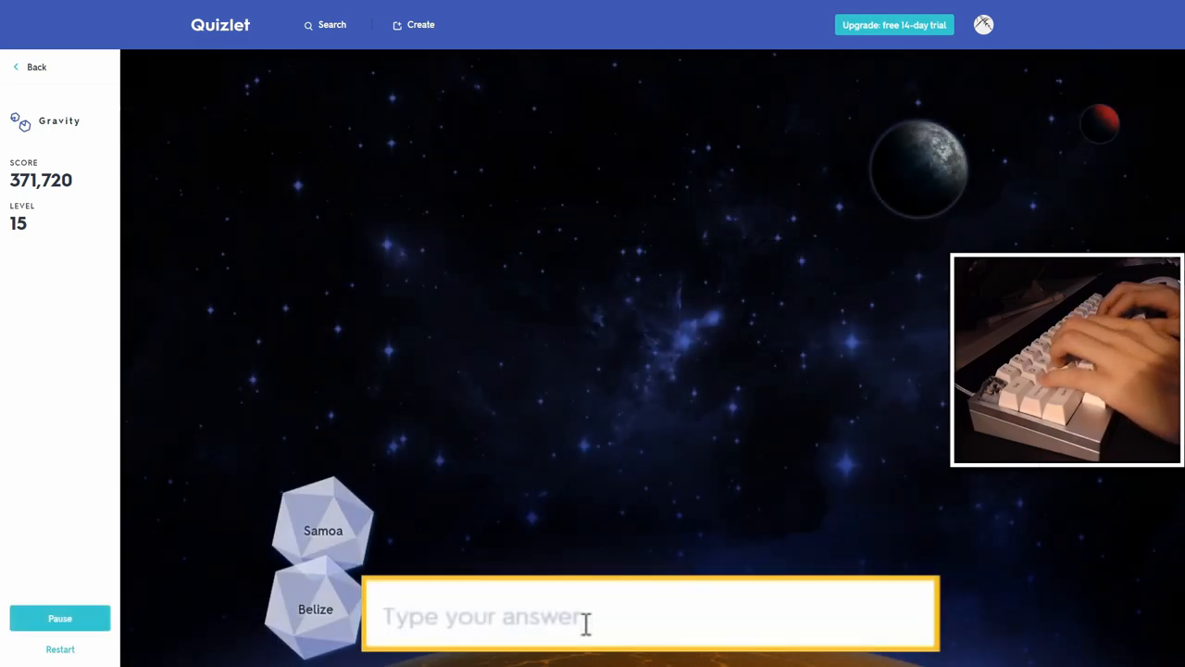
text(b)
text(apia)
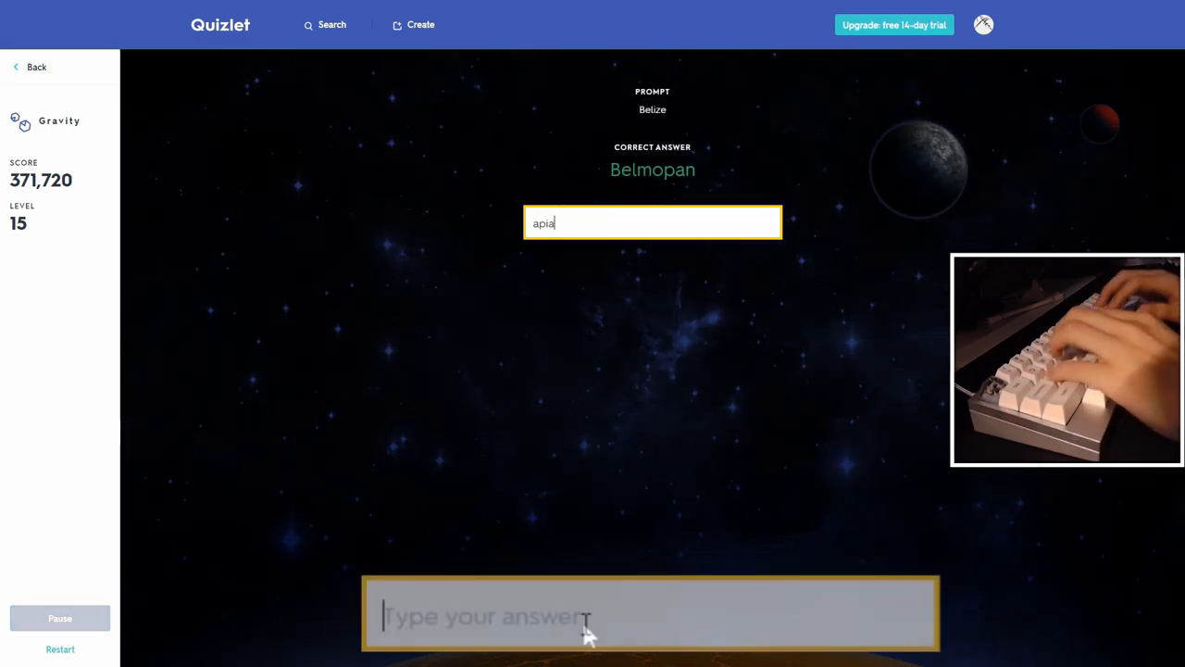
key(enter)
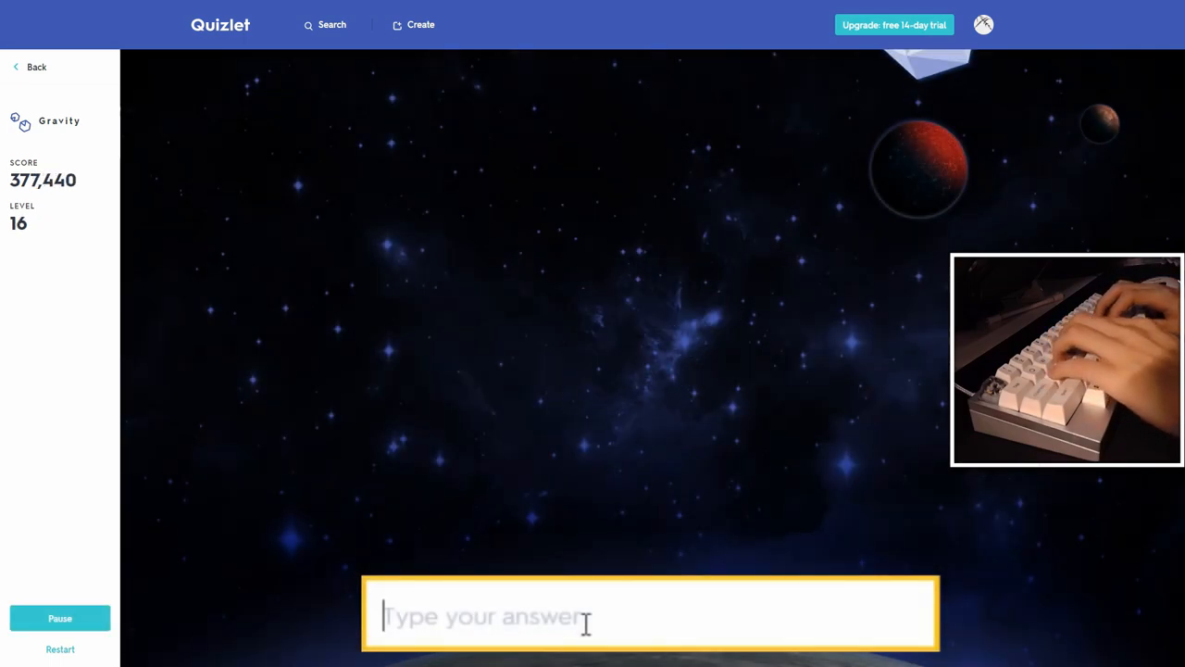
text(di)
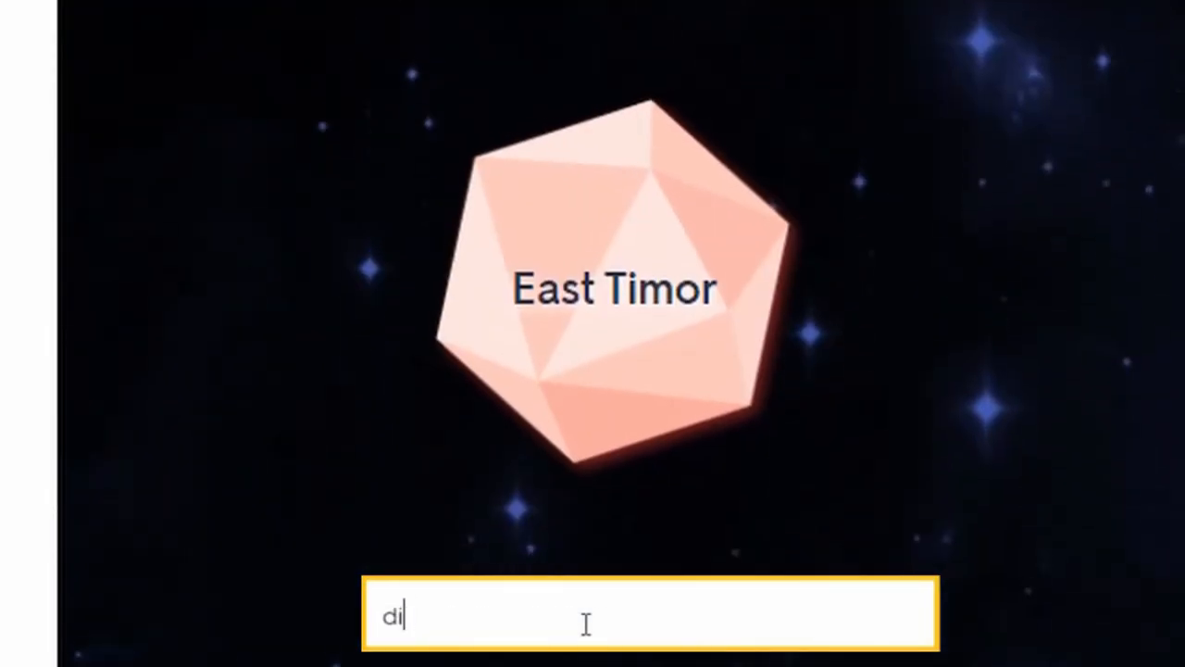
text(belmp)
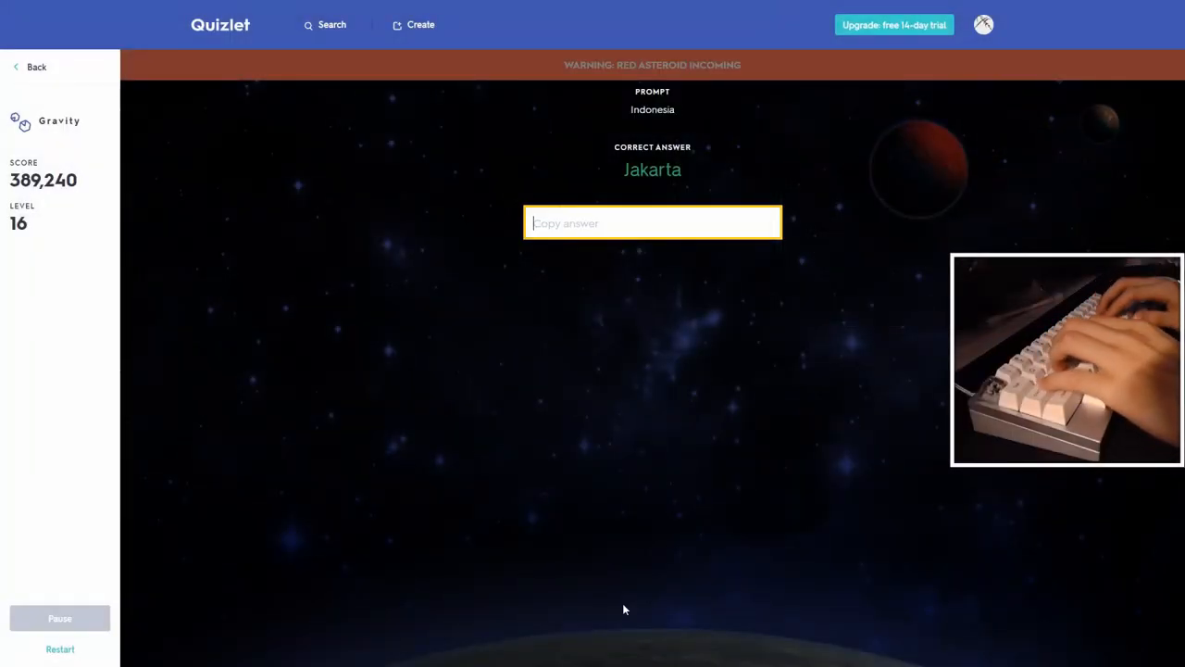
text(belmopa)
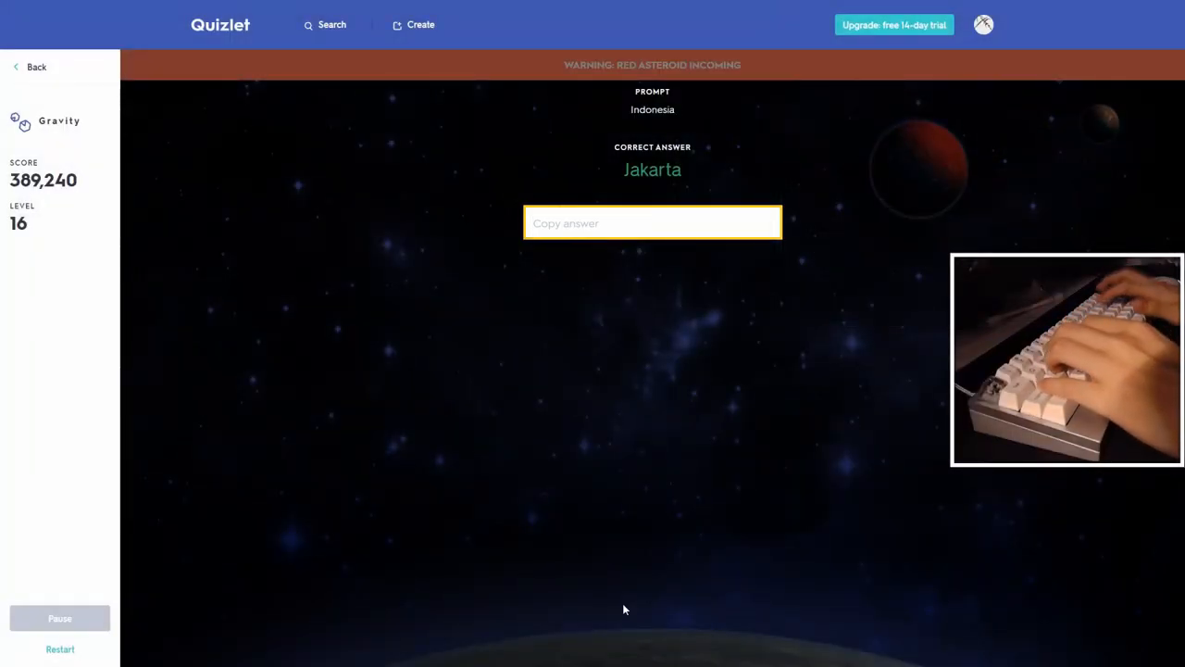
text(jaka)
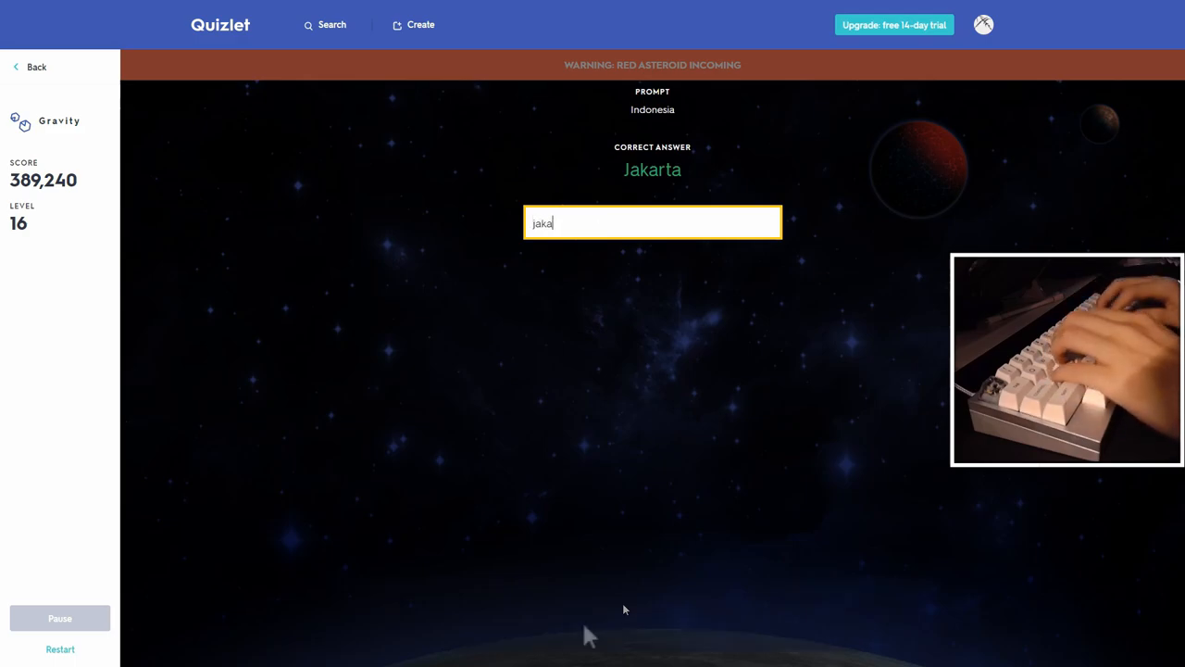
text(belmopanbelmopan)
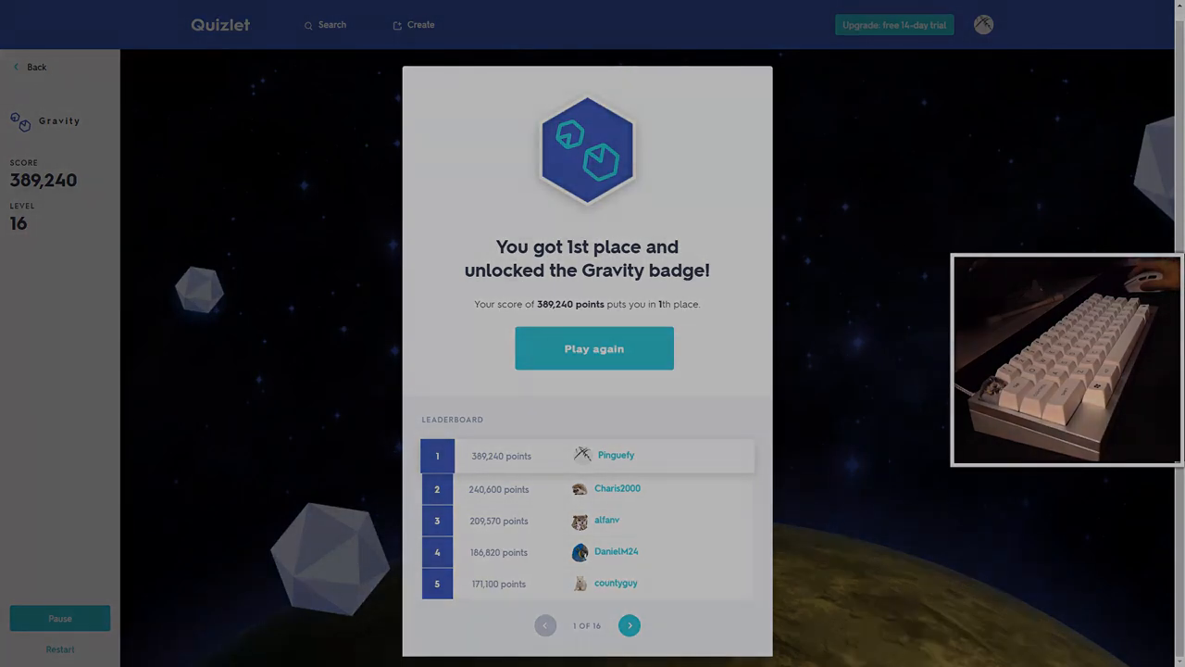
Start a new Gravity round from the 1st-place results screen with the Gravity badge unlocked
click(593, 348)
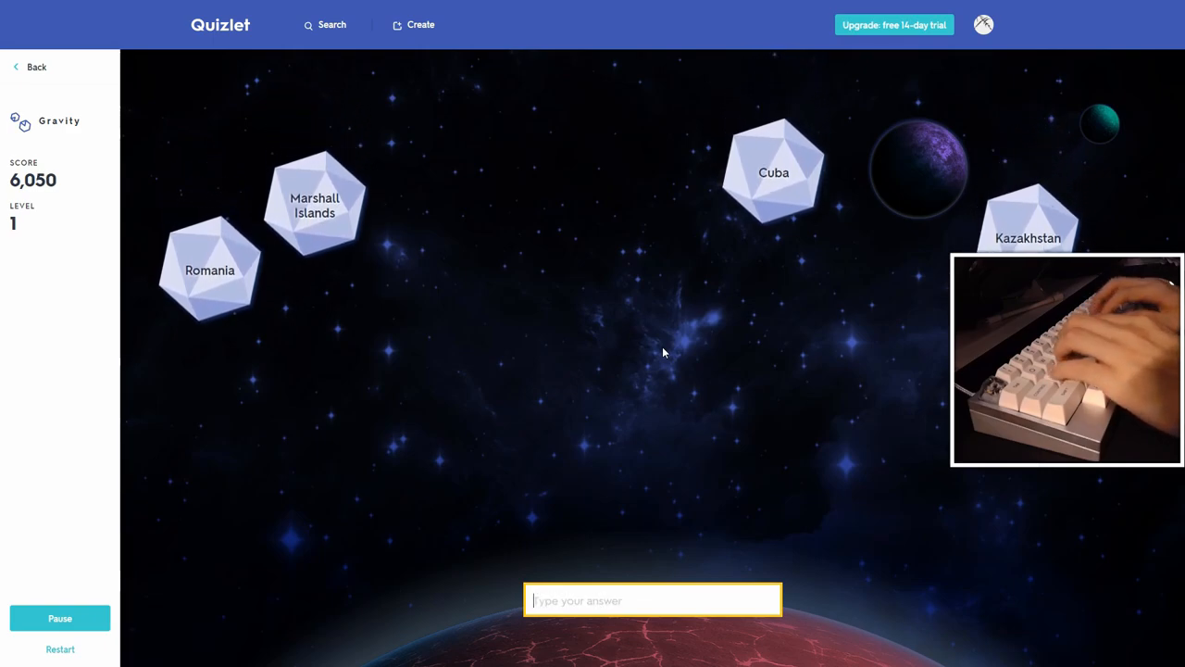
Answer the Kazakhstan asteroid with Astana in the fresh level-1 round
text(astan)
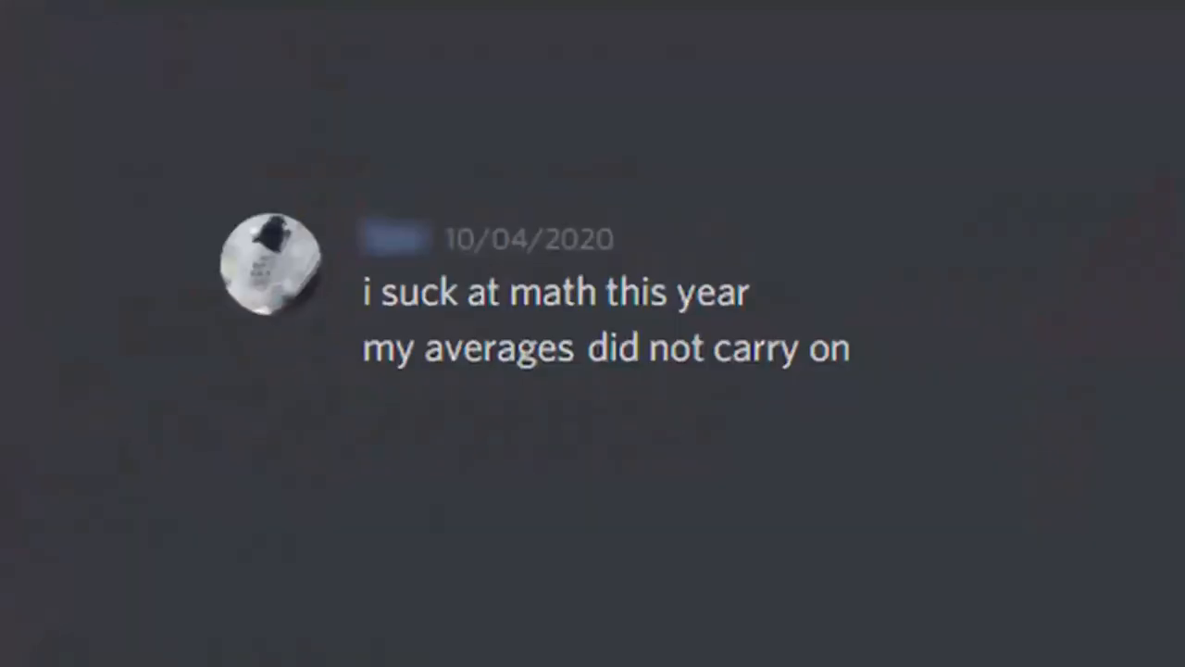
Scroll down the Discord chat through the math-average and osu replies
scroll(down, 3)
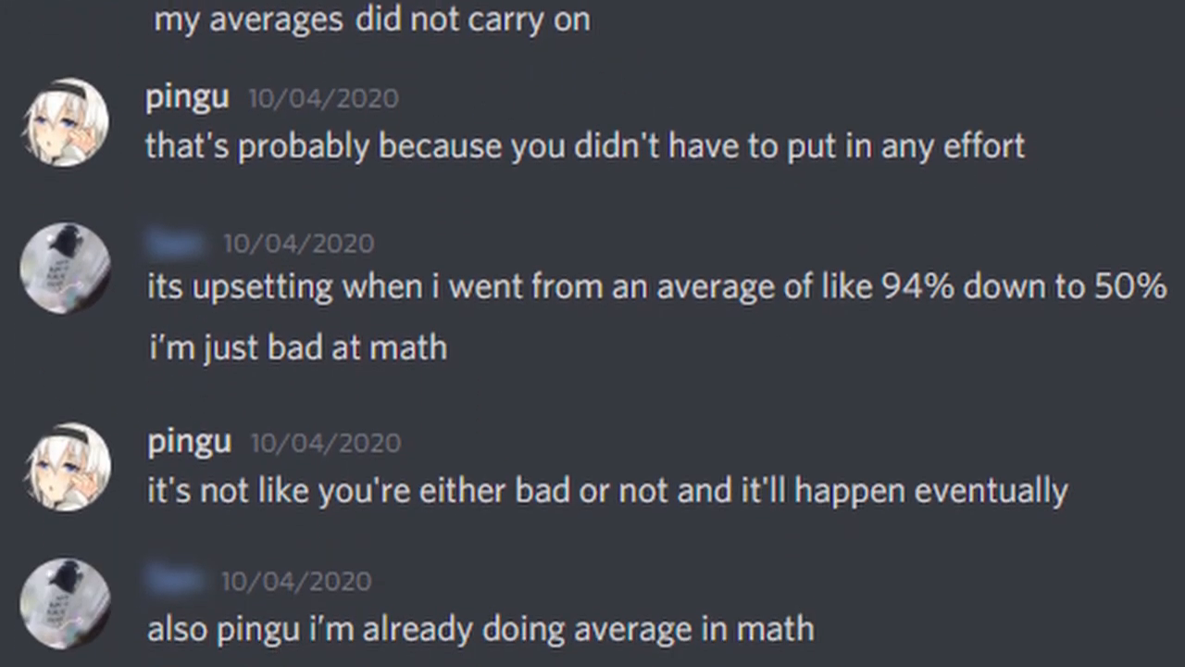
scroll(down, 3)
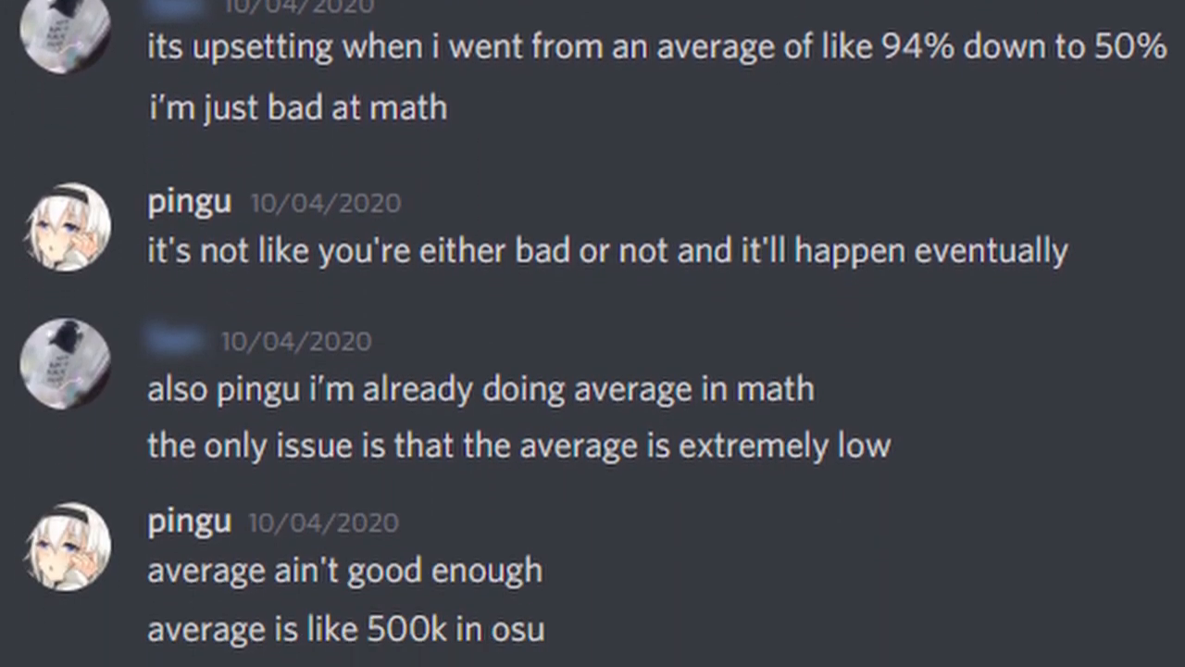
scroll(down, 3)
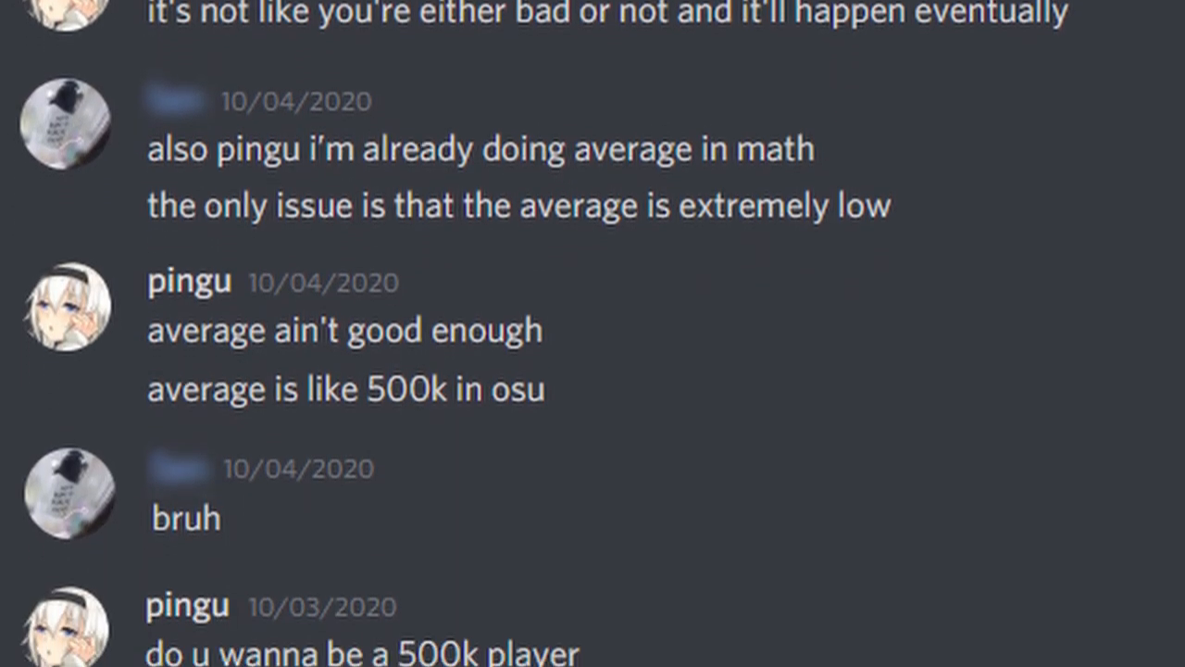
scroll(down, 3)
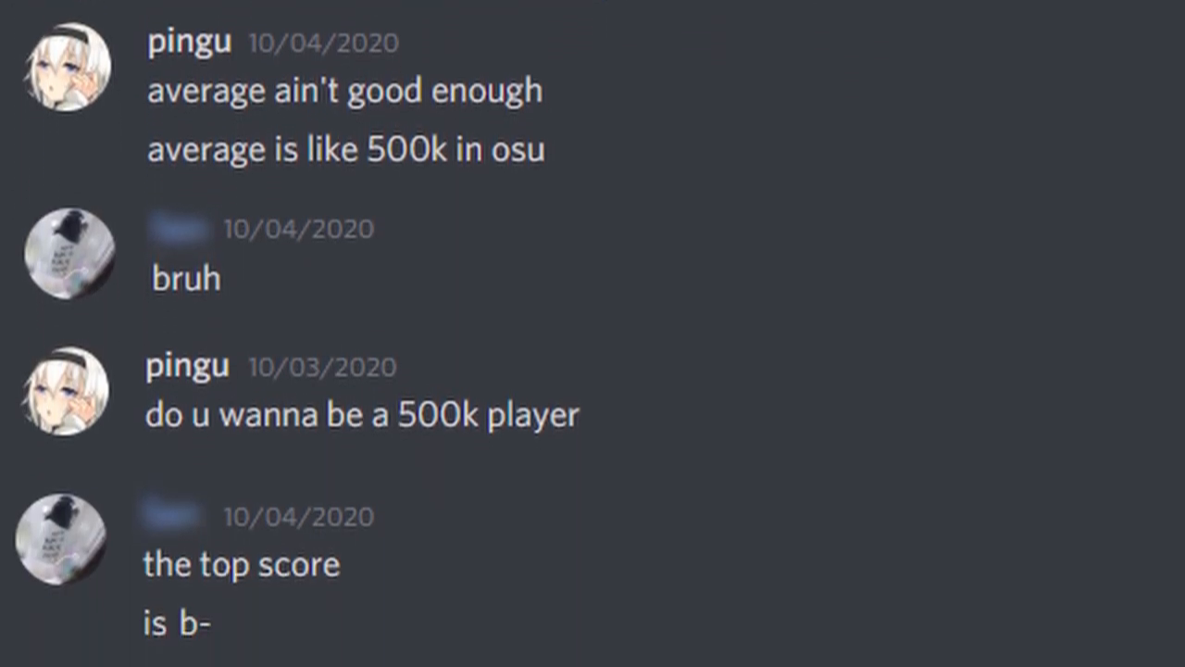
scroll(down, 3)
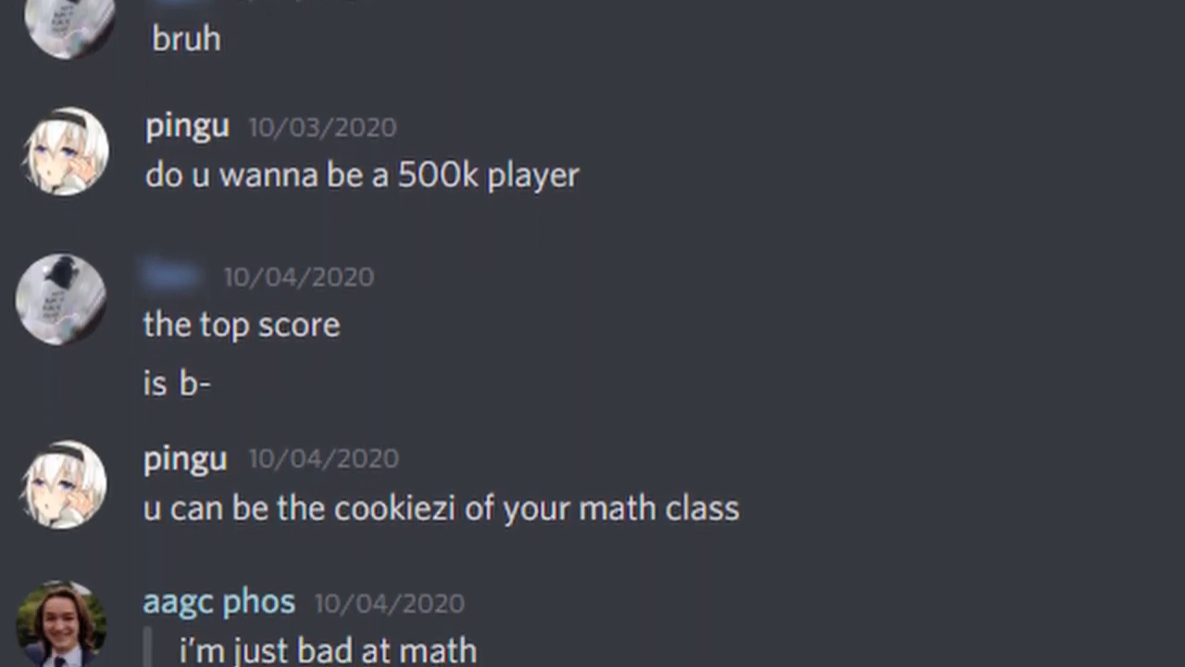
scroll(down, 3)
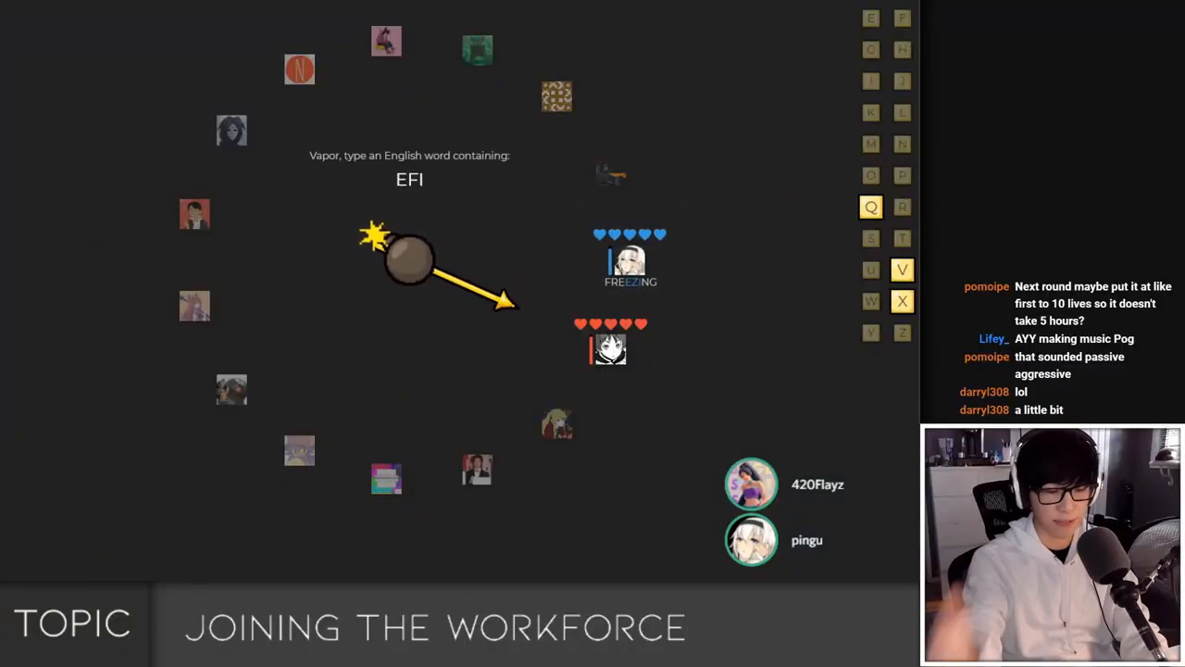
Answer BombParty syllable prompts with JA, COV, LAGGY and HEGEM
text(JAUNTING)
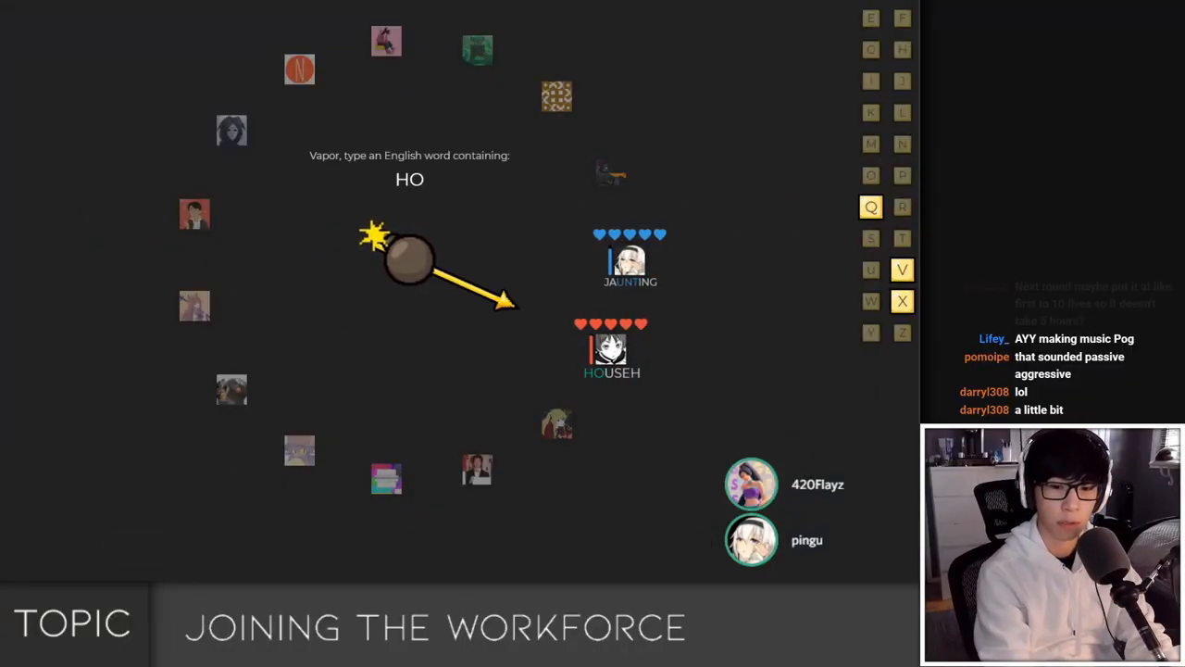
text(COV)
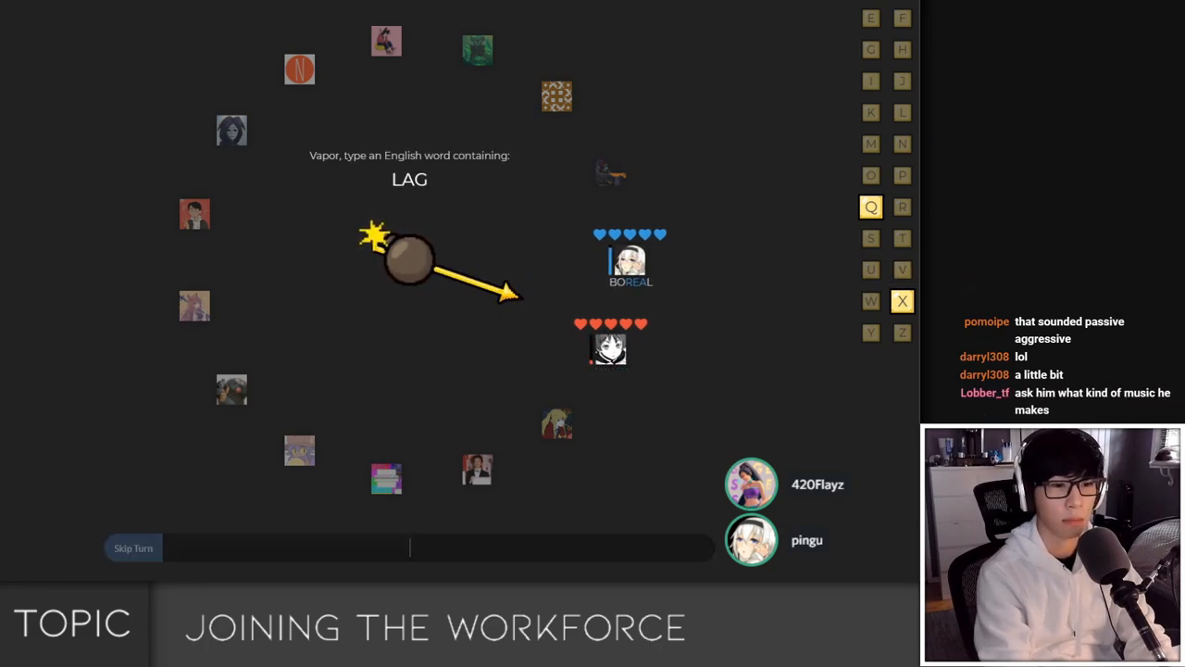
text(LAGGY)
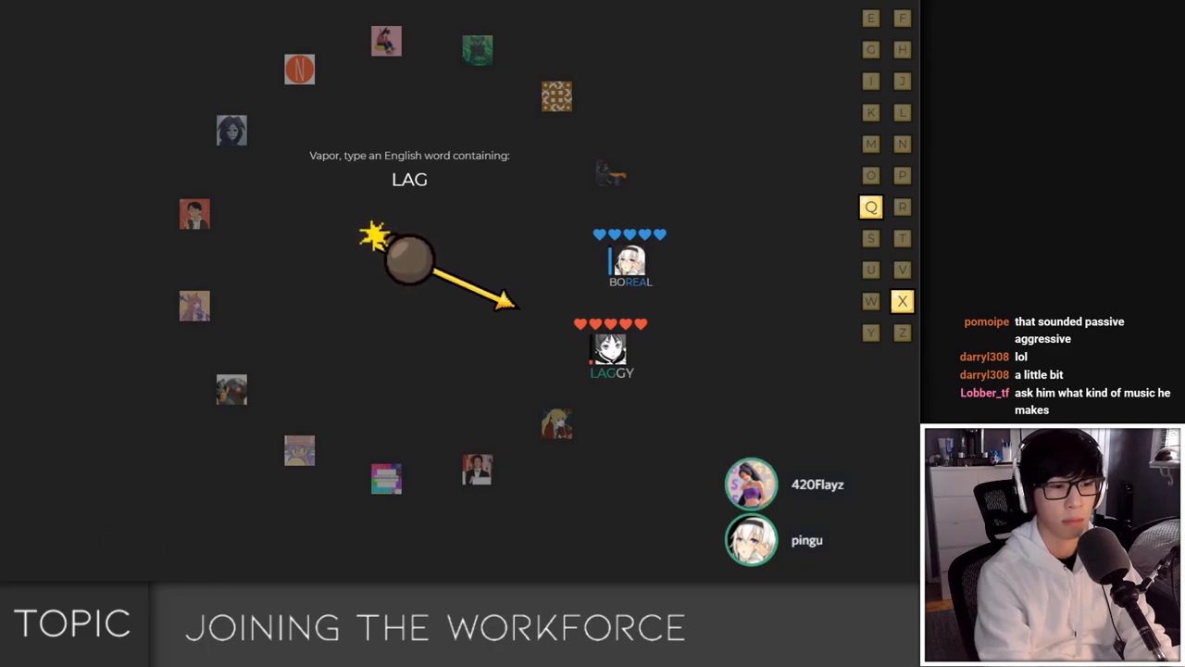
text(HEGEM)
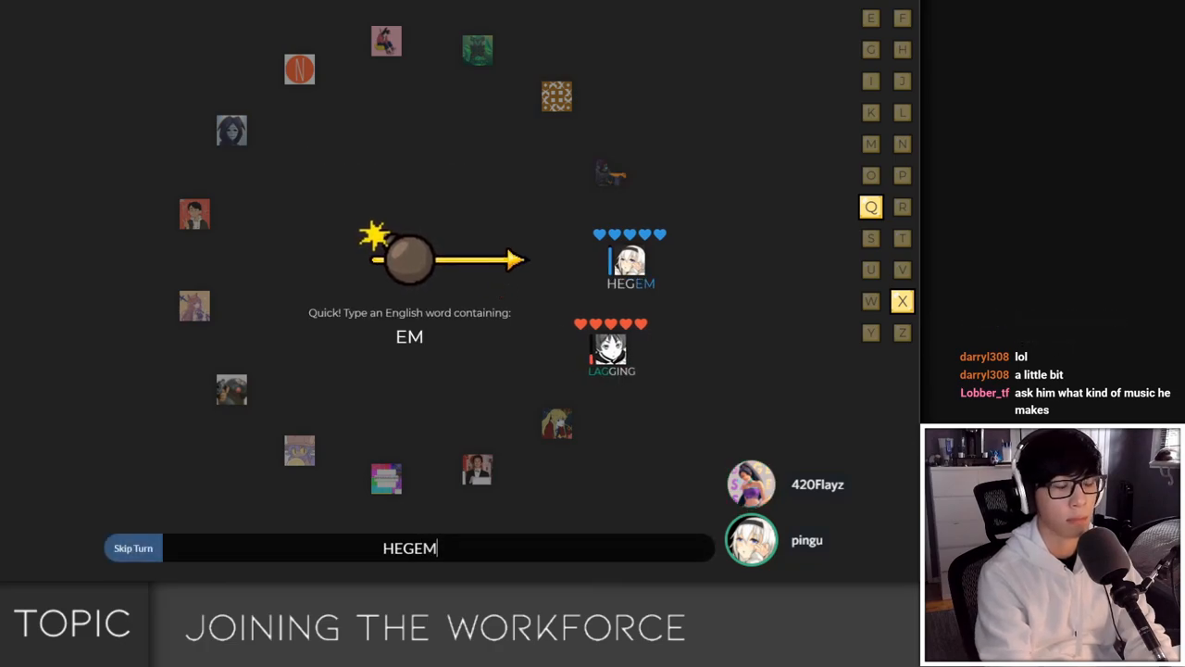